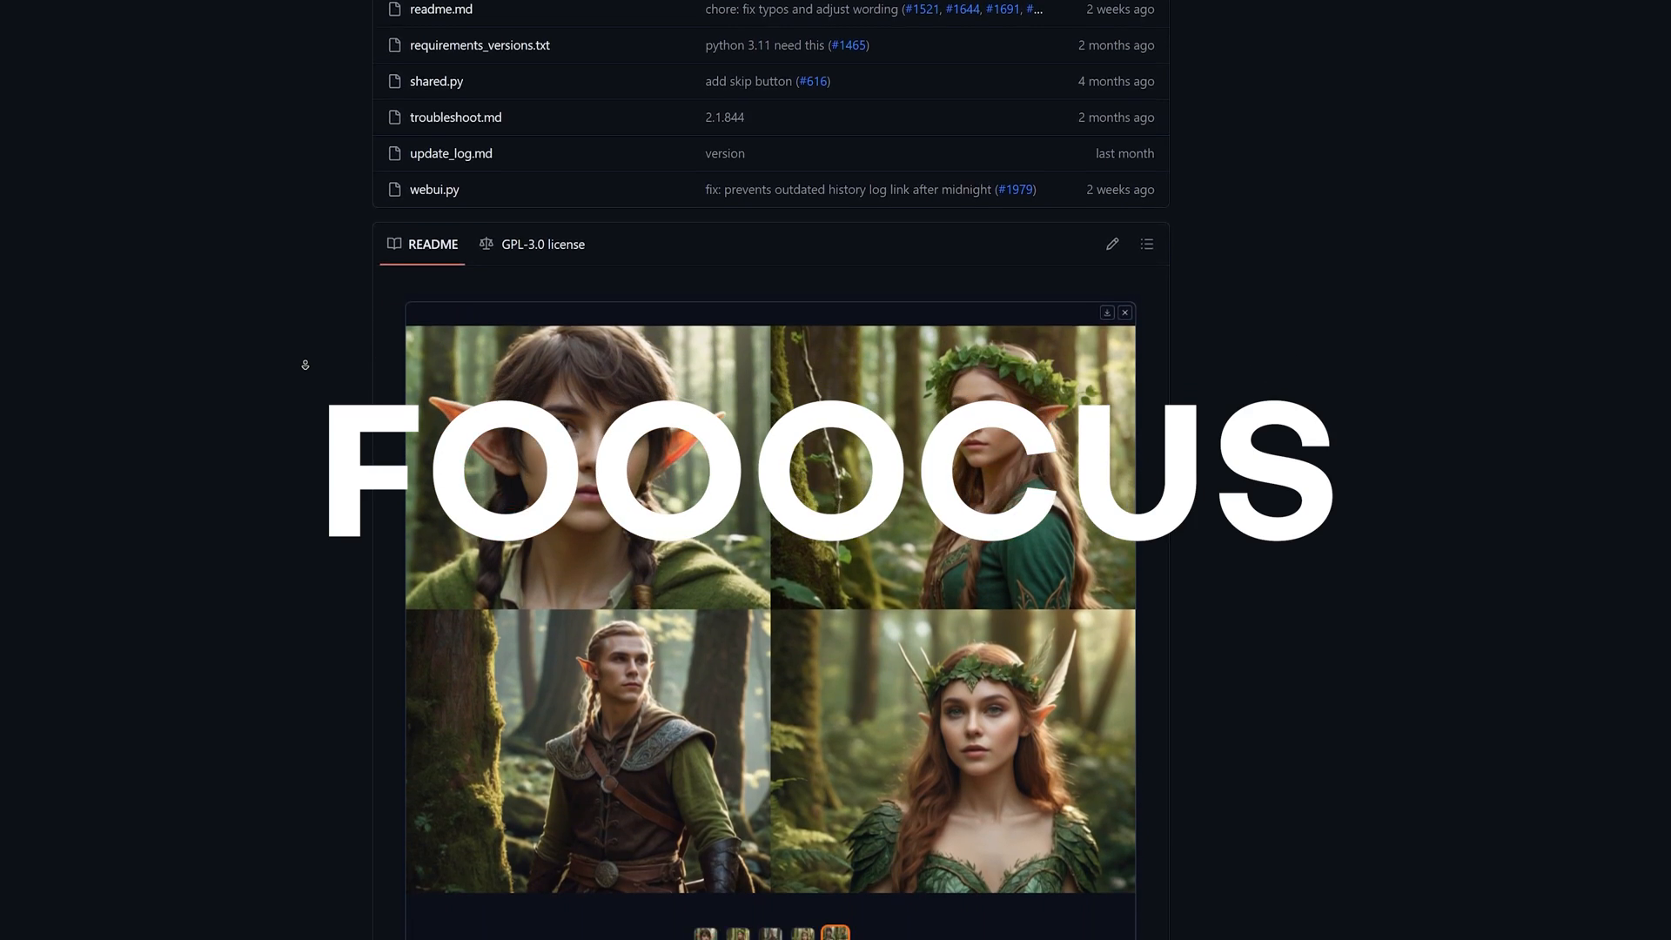
Scroll the Fooocus readme, then switch to the Fooocus tab at 127.0.0.1:7865.
scroll(down, 3)
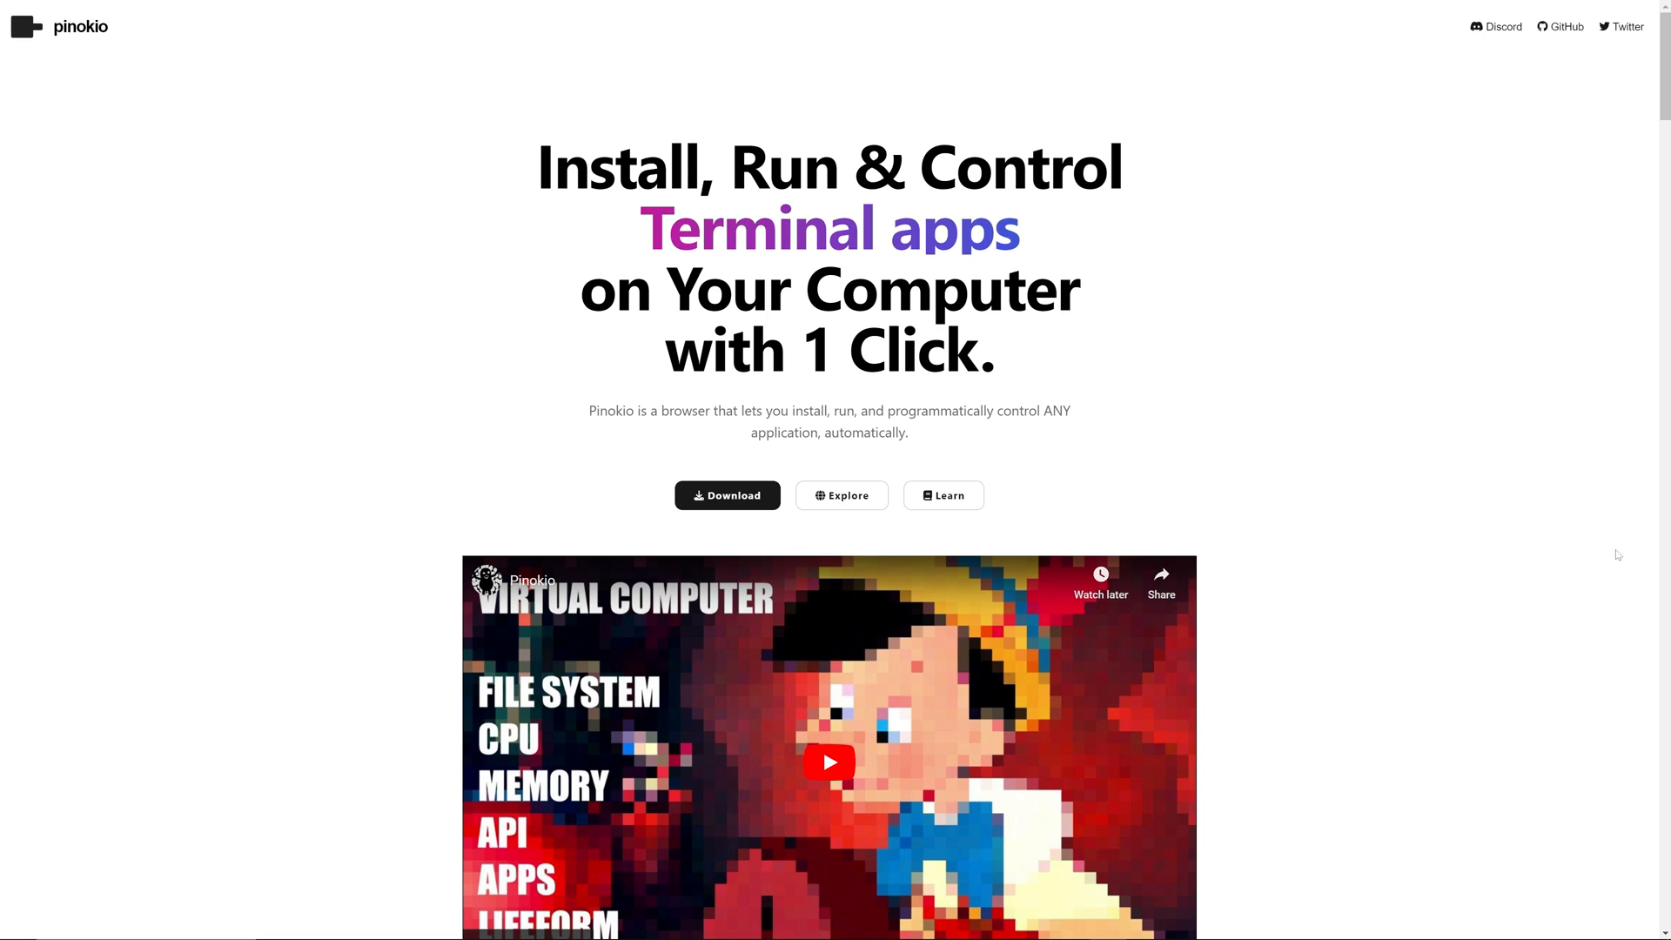
click(841, 494)
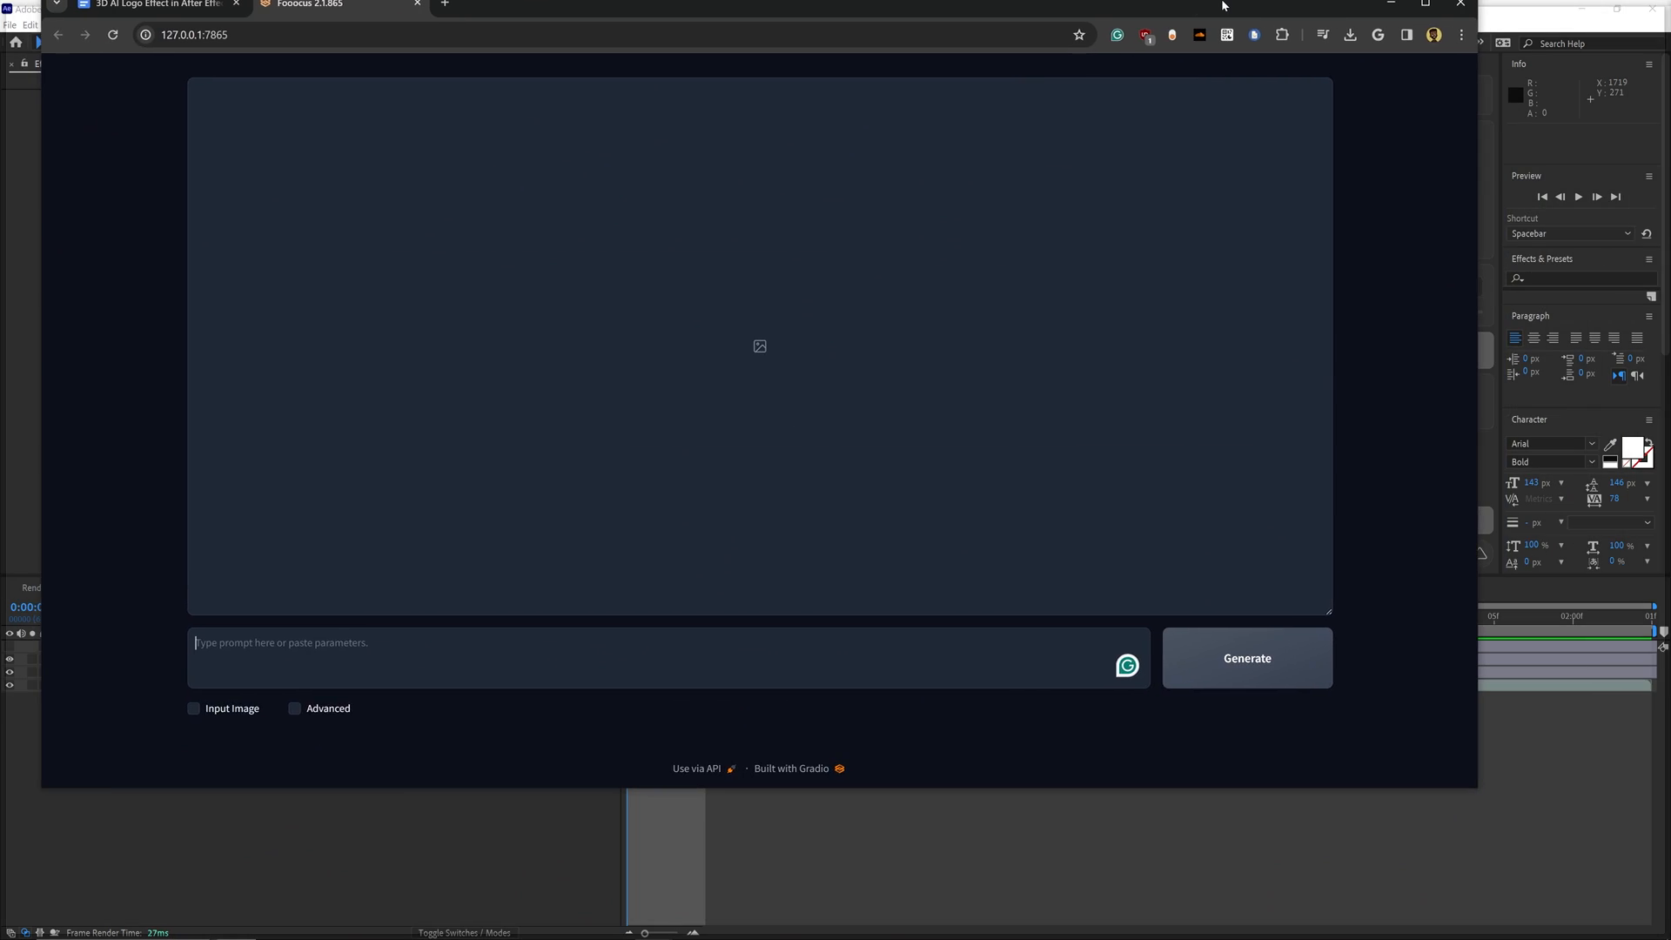
Tick Input Image to enable image prompting for the adidas logo.
click(193, 709)
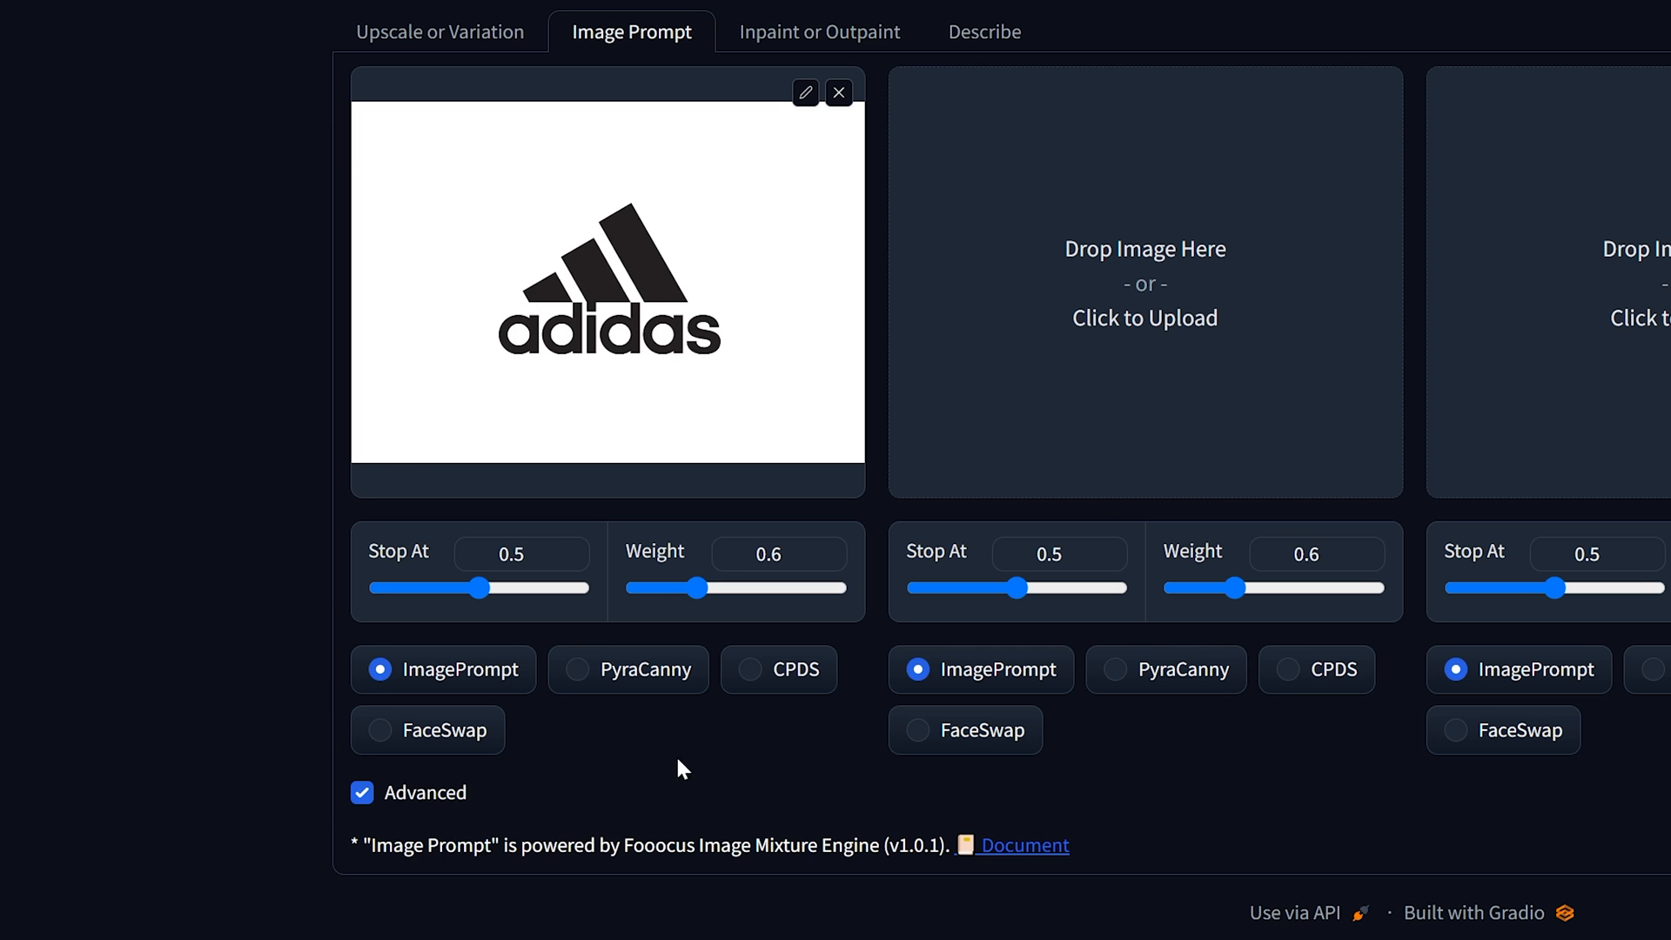
mouse_move(651, 640)
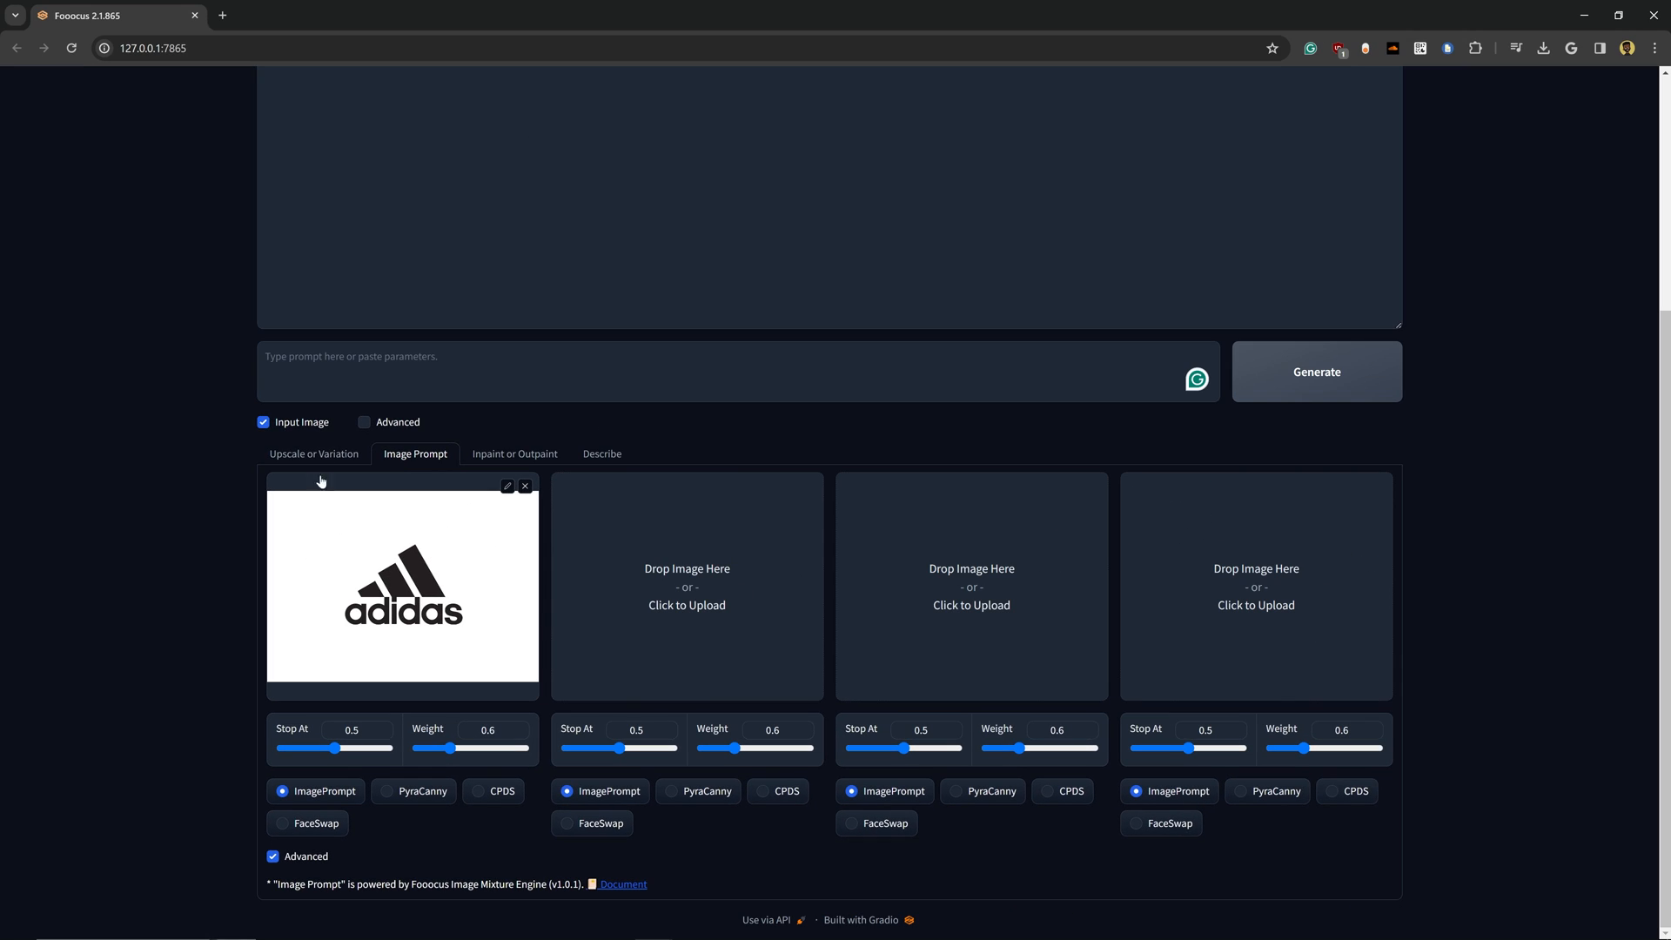
Enter the prompt 'aerial drone, top-down angle, construction site' for generation.
text(aerial drone, top-down angle, construction site)
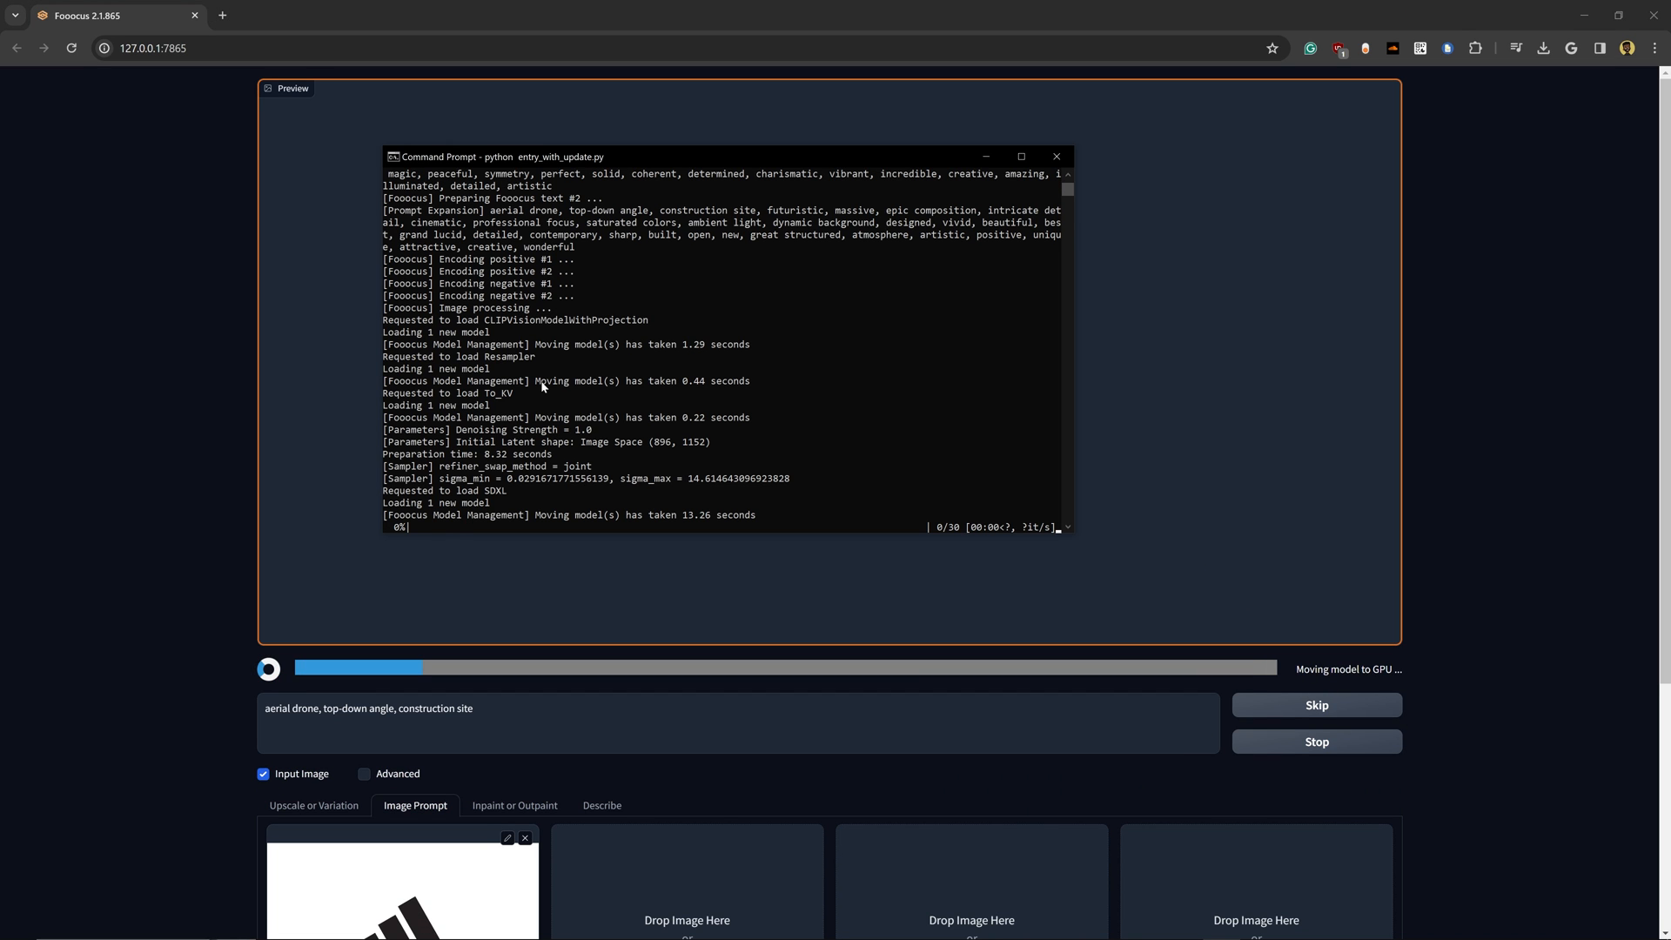
mouse_move(498, 282)
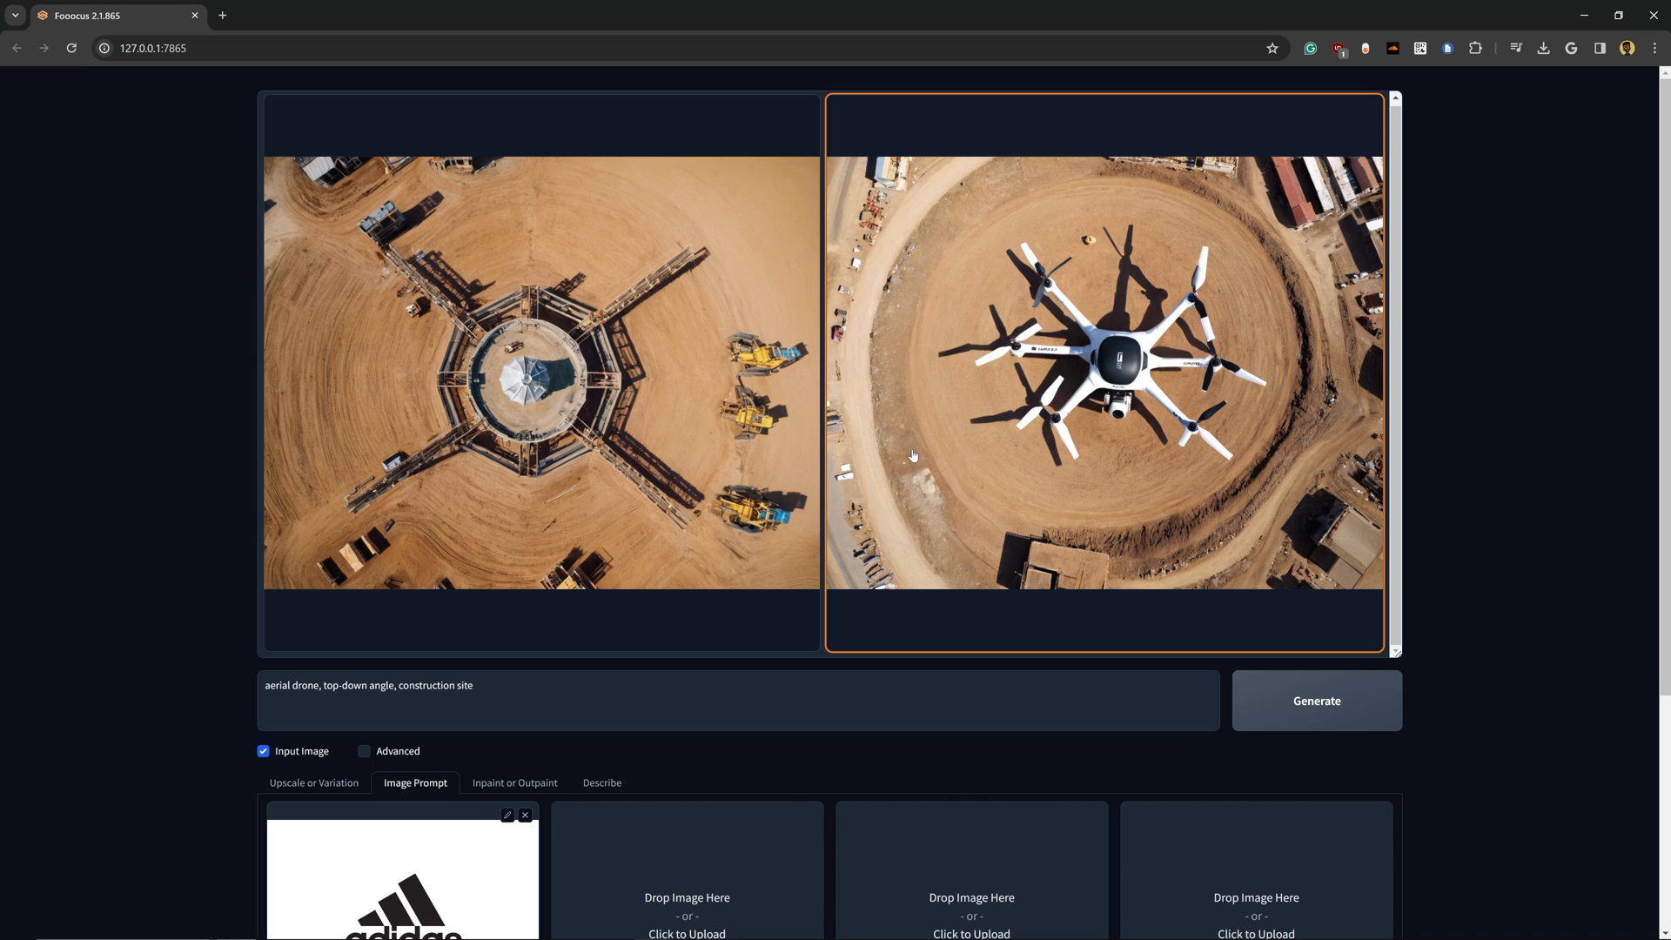
scroll(down, 3)
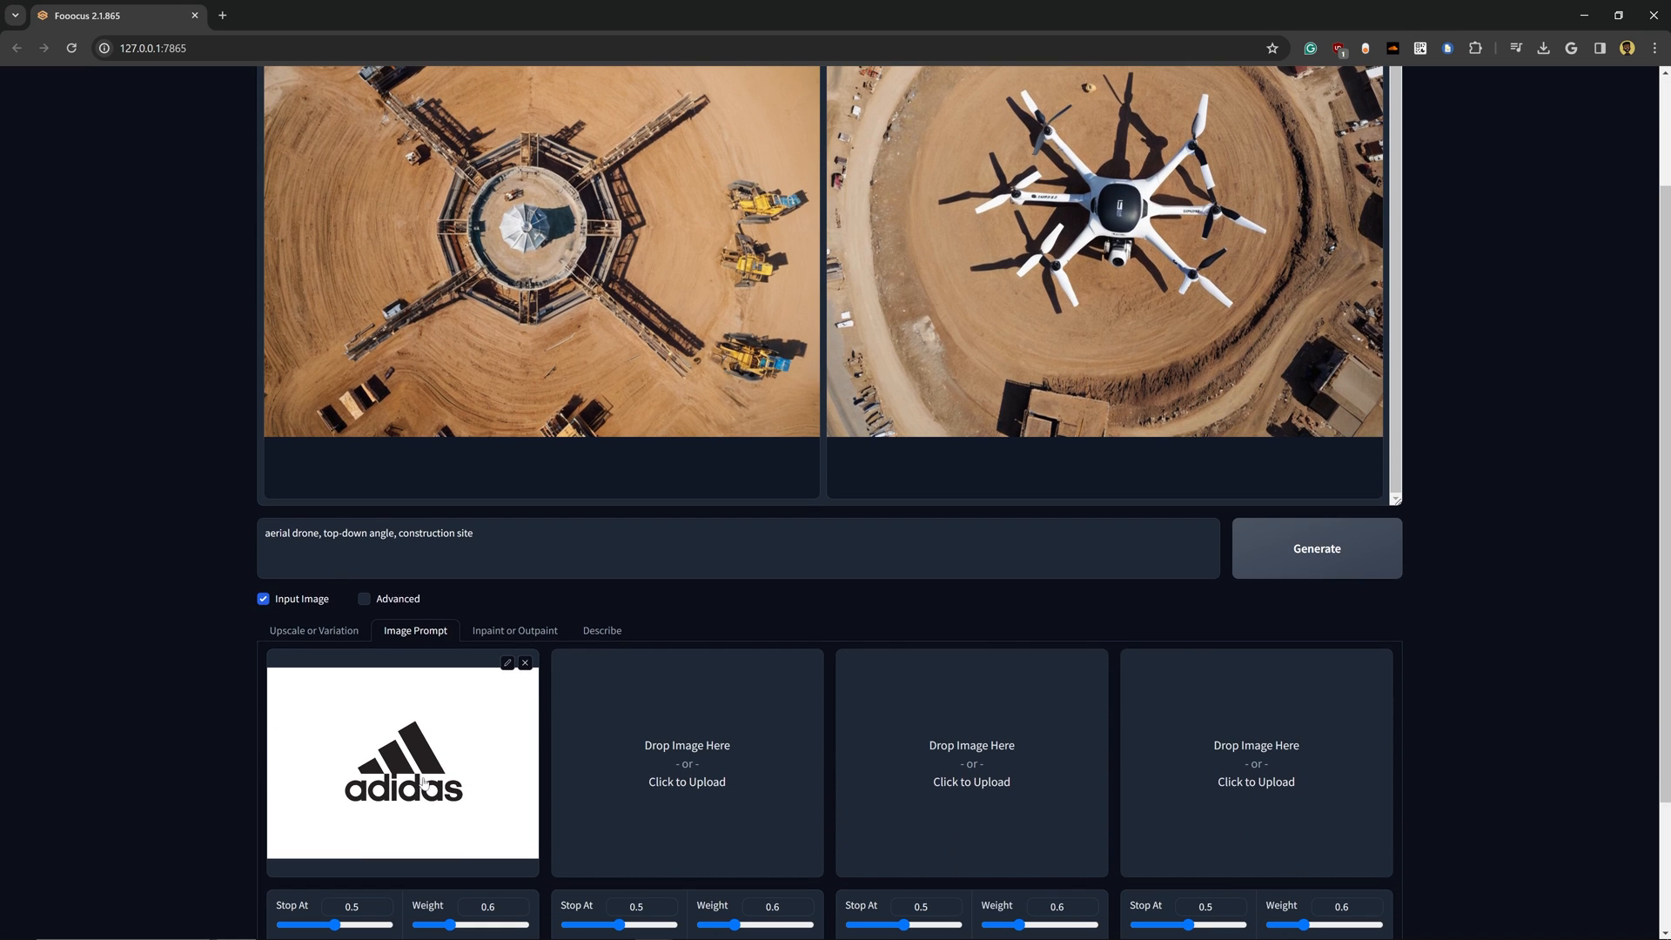
click(1104, 251)
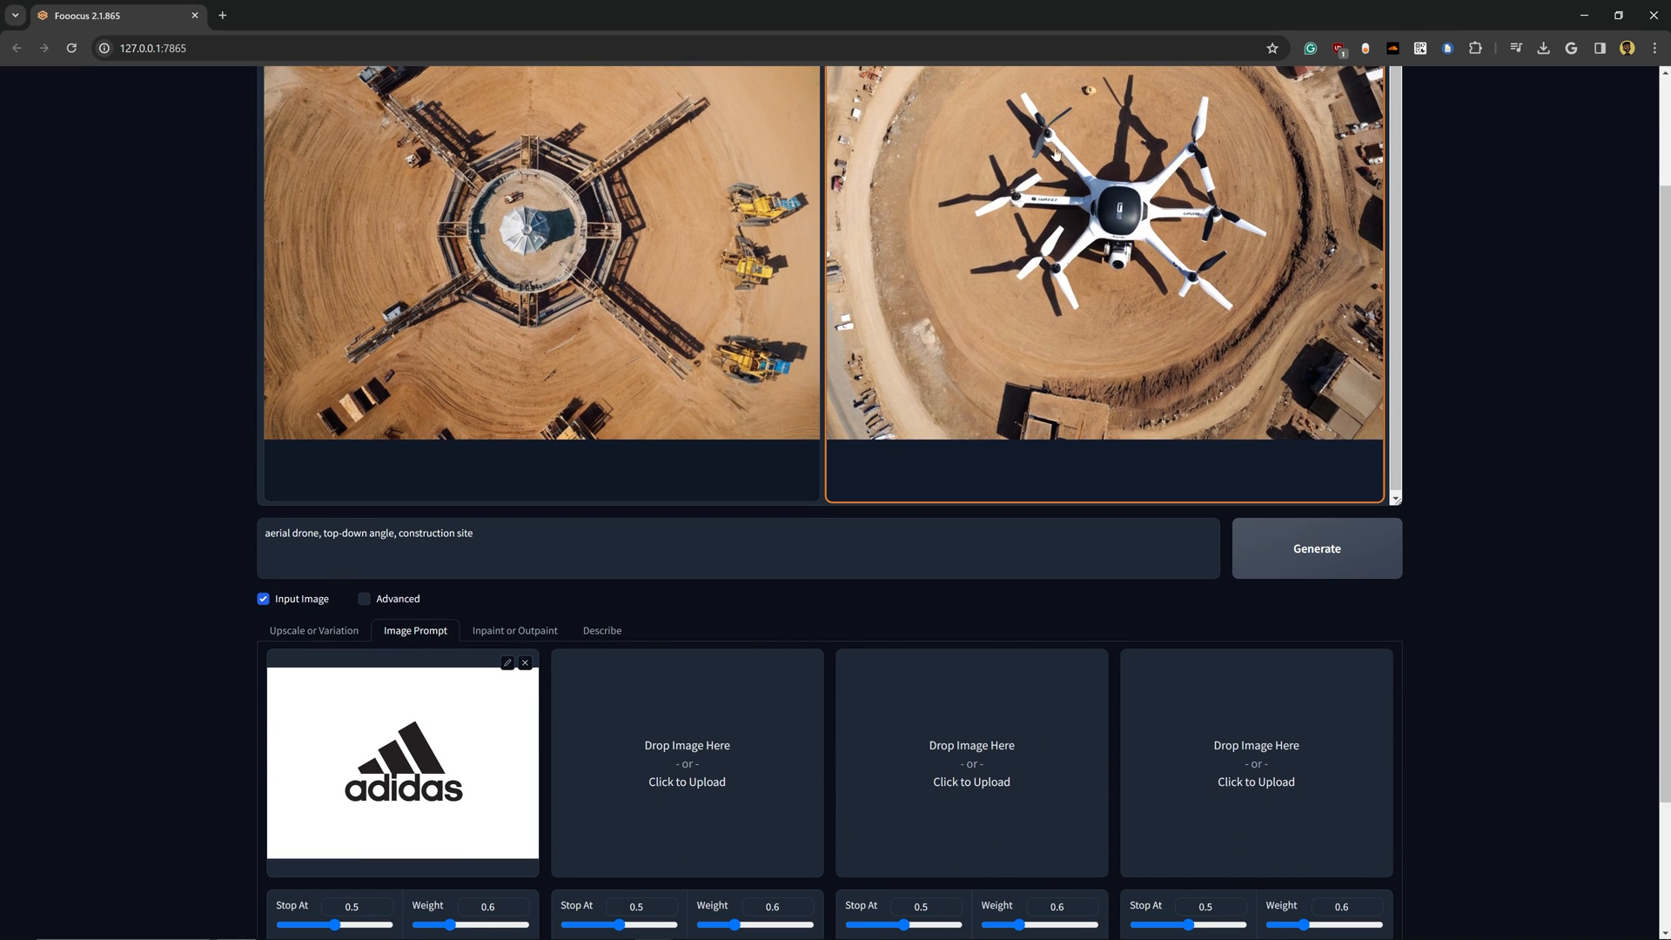
scroll(down, 3)
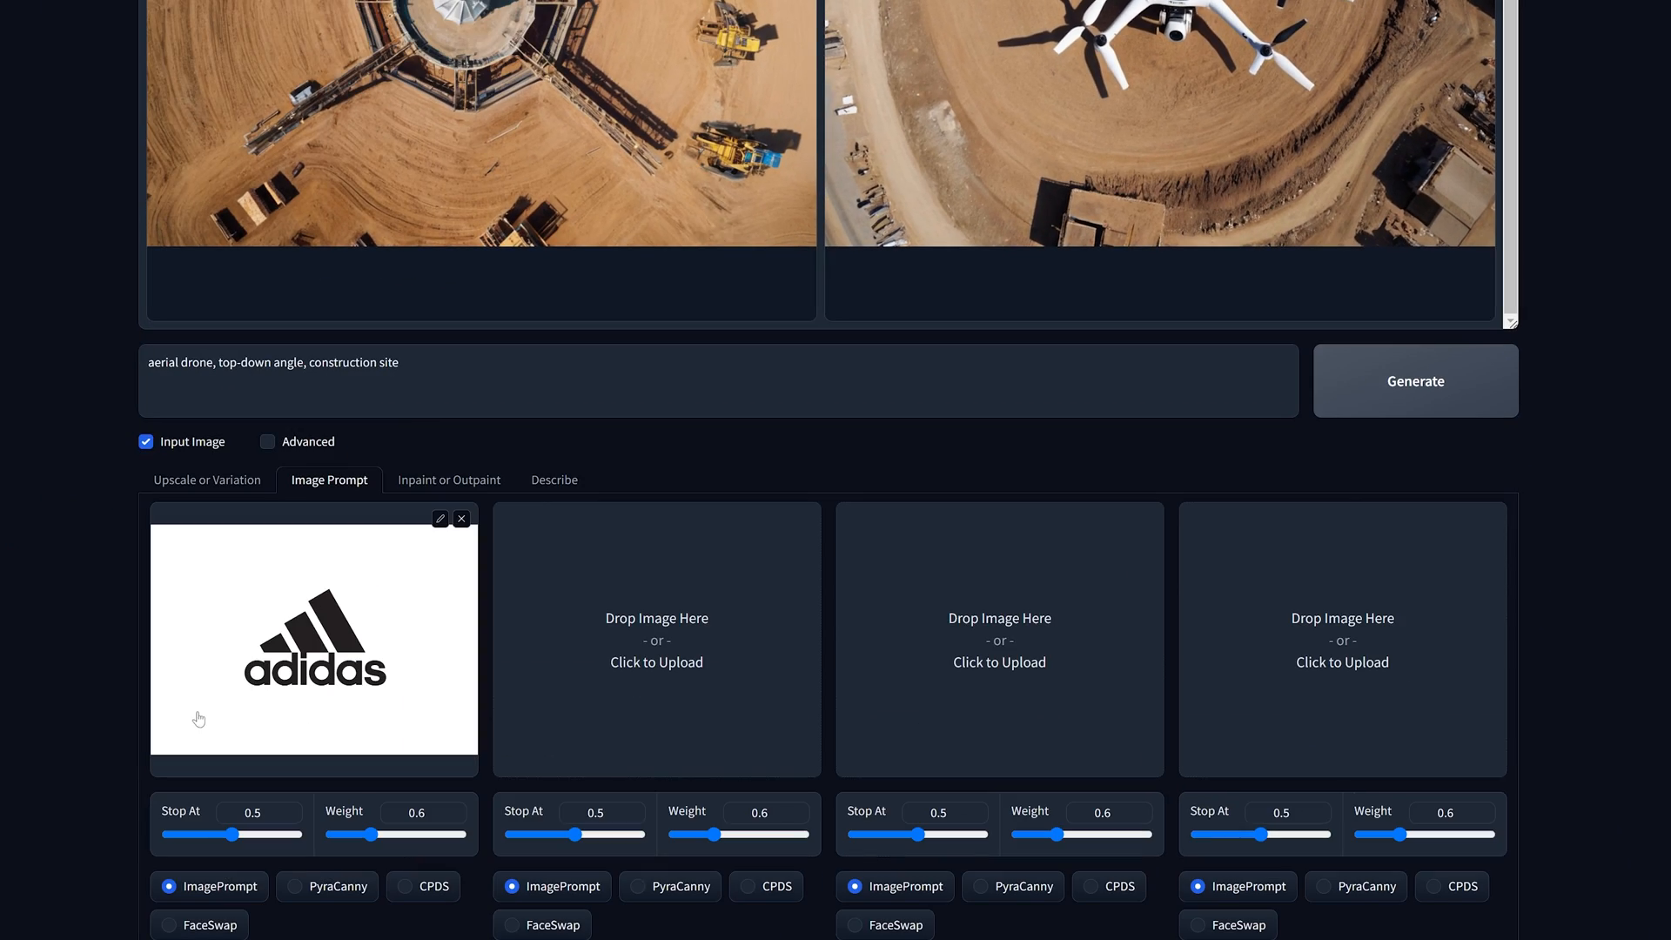
scroll(down, 3)
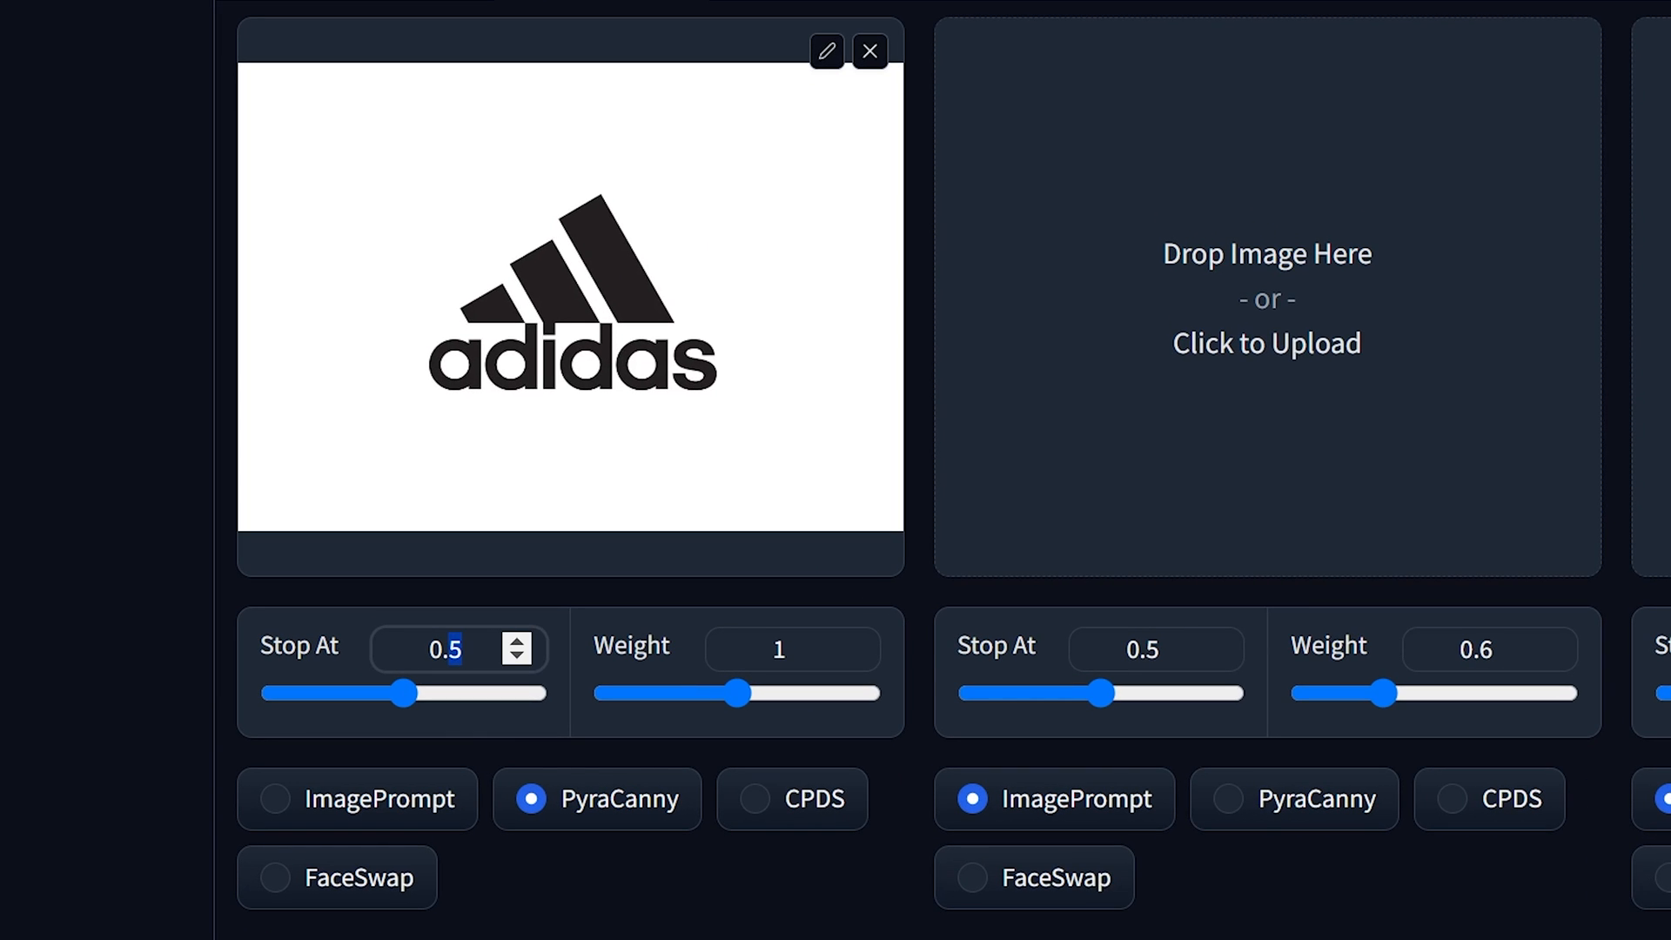
mouse_move(437, 514)
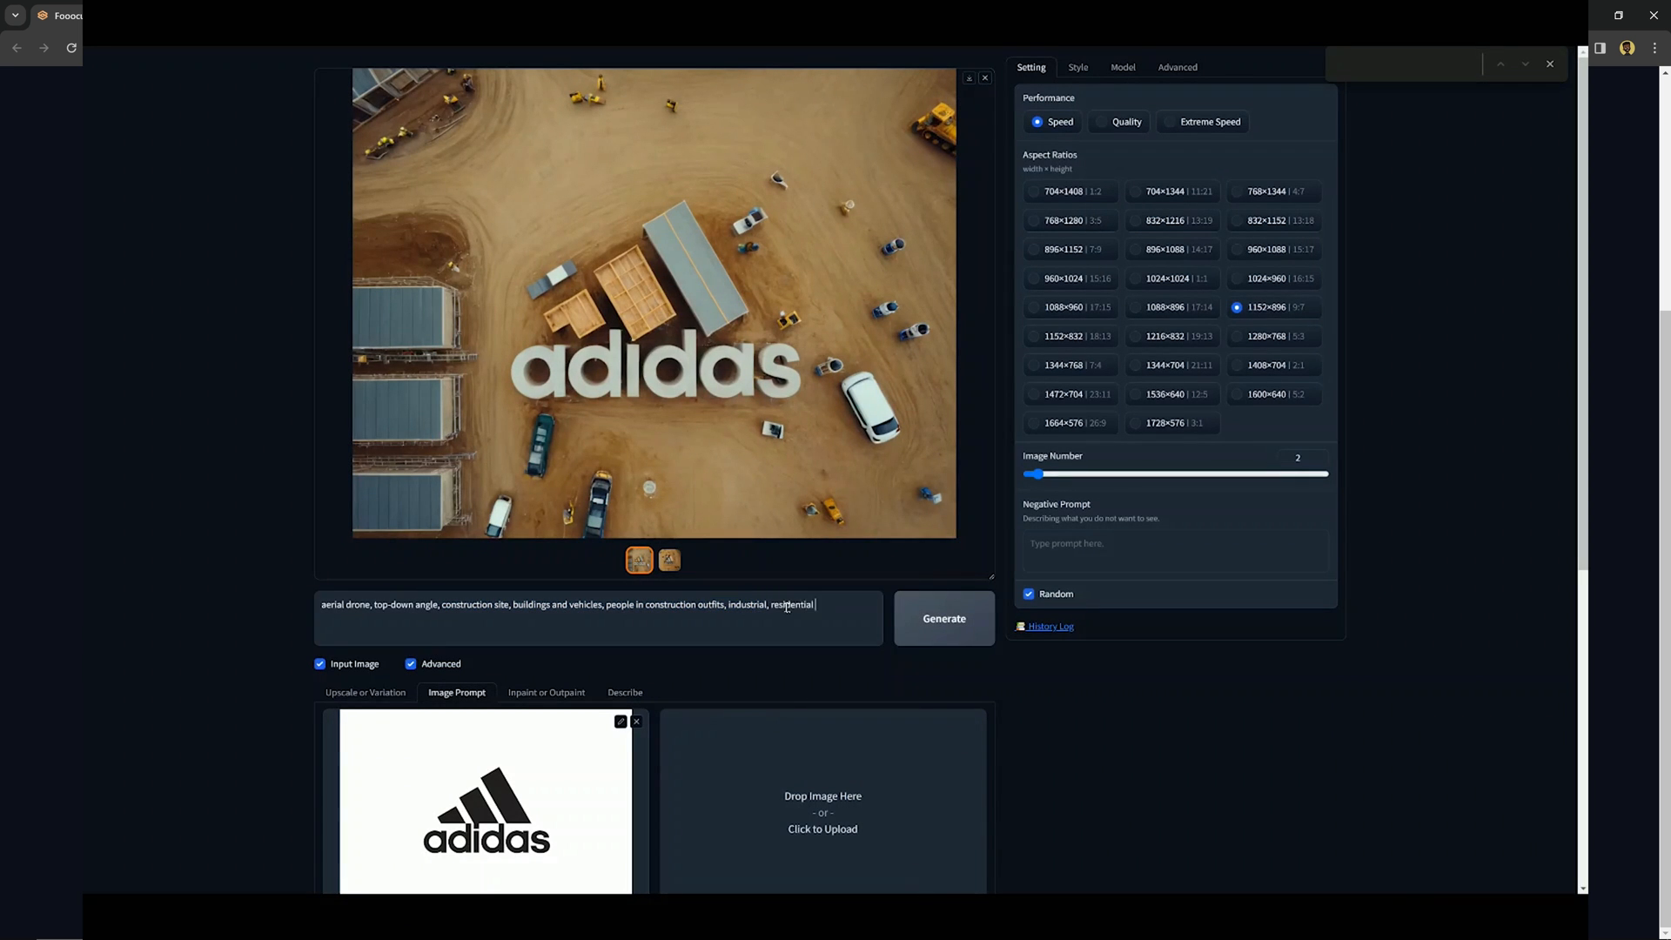
Set the logo's image prompt to PyraCanny with weight 1 and stop at 0.8.
click(942, 618)
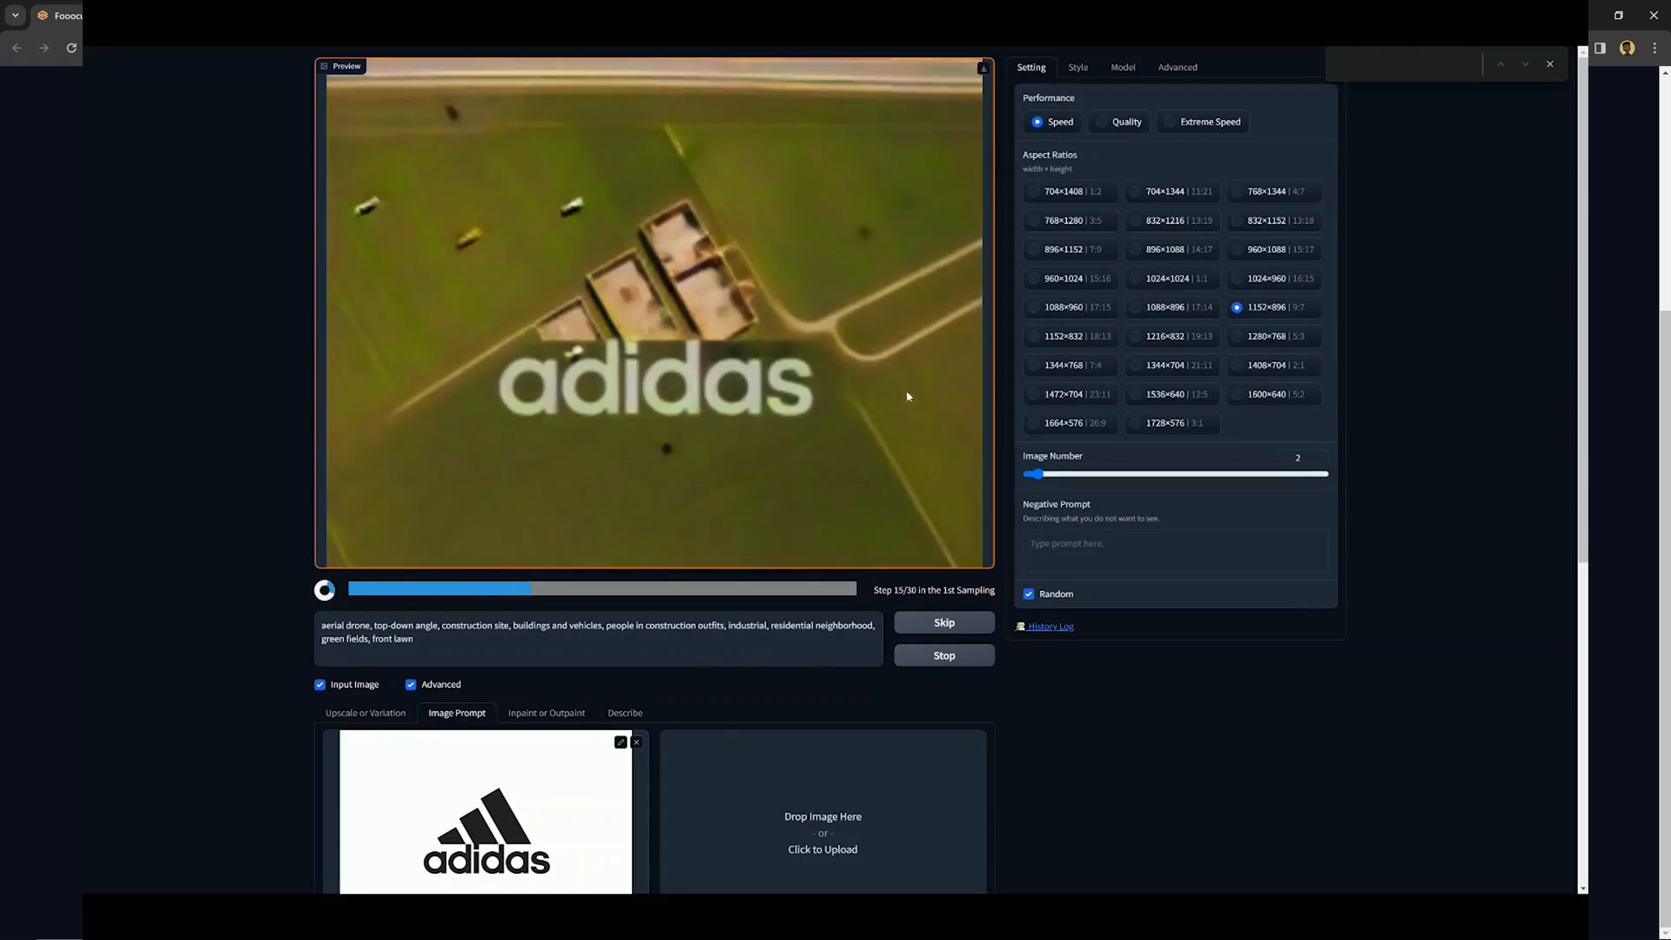
scroll(down, 3)
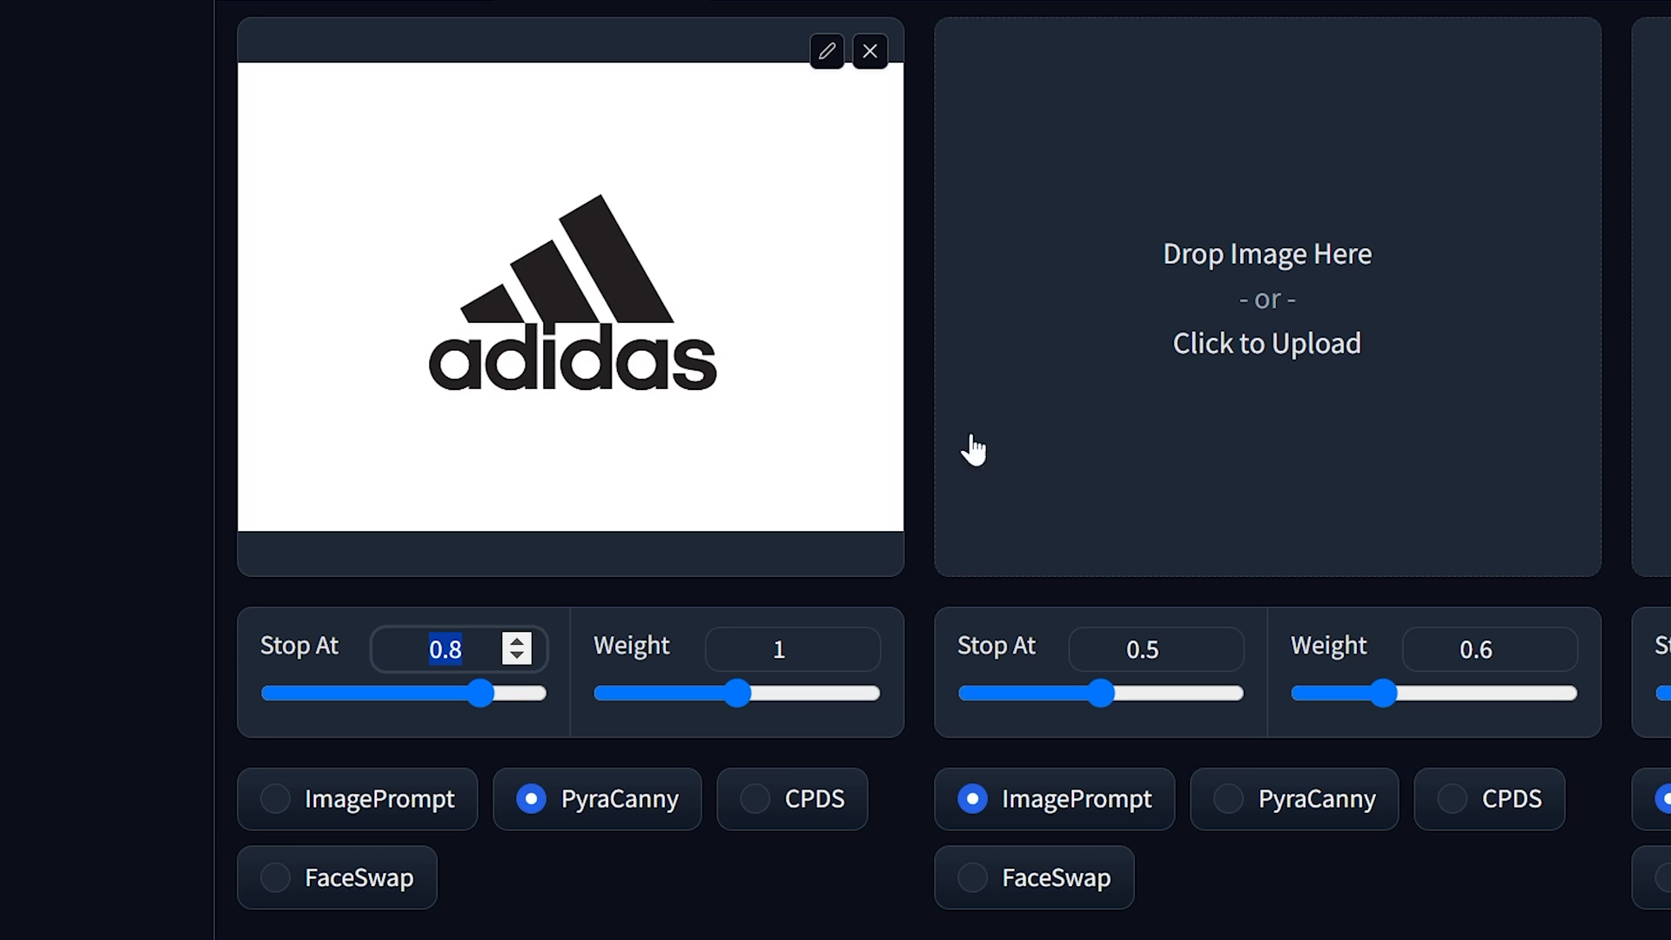
mouse_move(831, 475)
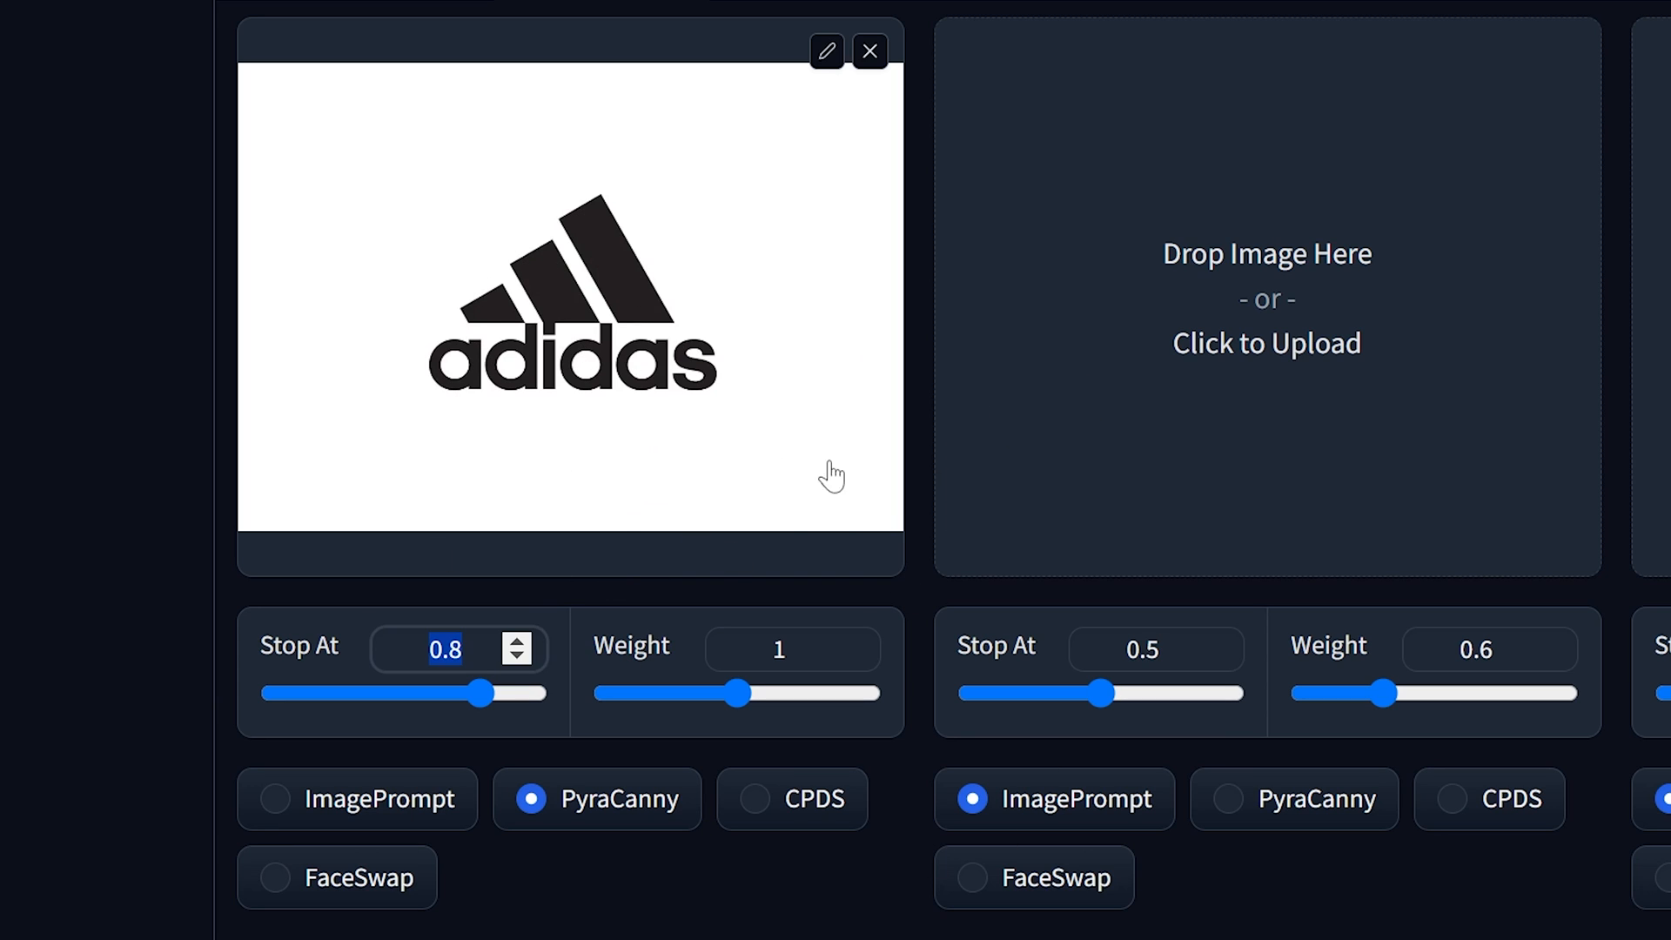
mouse_move(663, 410)
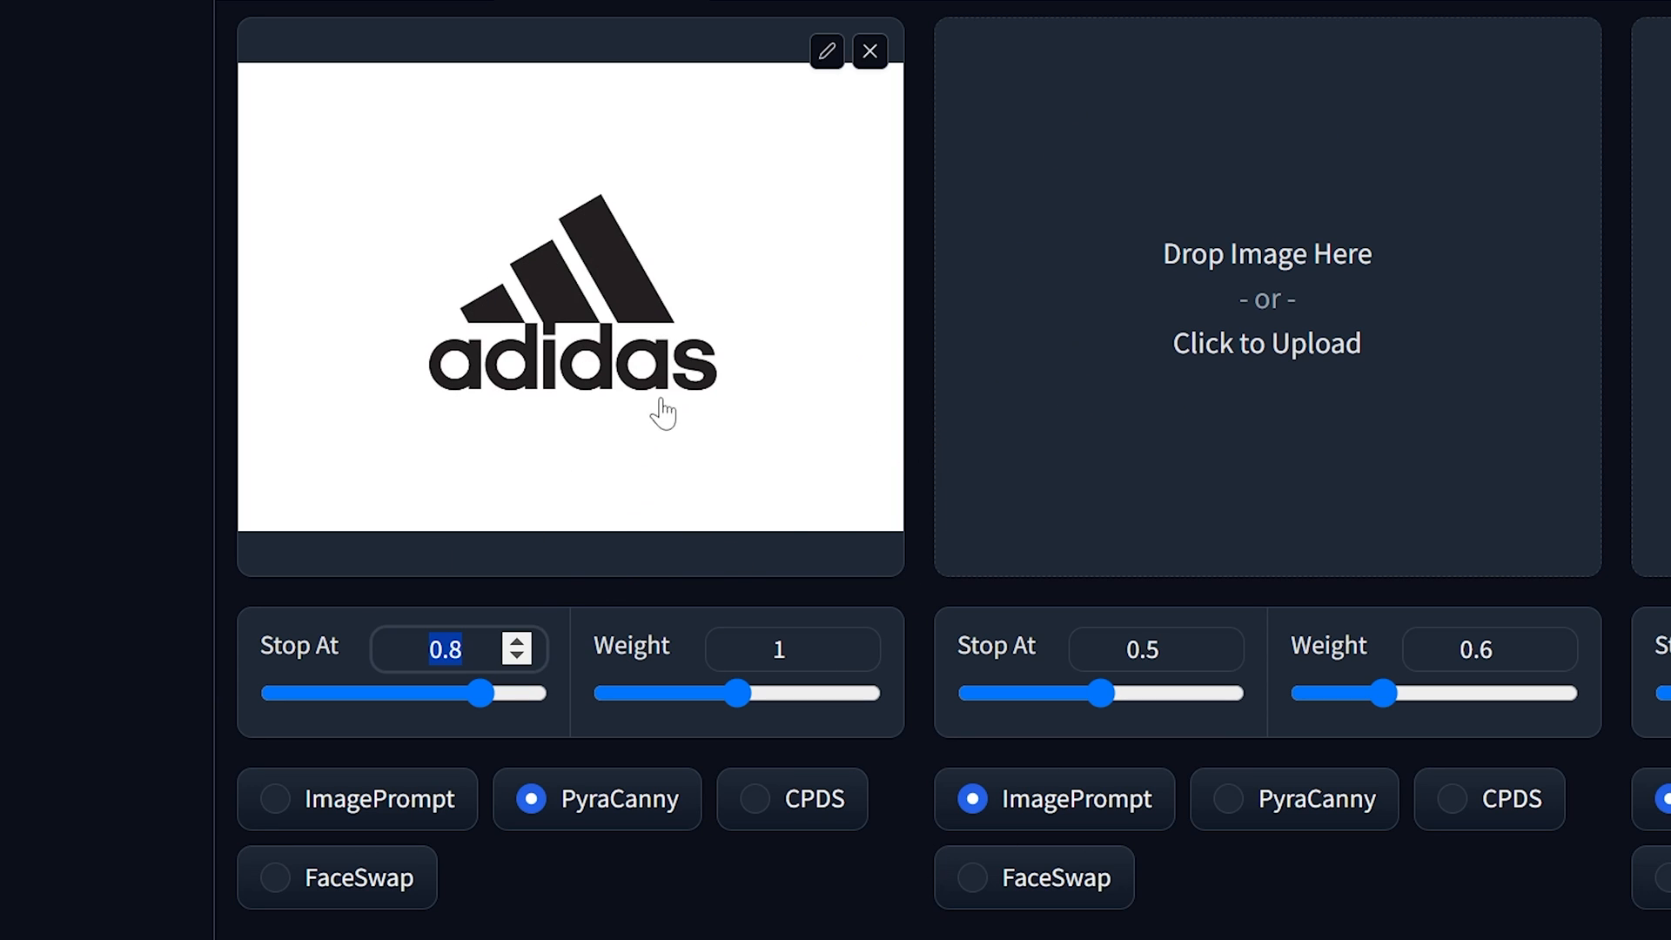
mouse_move(733, 538)
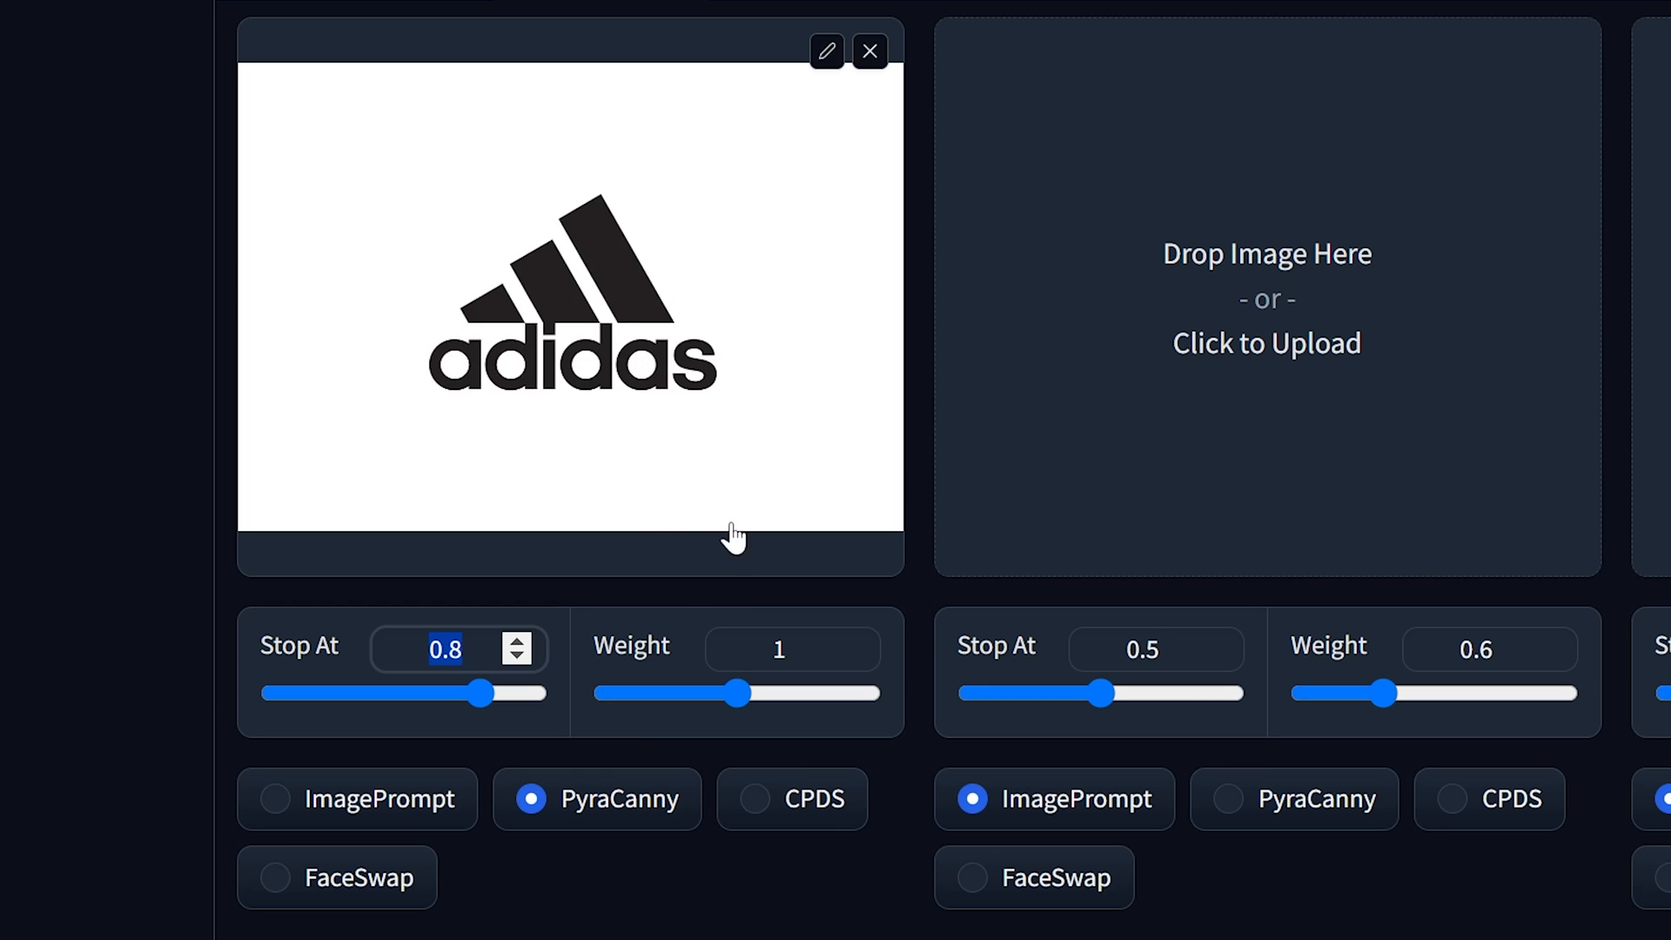
mouse_move(432, 419)
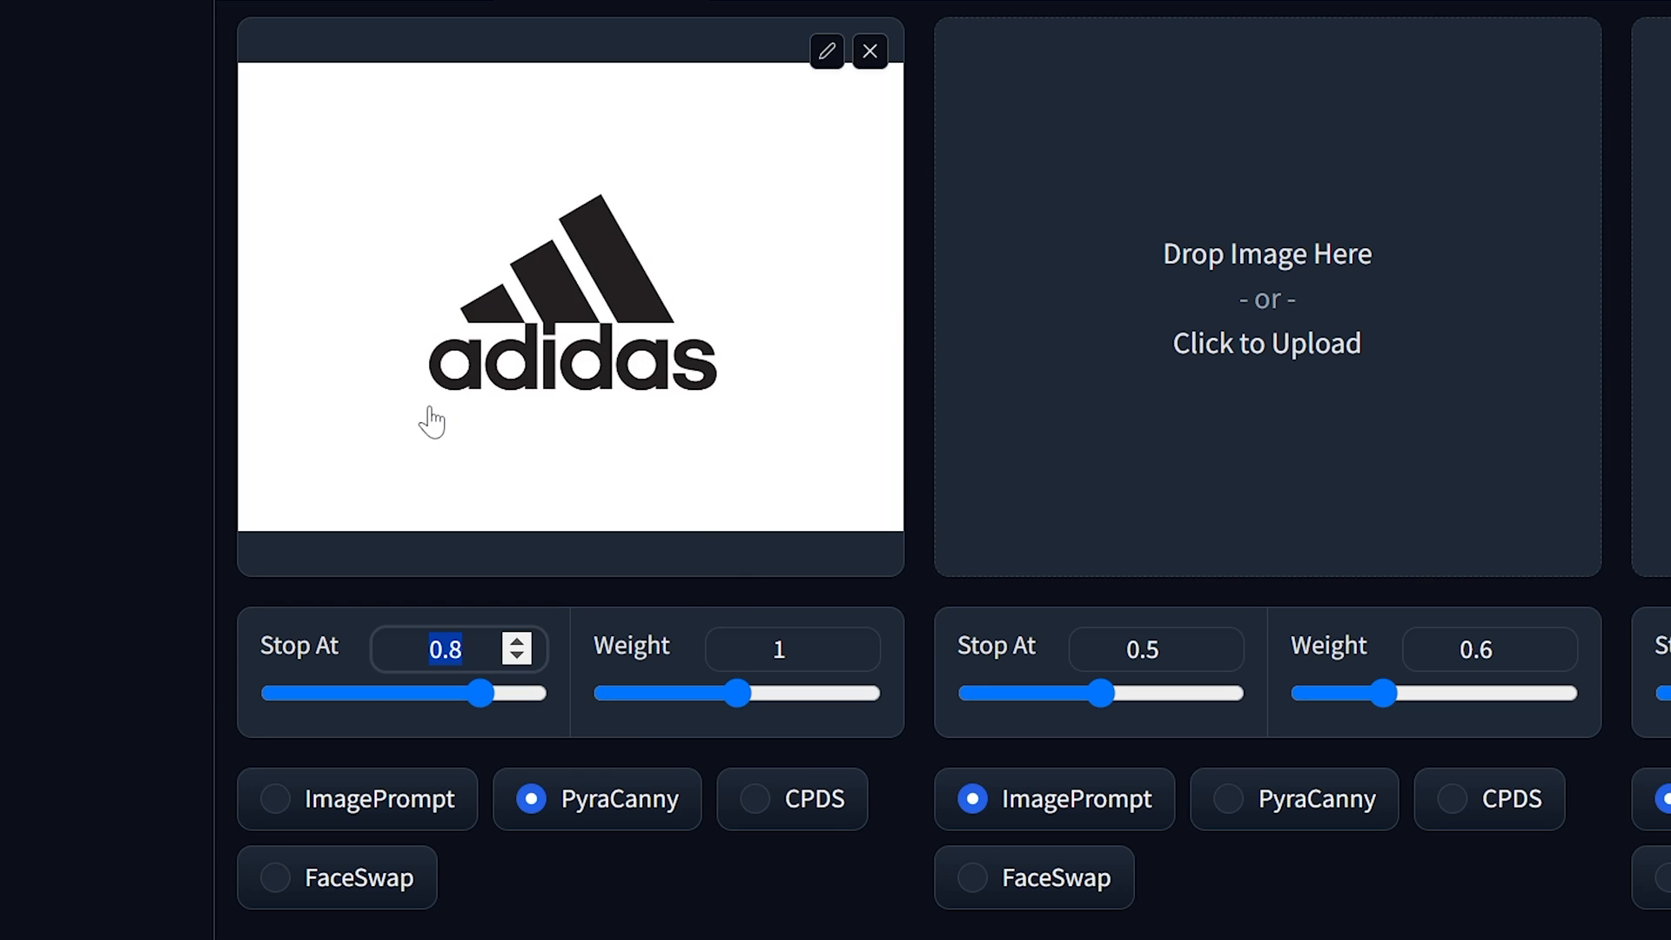
mouse_move(489, 509)
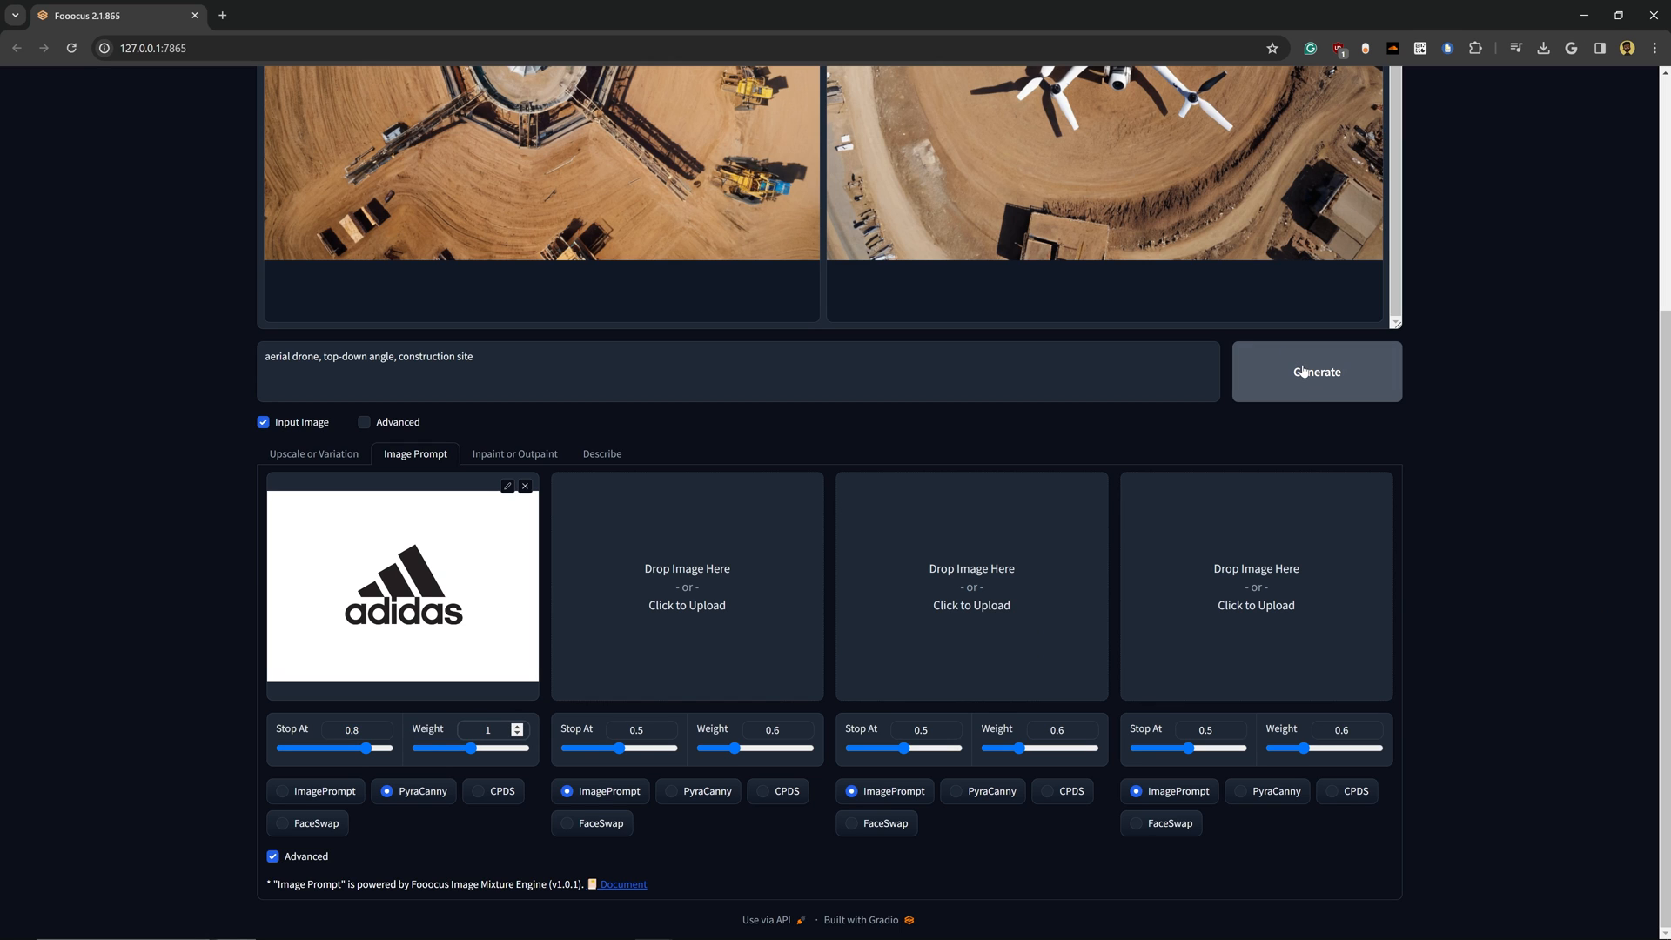
Generate with the logo guide and view the finished construction-site image full size.
click(1316, 371)
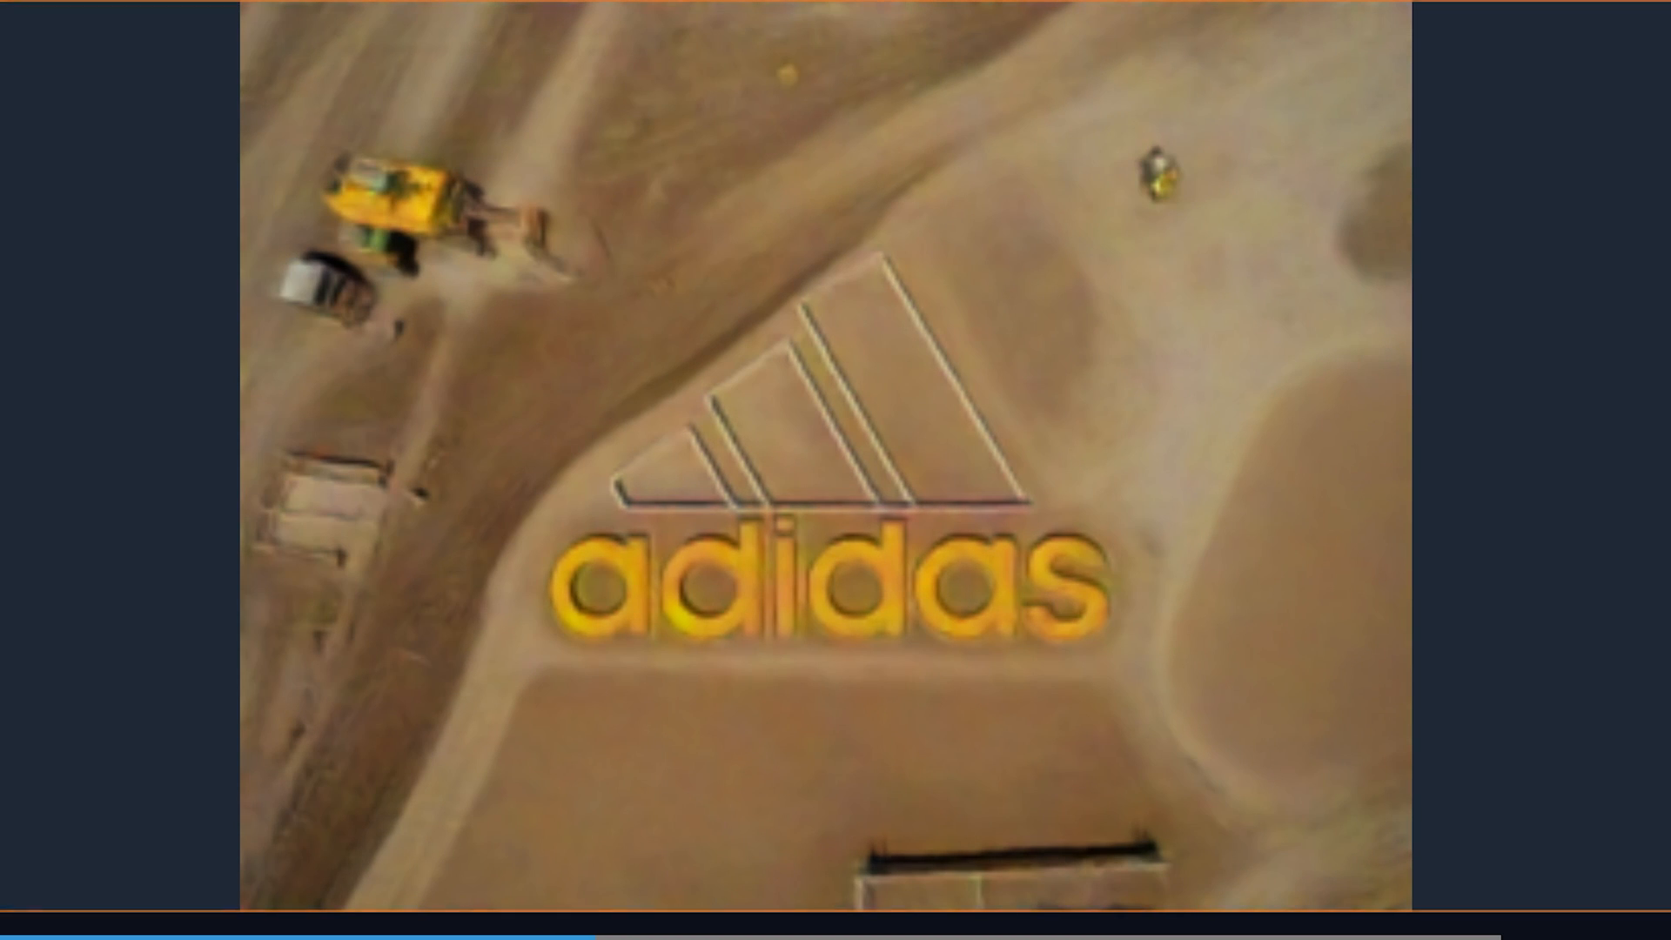
scroll(down, 3)
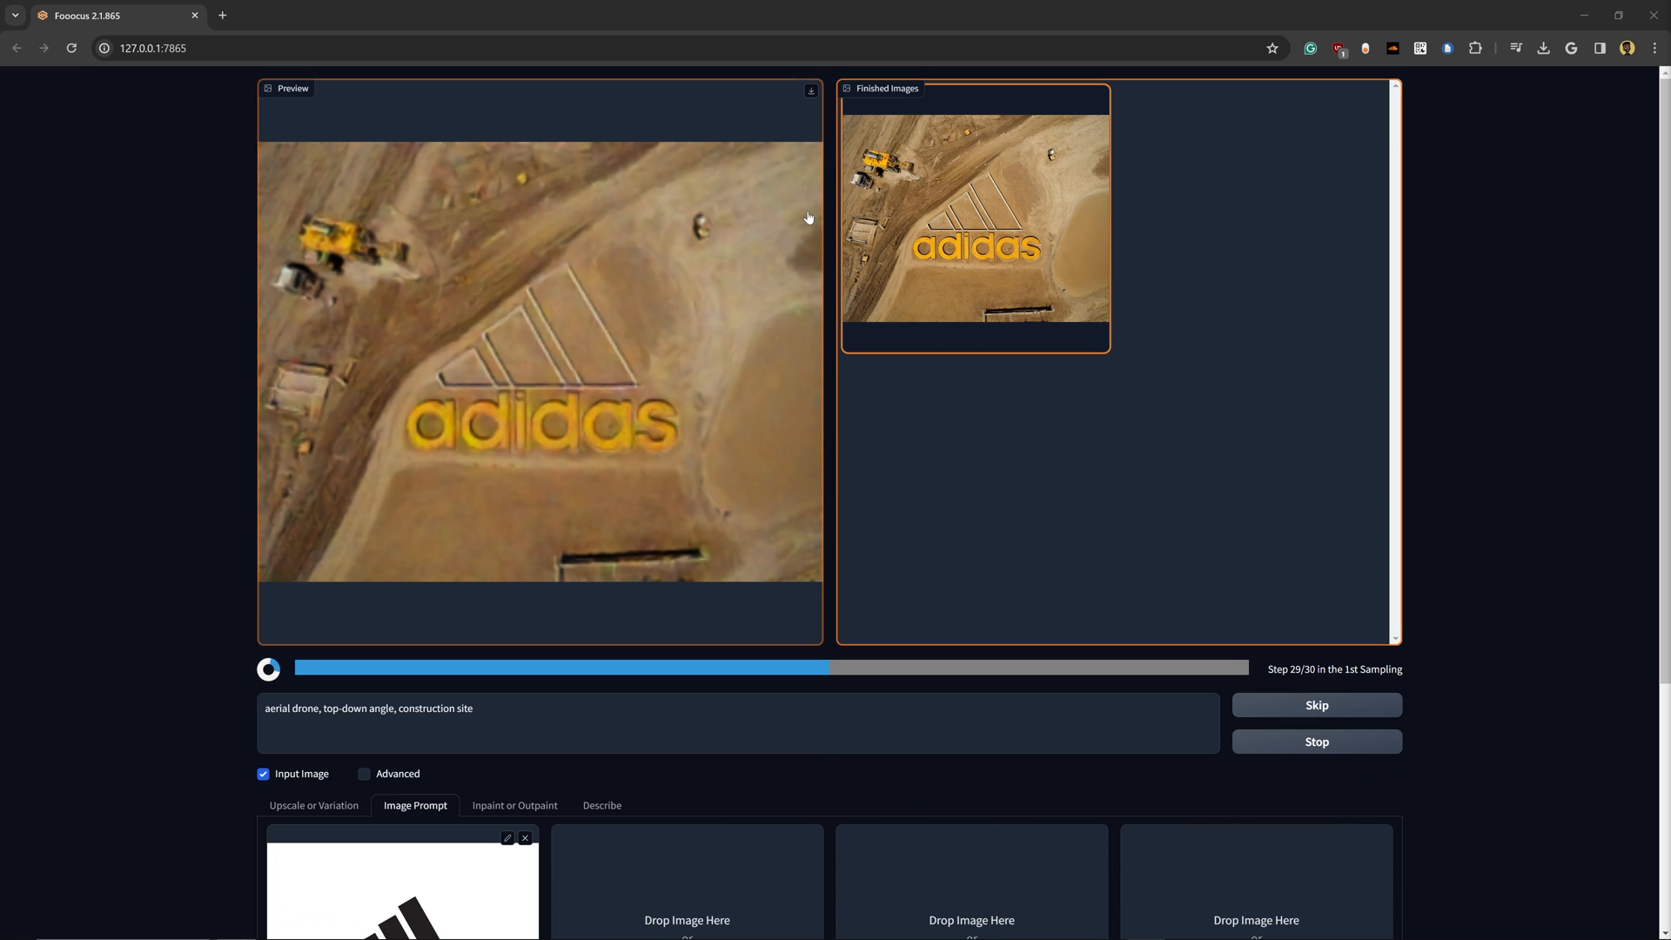
mouse_move(1007, 345)
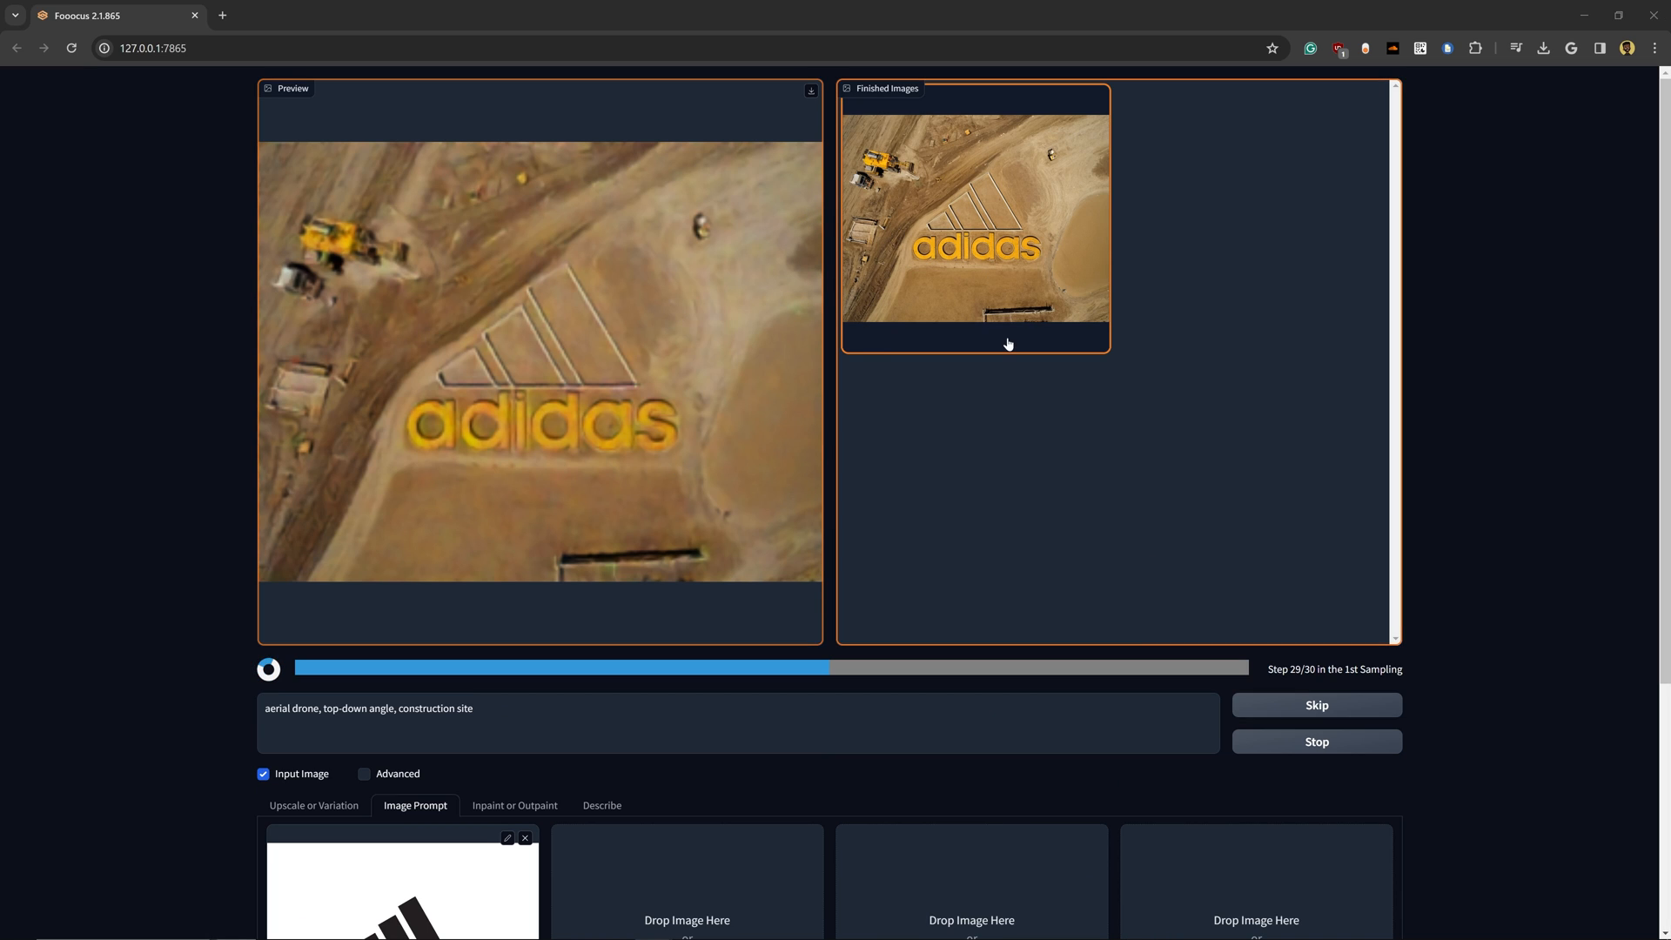
click(974, 218)
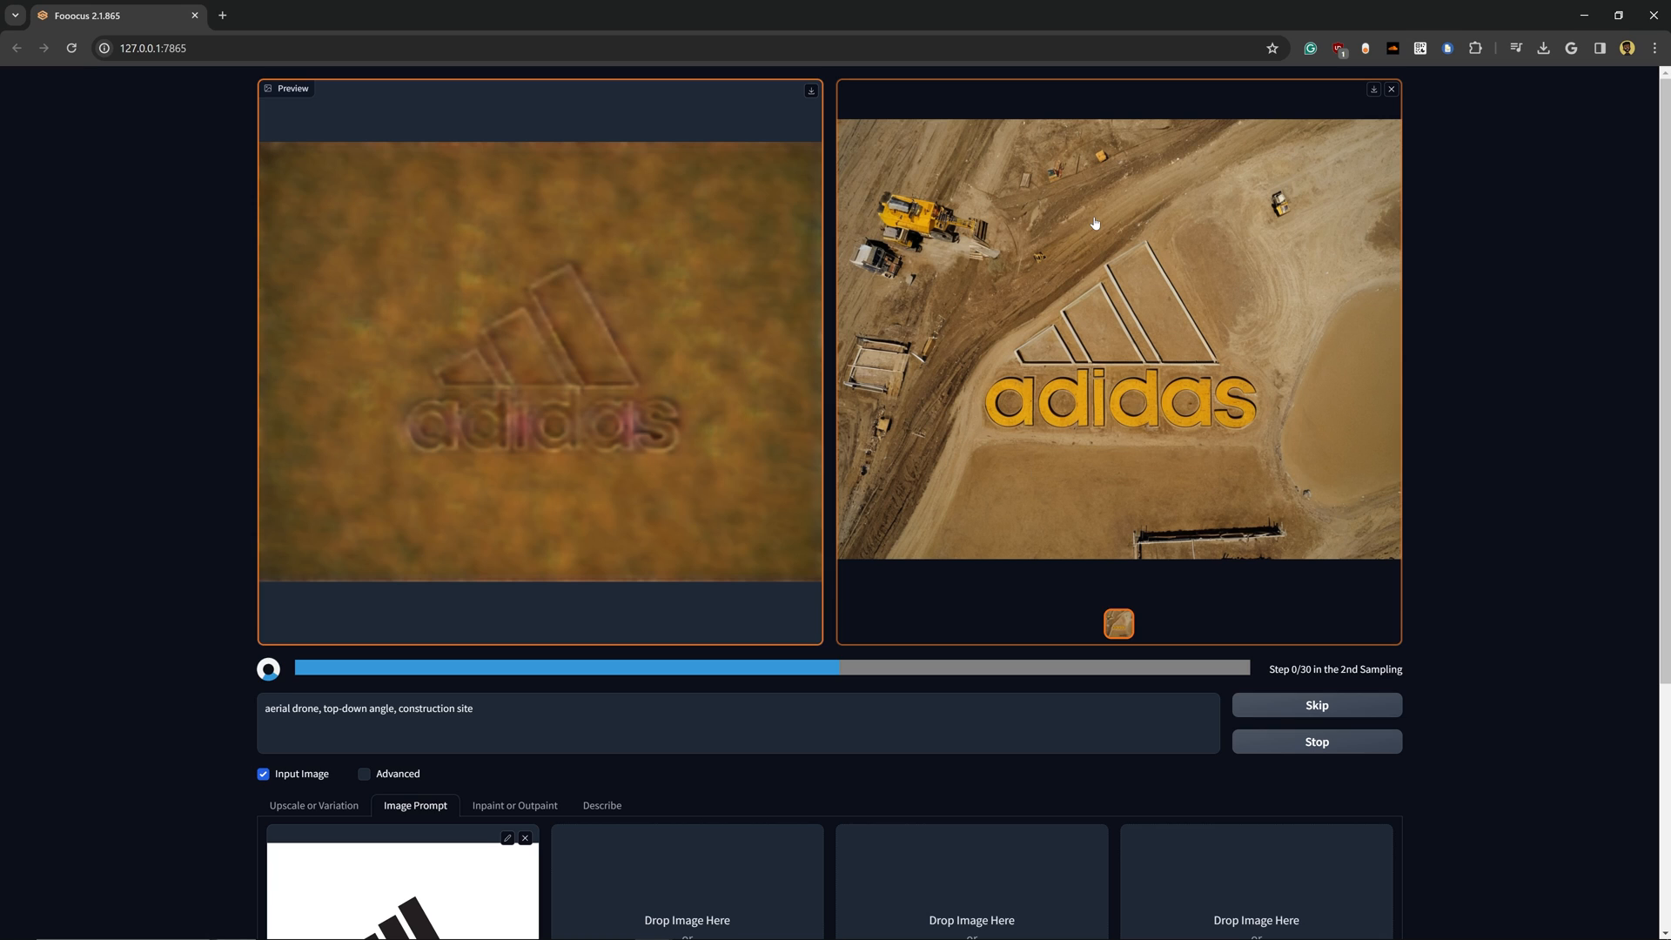
mouse_move(552, 638)
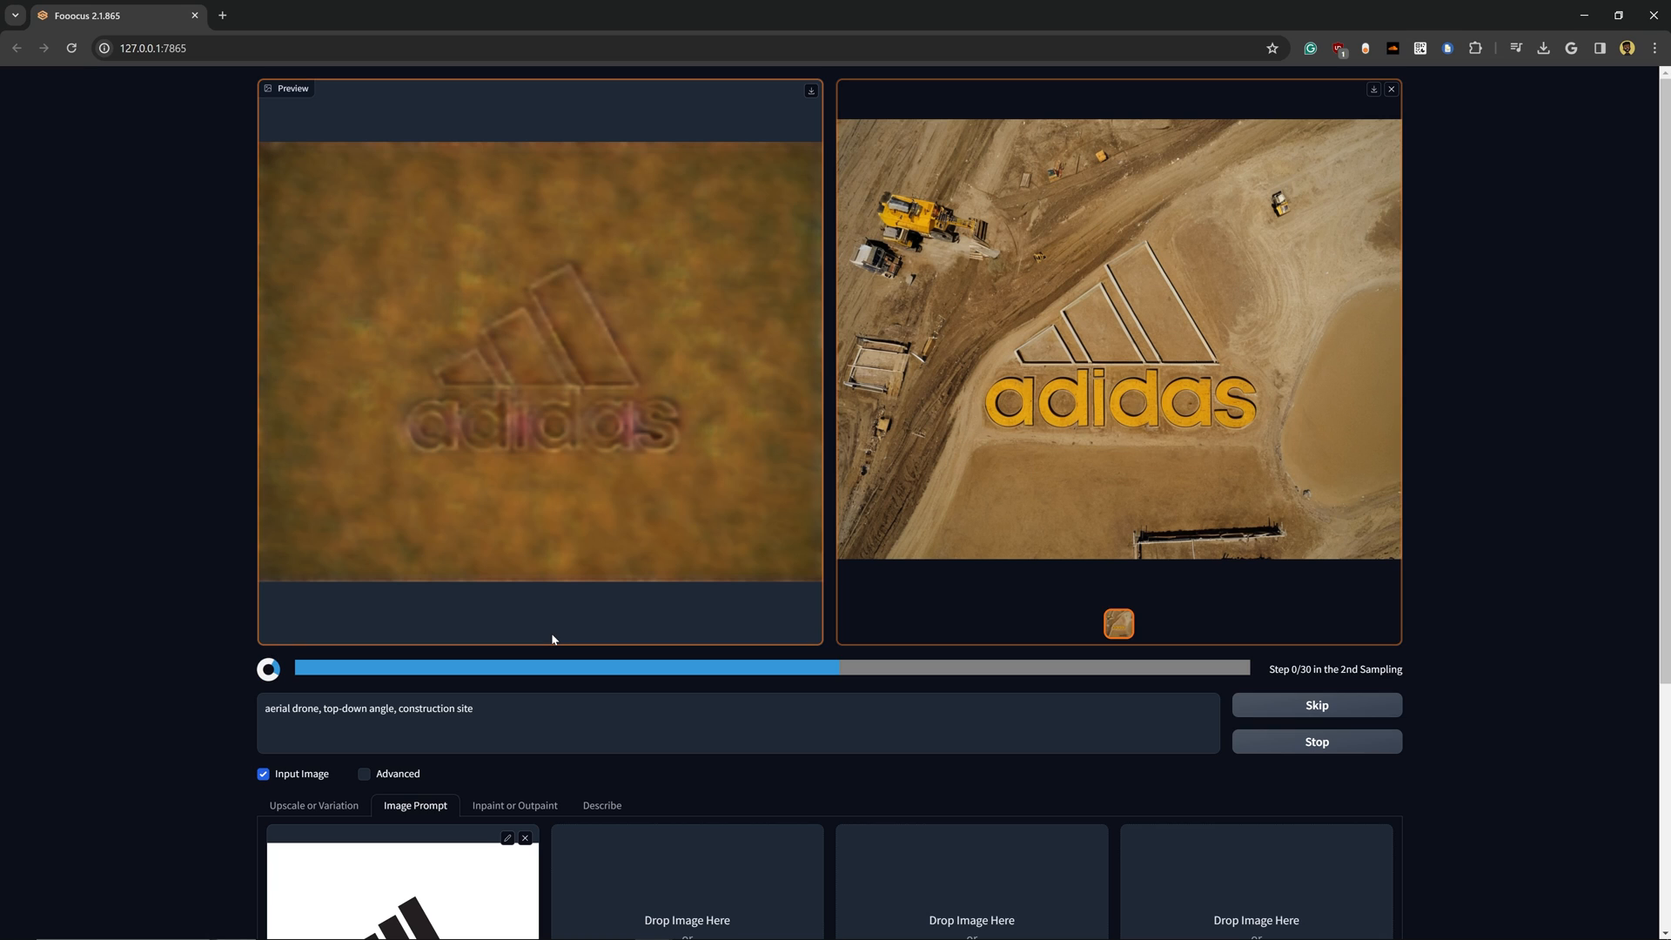
mouse_move(449, 561)
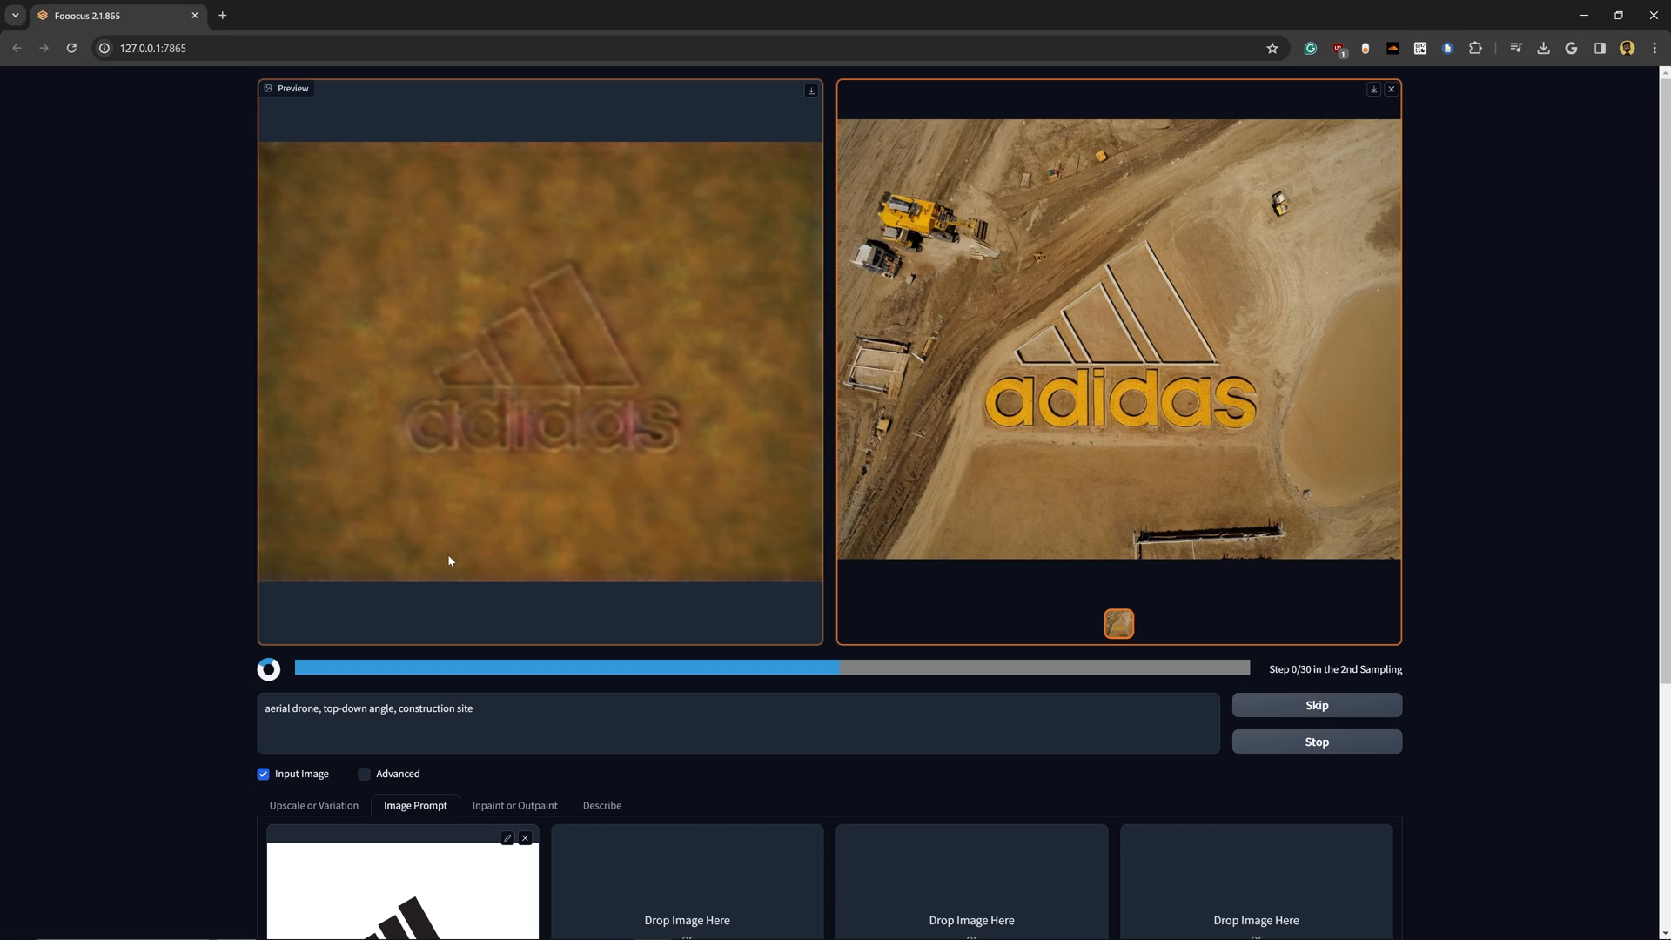
mouse_move(679, 621)
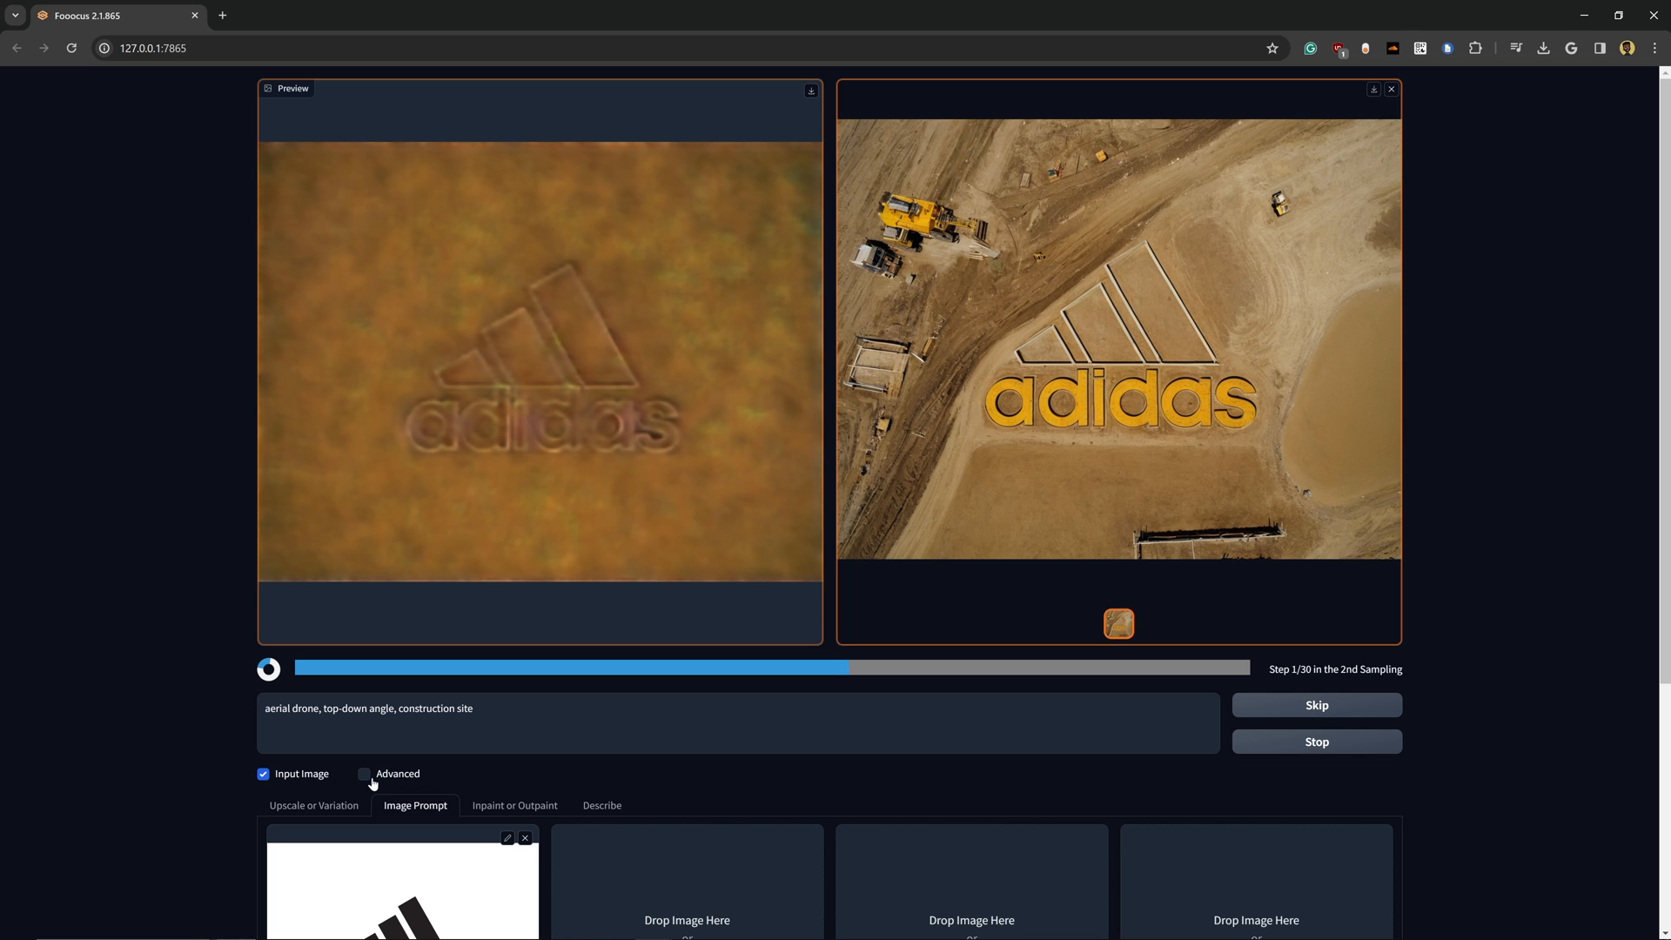
Show the advanced settings: Speed performance, 1152×896 aspect ratio, two images.
click(364, 774)
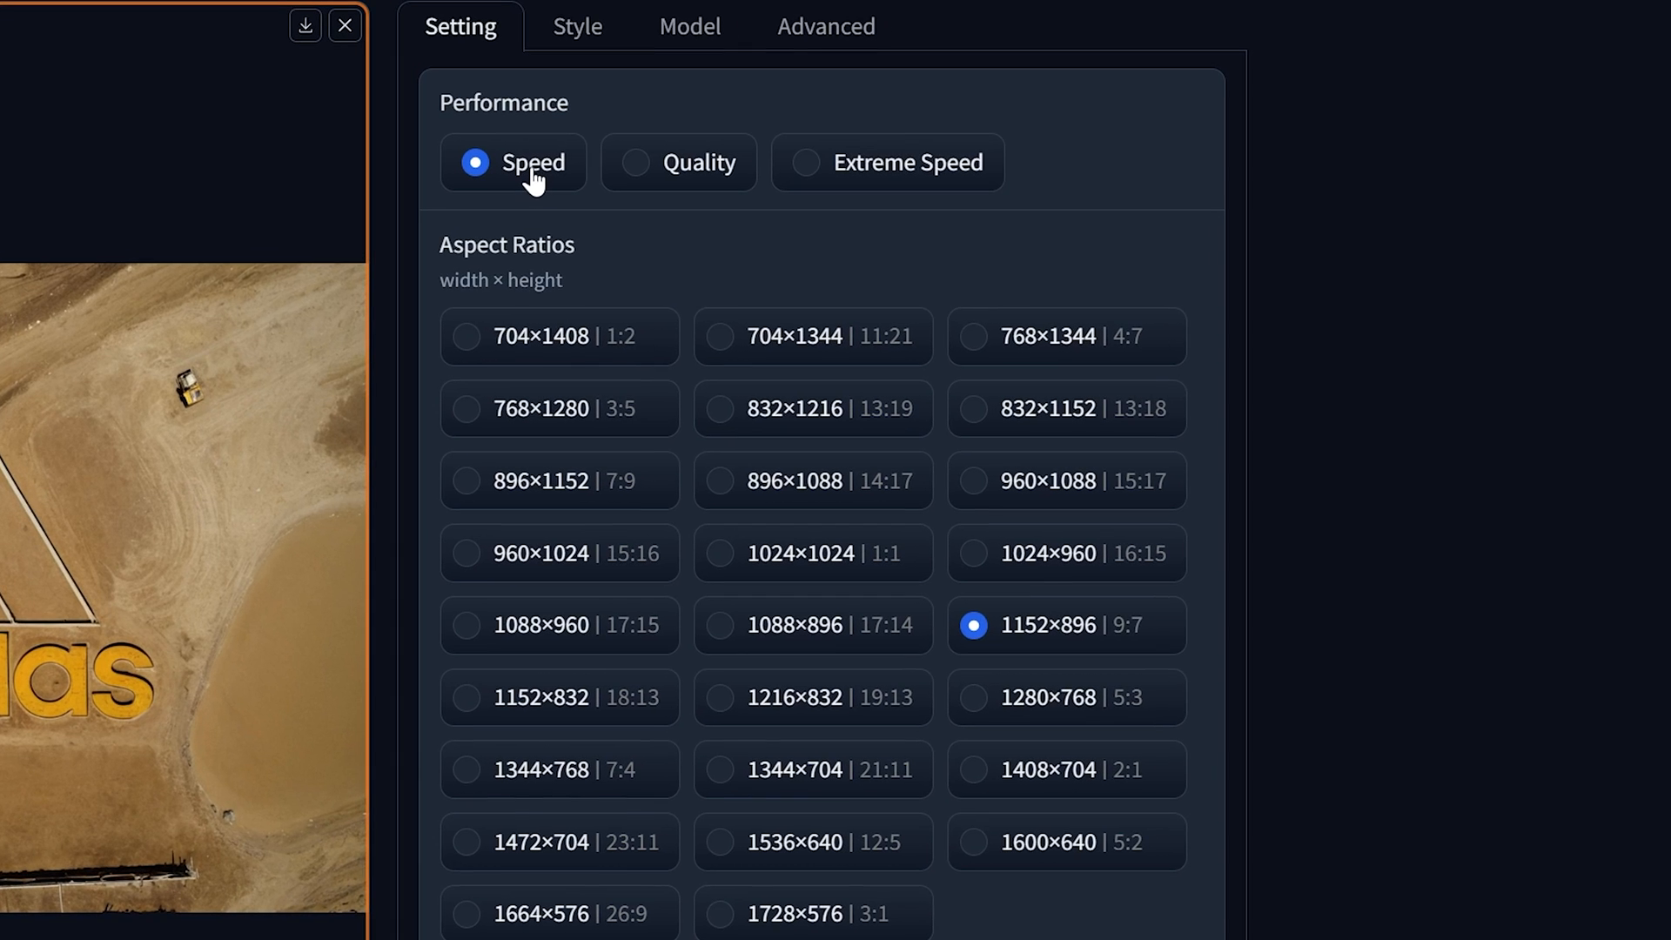
mouse_move(523, 784)
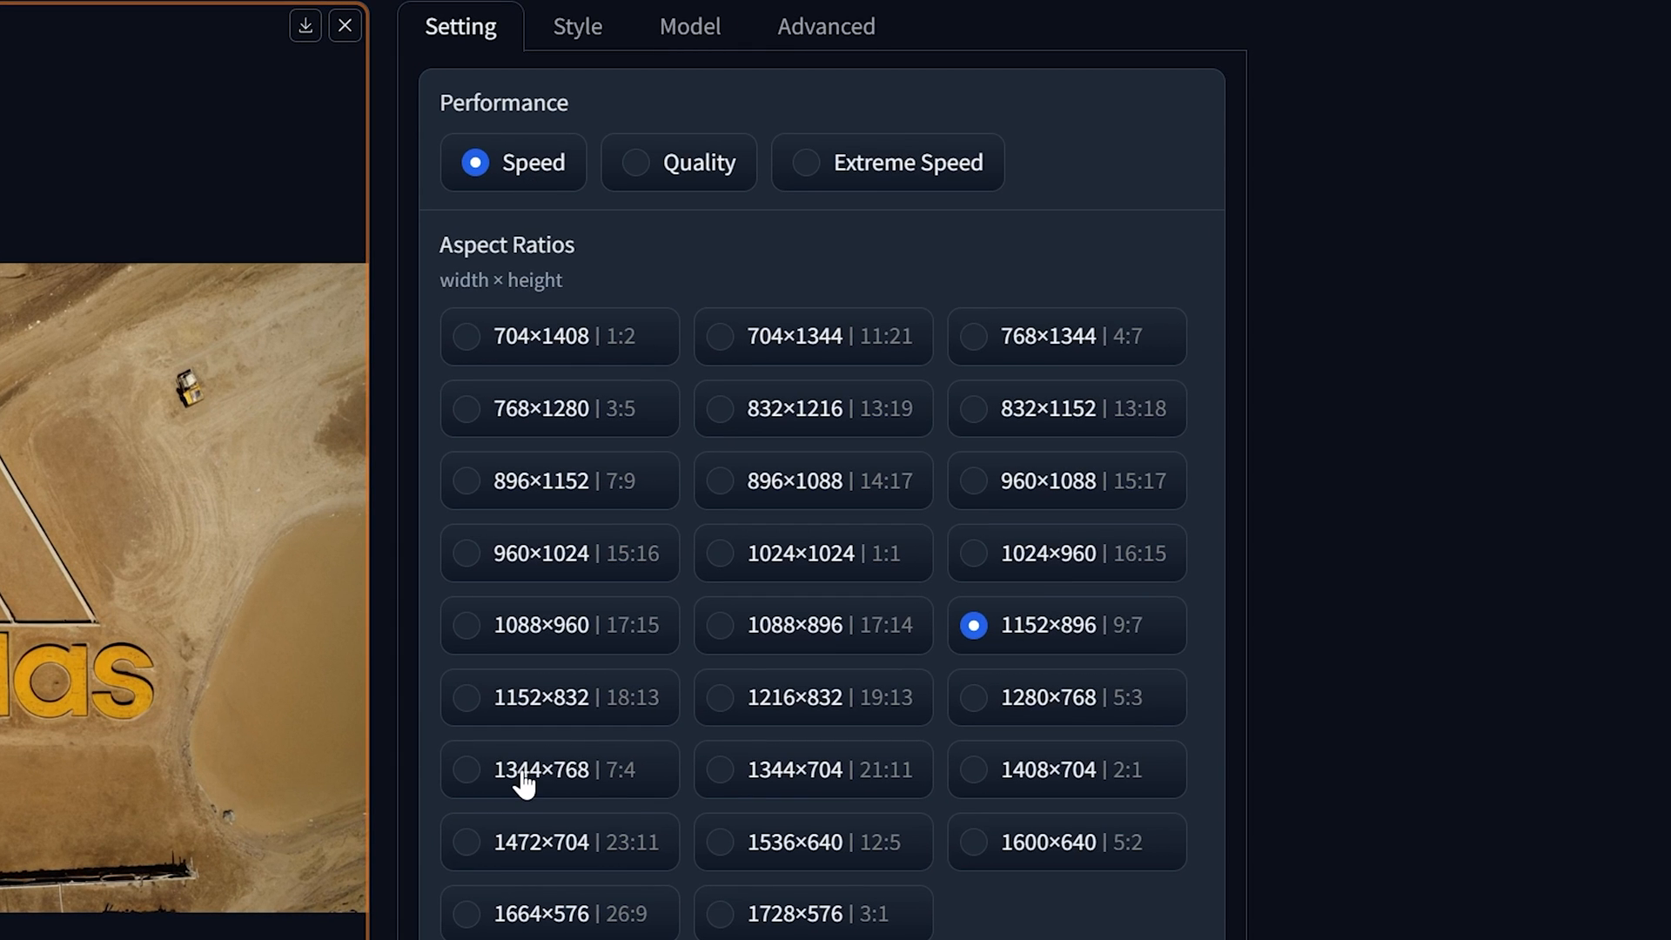
mouse_move(522, 785)
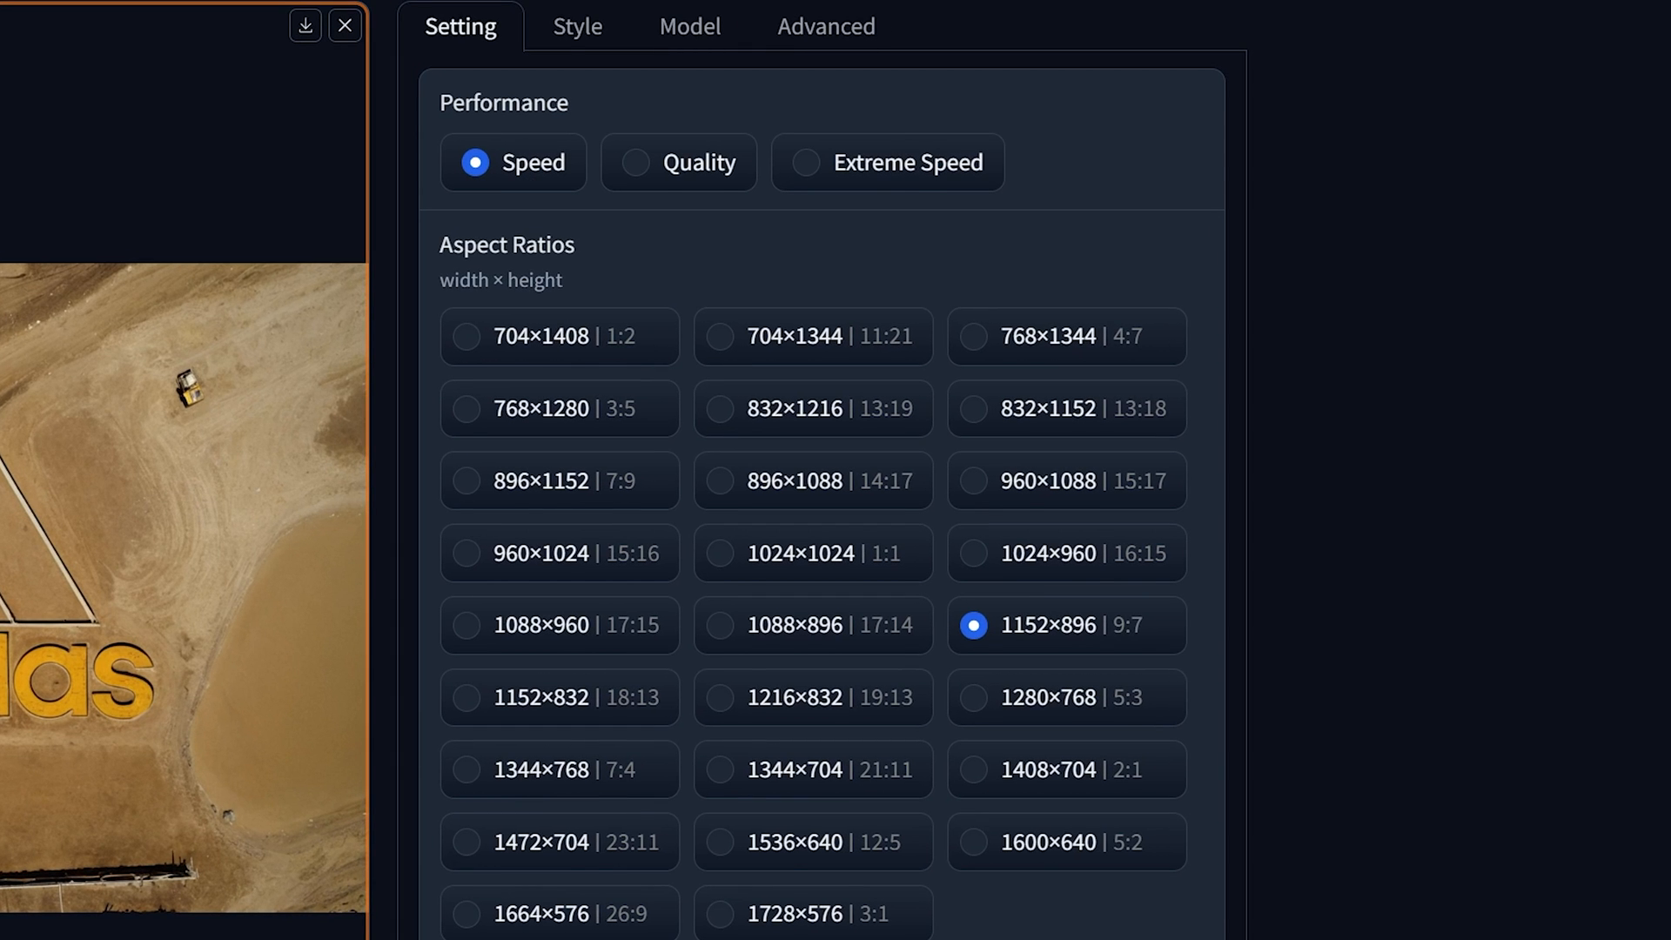
scroll(down, 3)
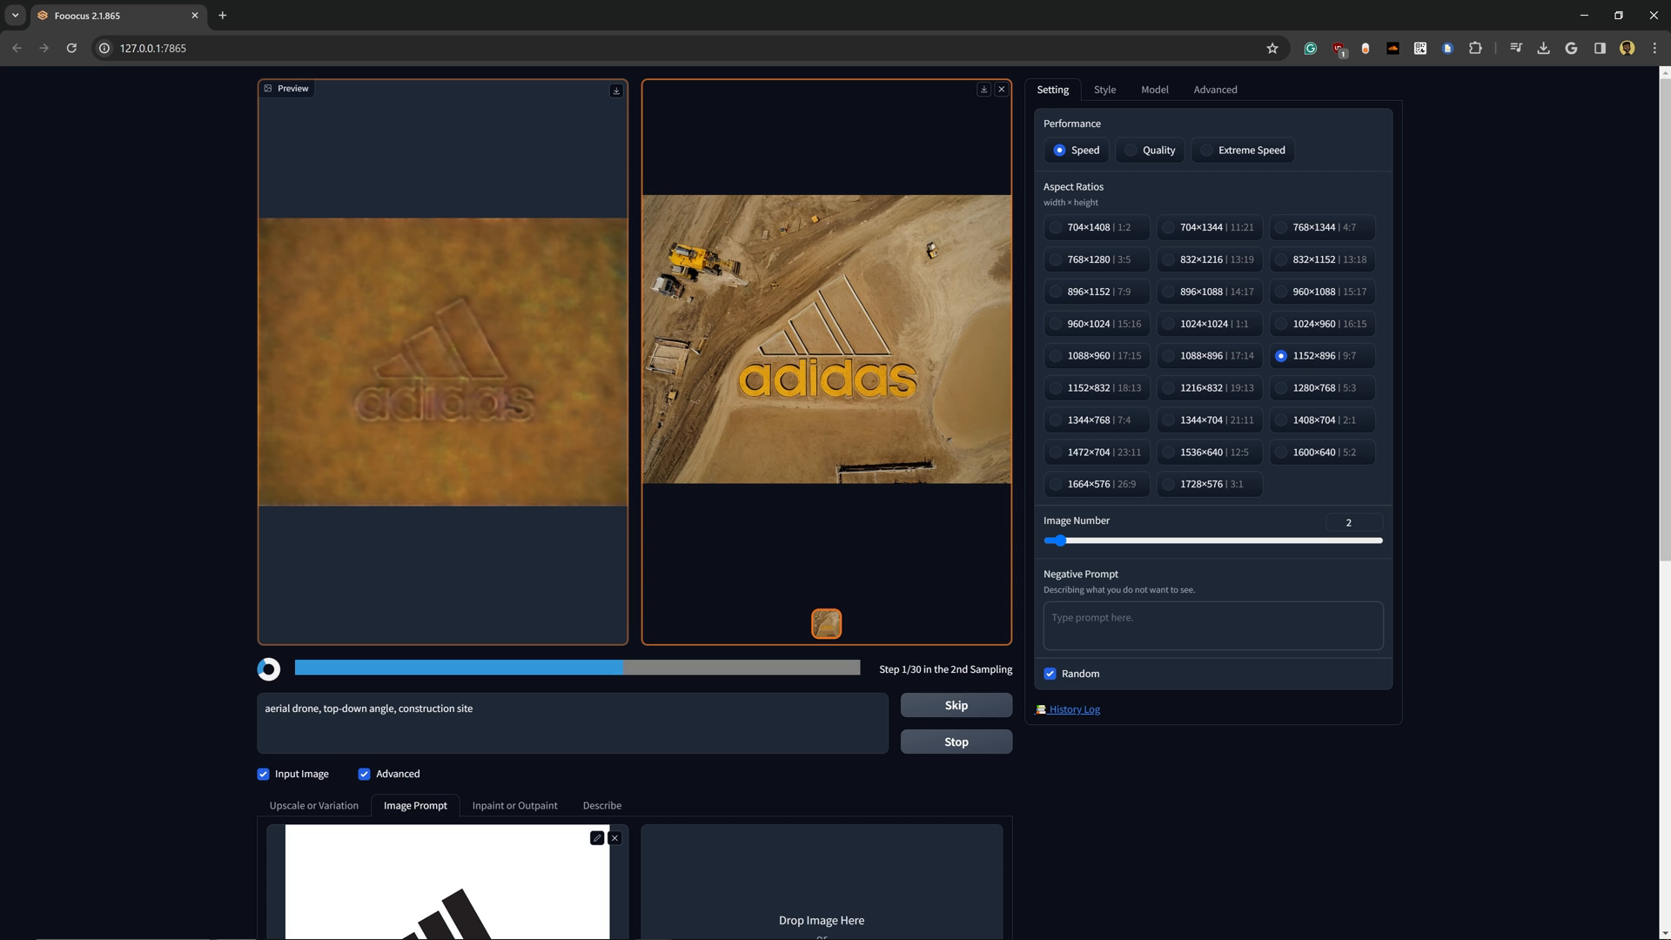
Stop the running generation and set the logo's Stop At 0.70 and Weight 0.8.
click(1102, 89)
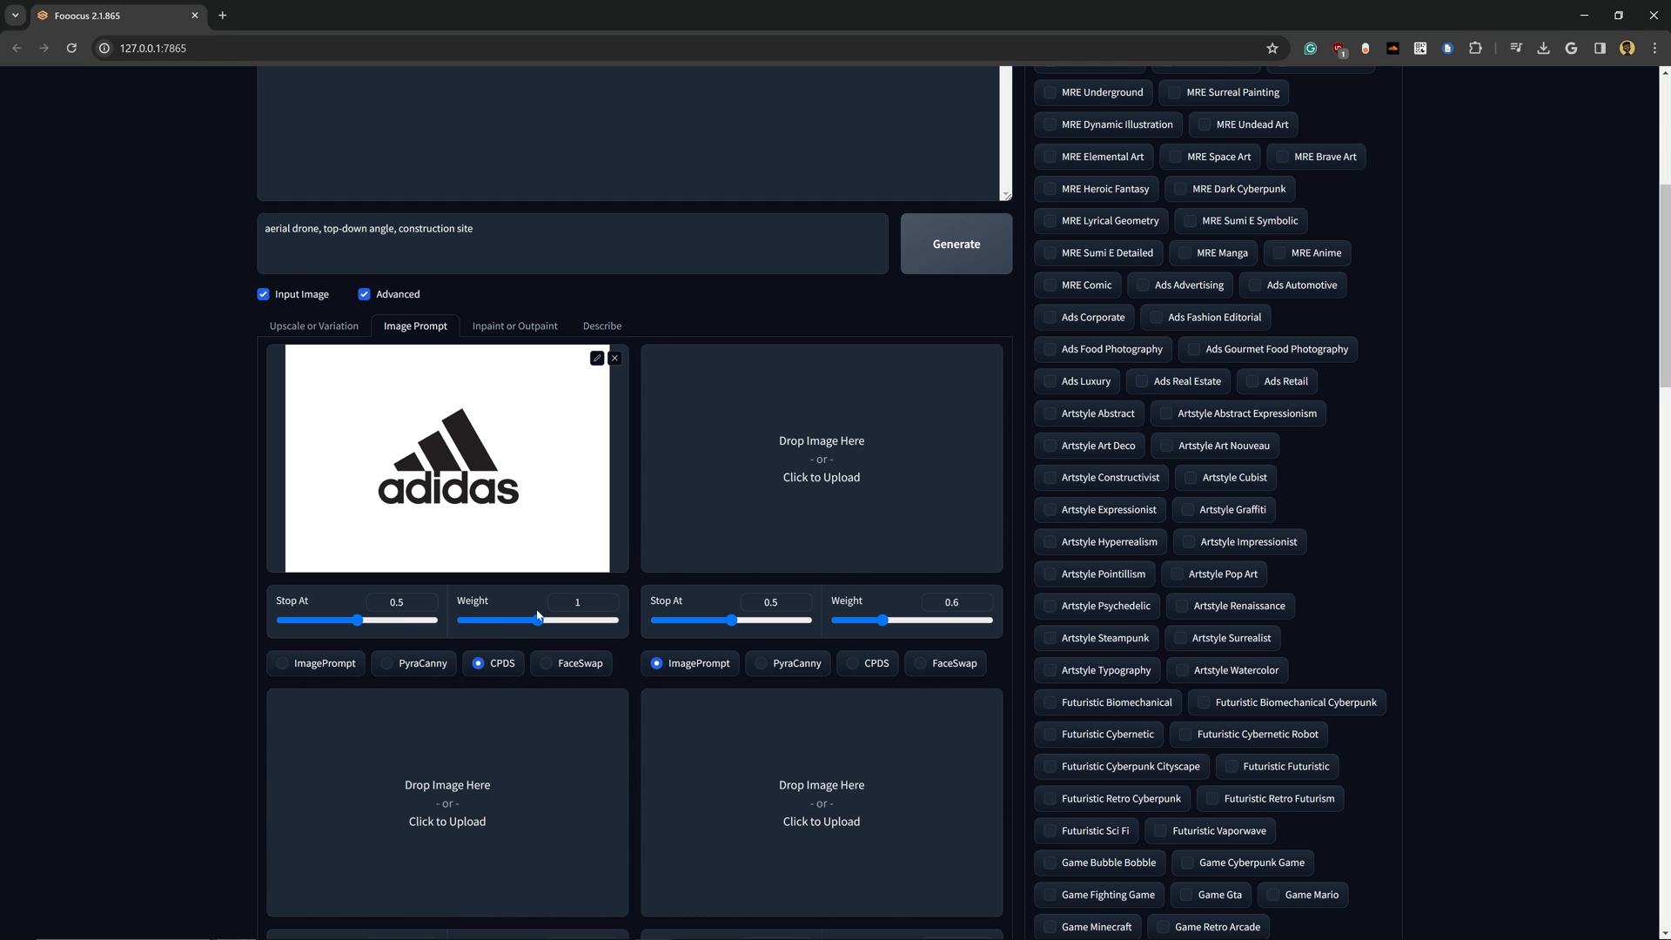
click(954, 243)
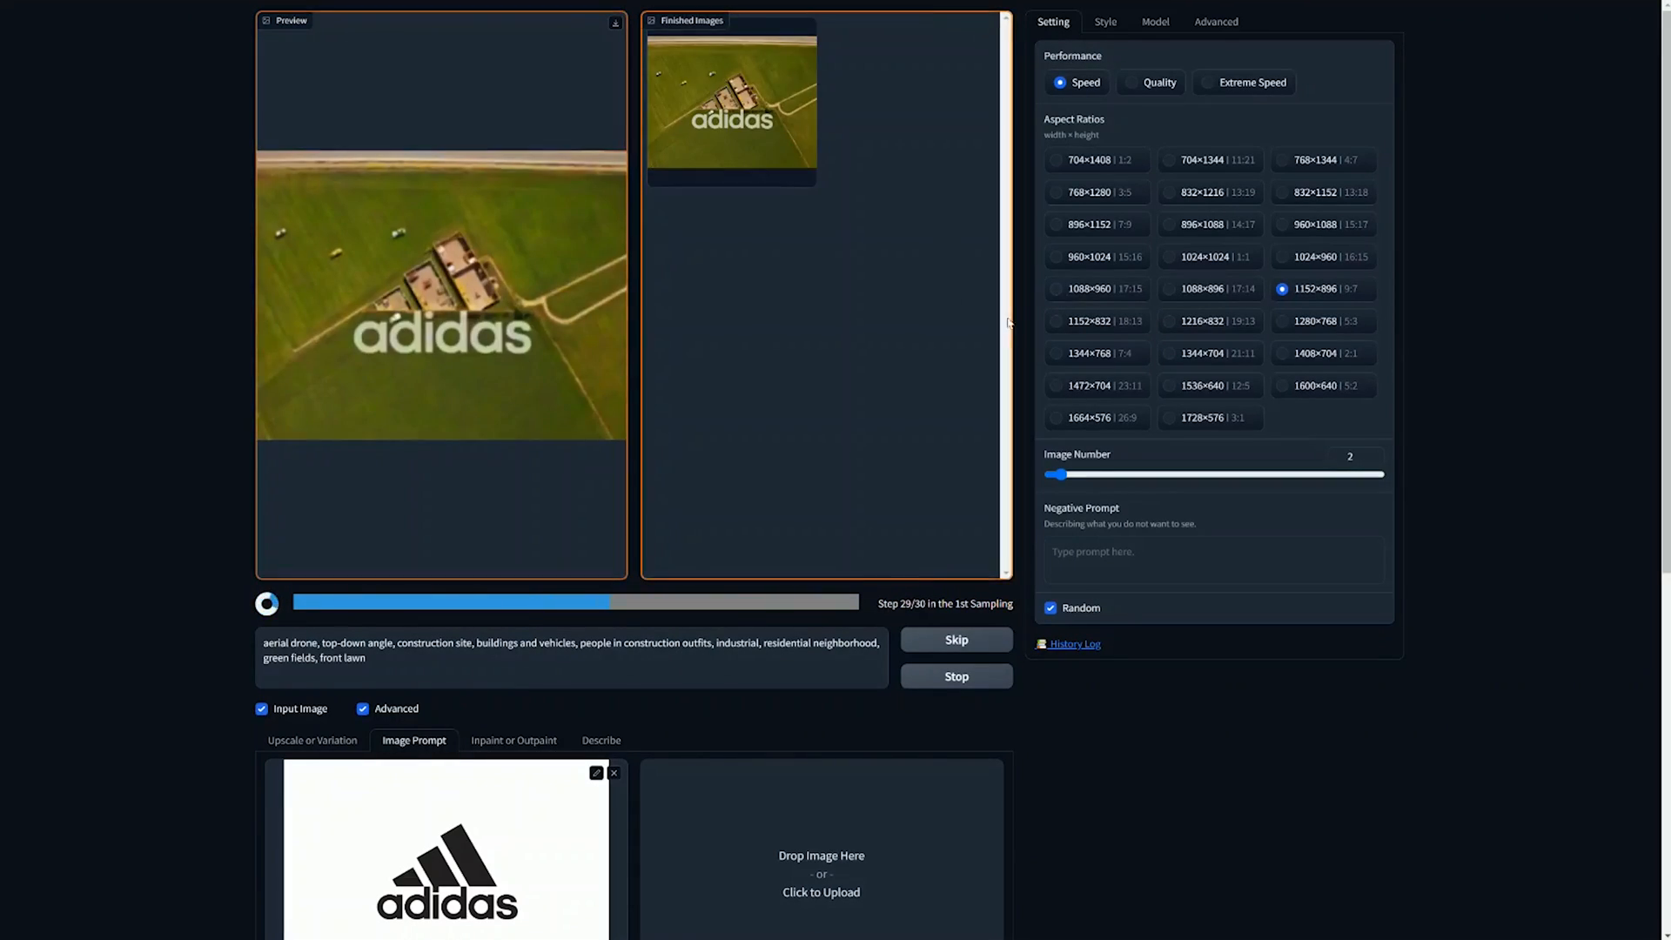
scroll(down, 3)
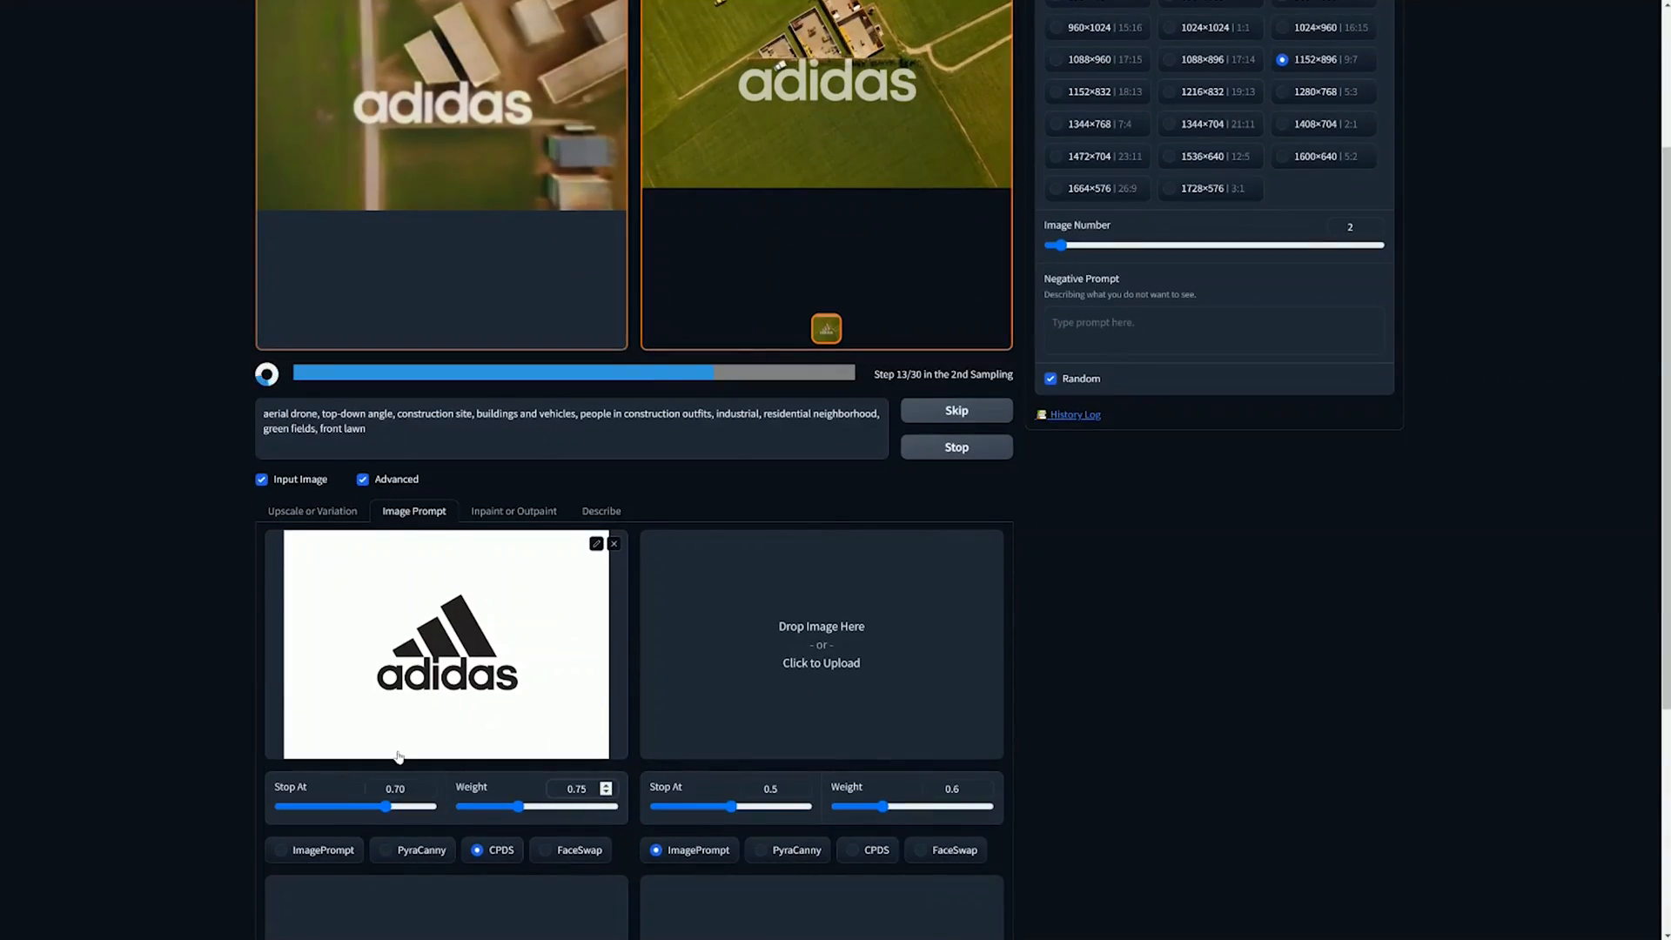
scroll(down, 3)
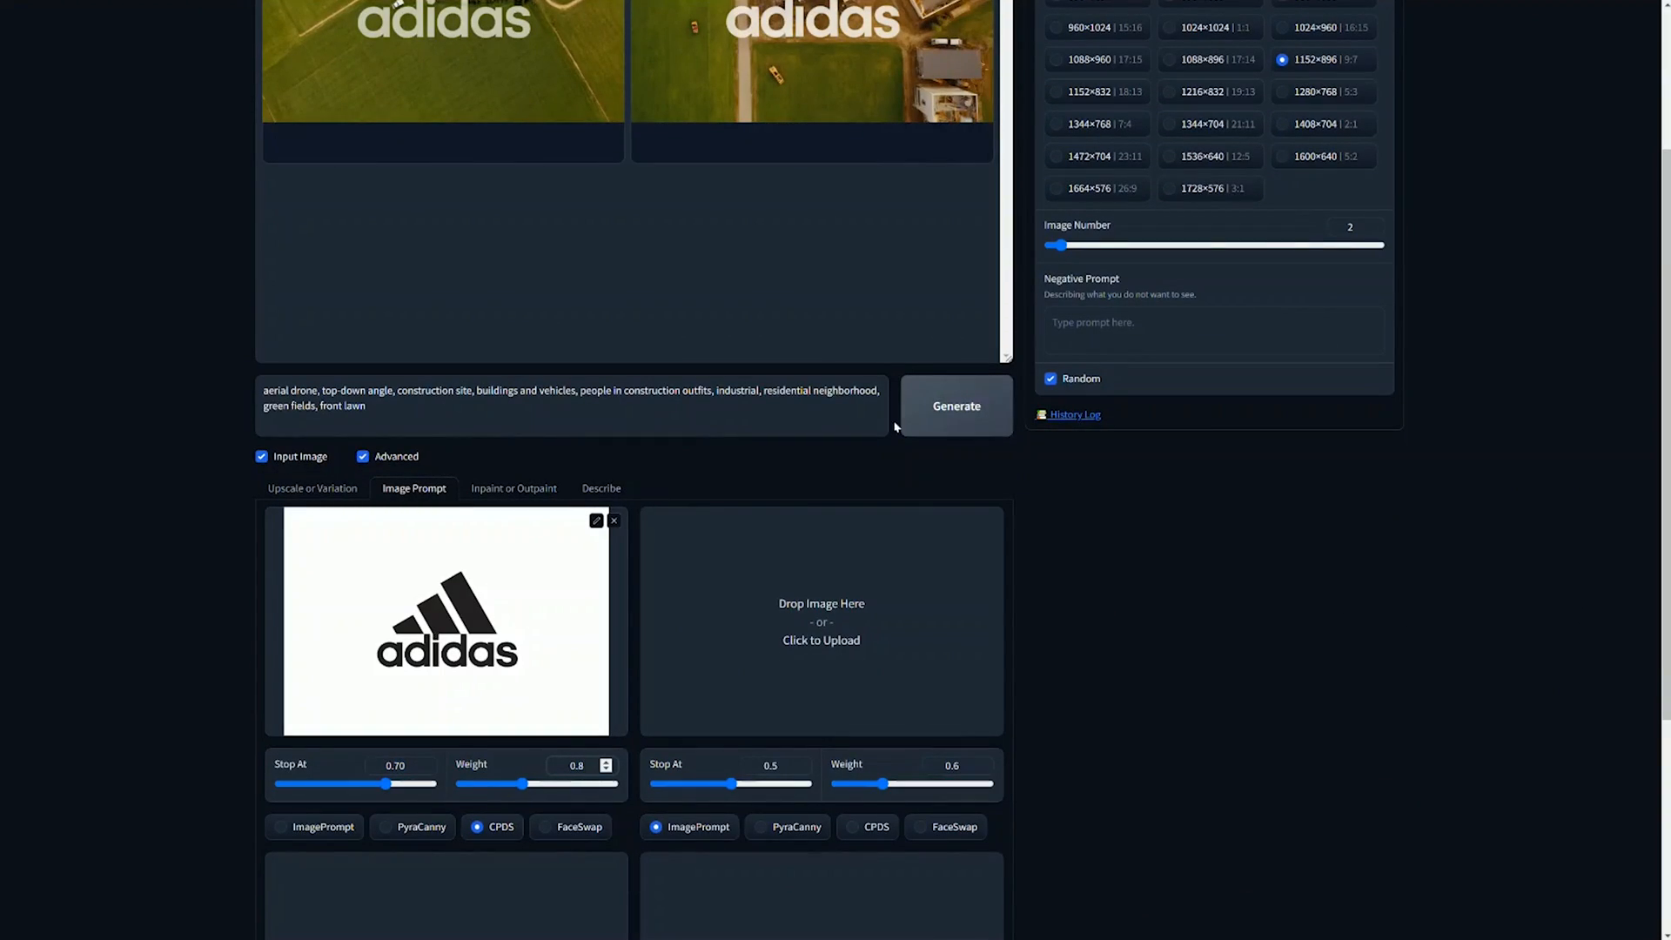
Remove the residential and green fields terms from the prompt, keeping CPDS at 0.70/0.8.
click(955, 404)
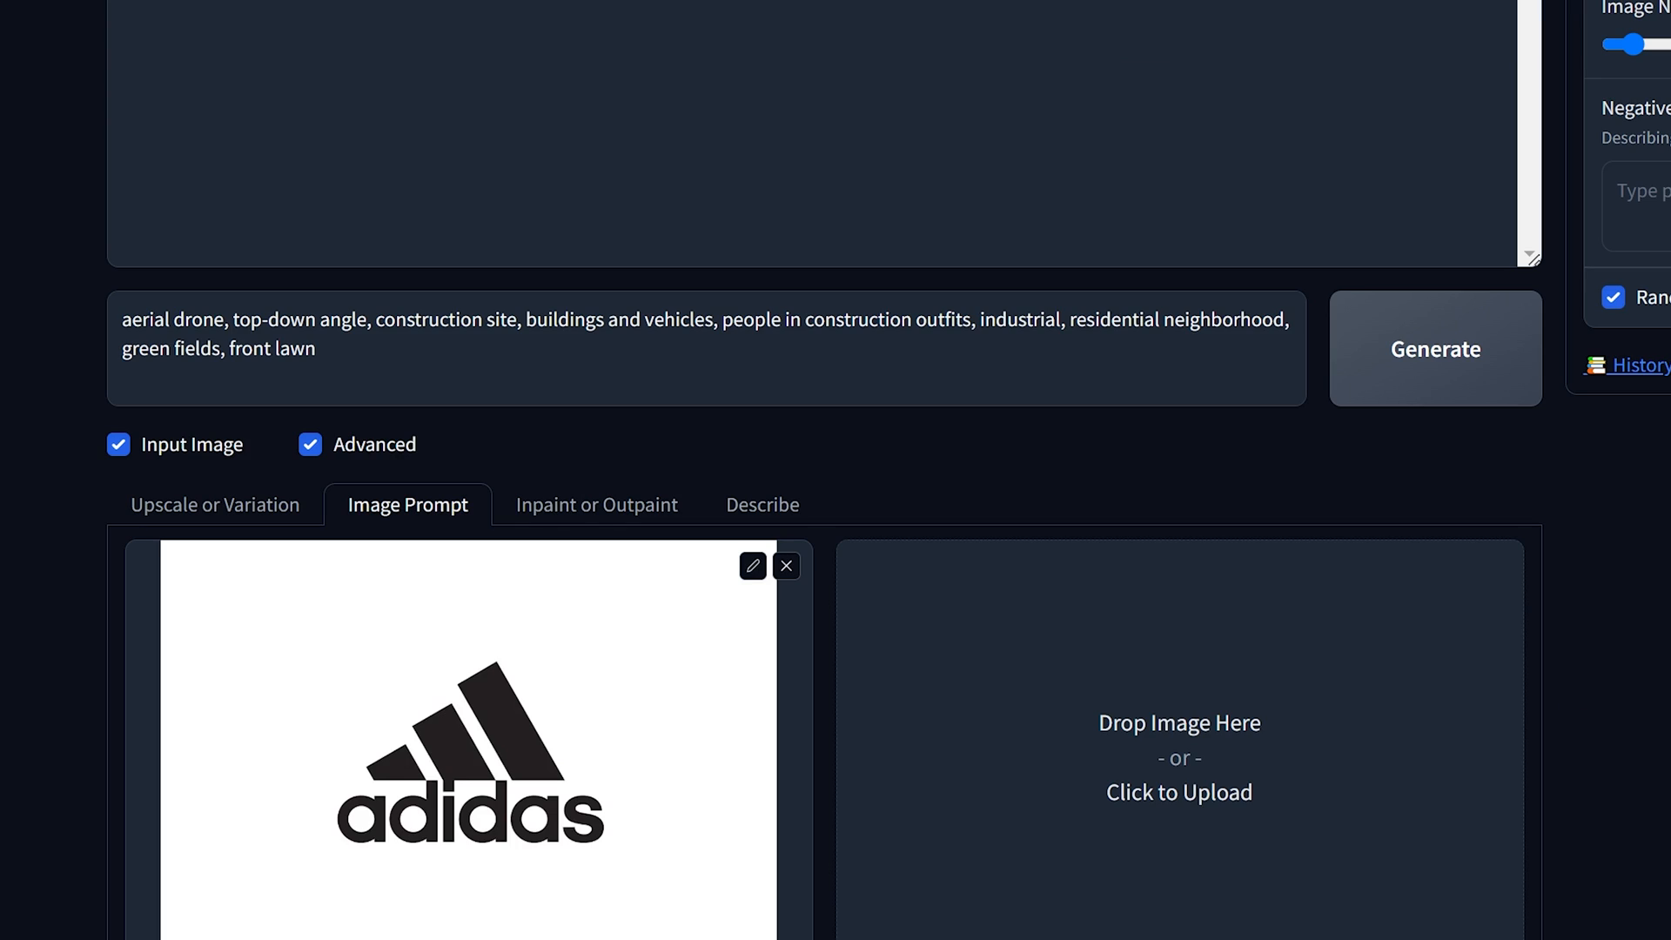
mouse_move(1340, 413)
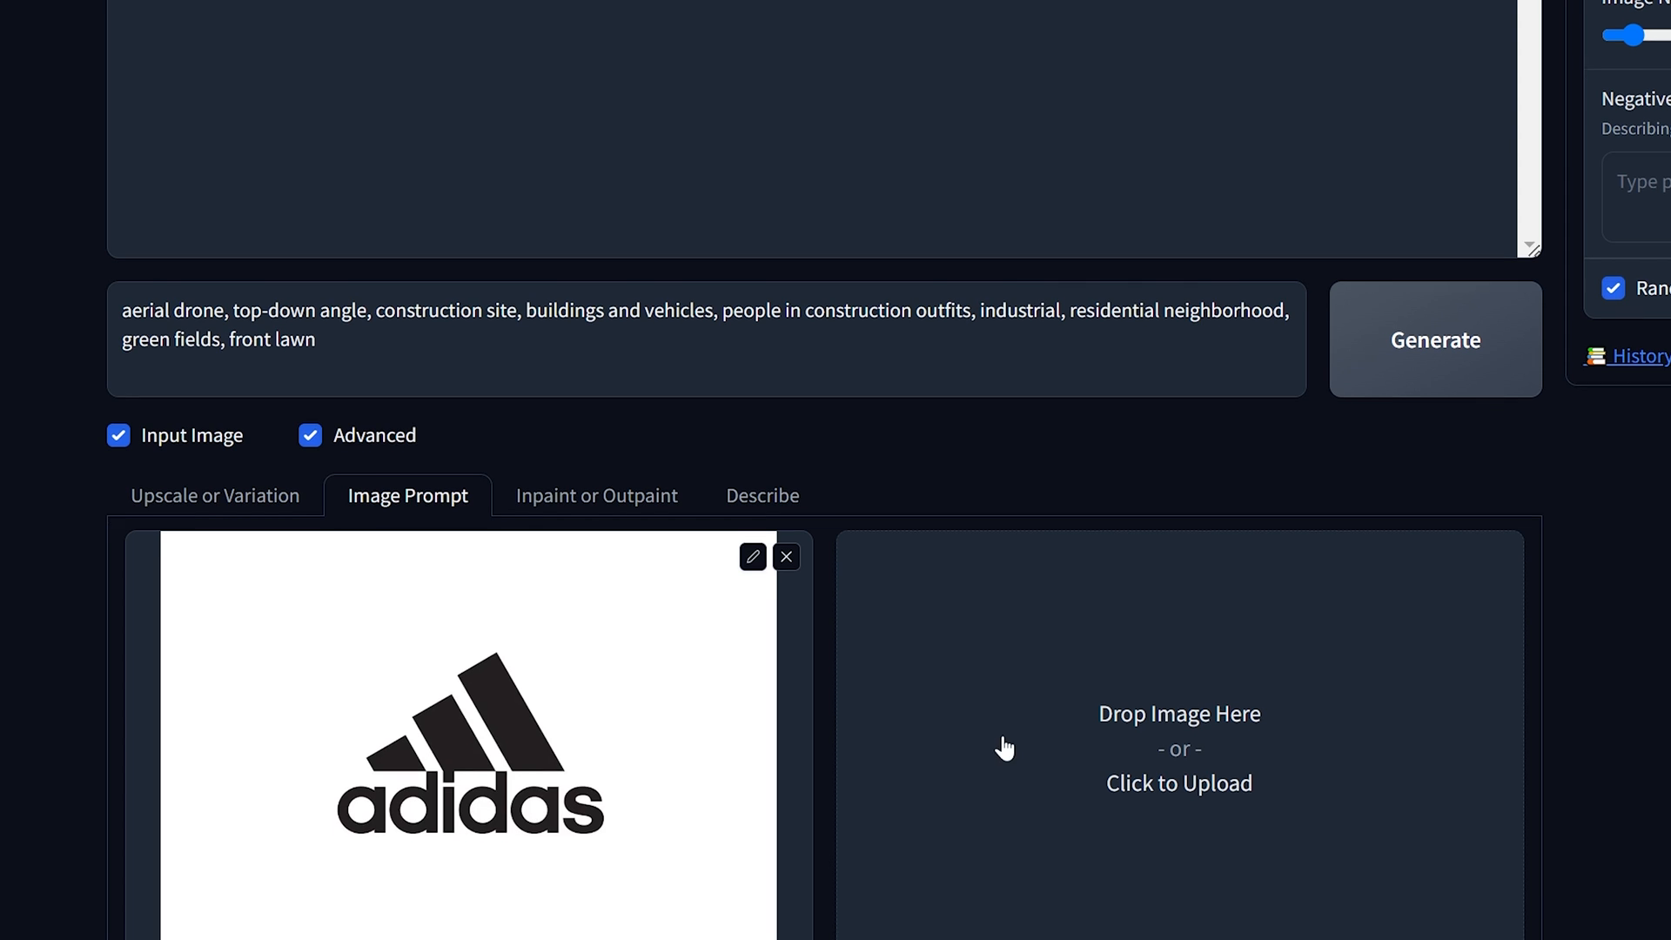
scroll(down, 3)
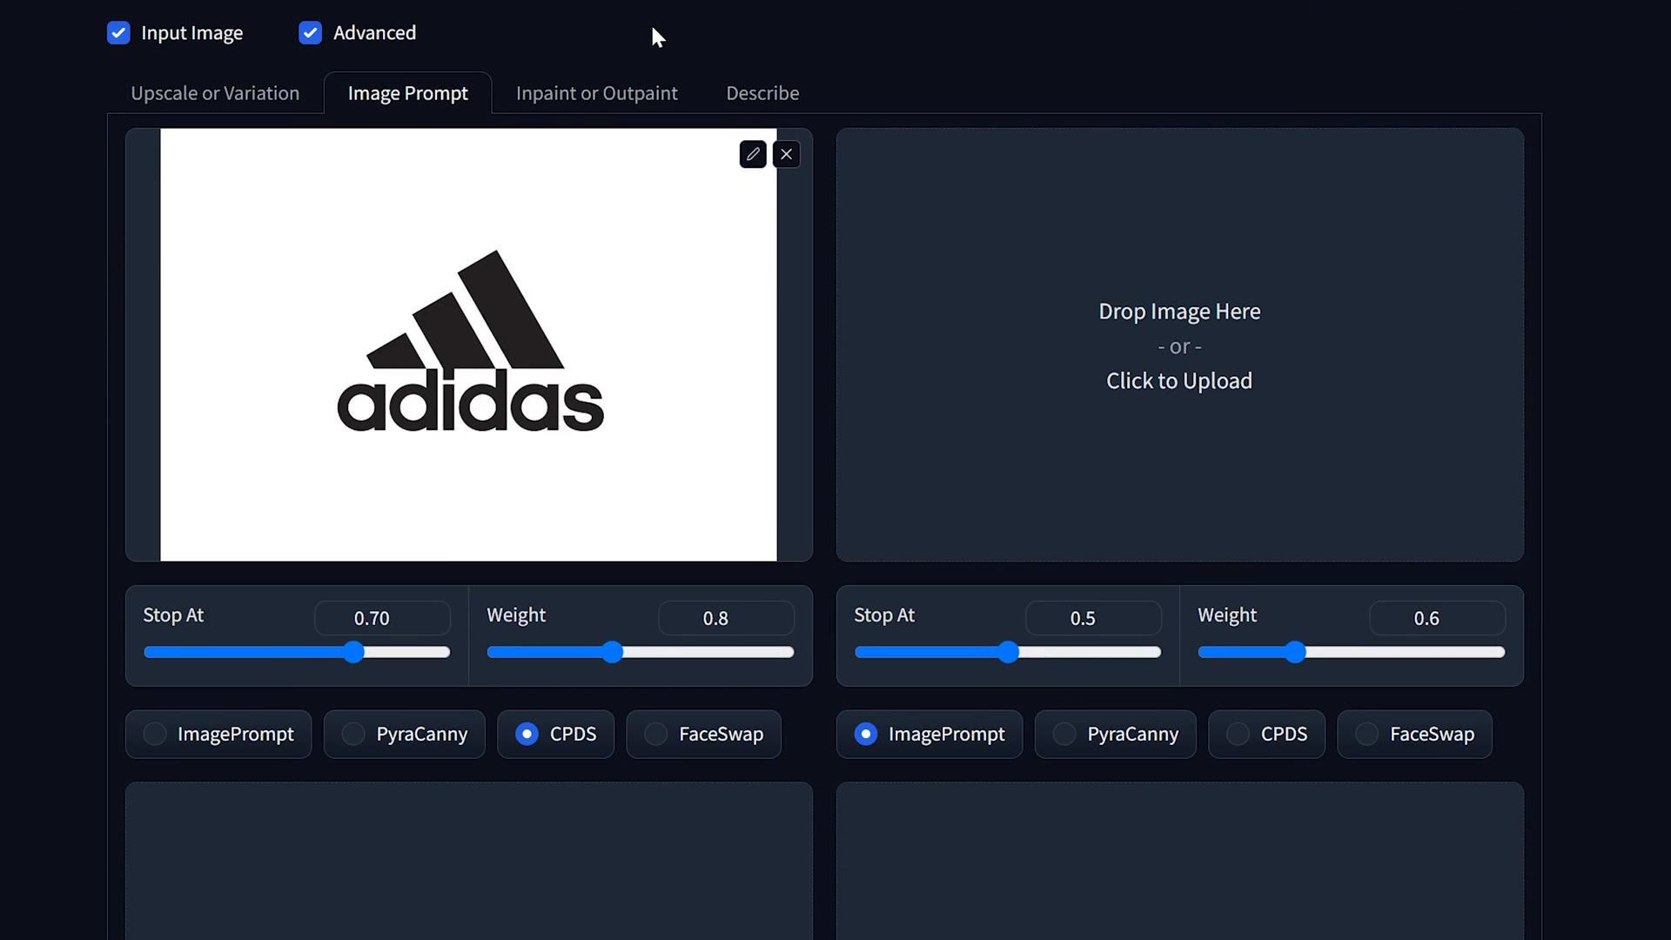
mouse_move(537, 437)
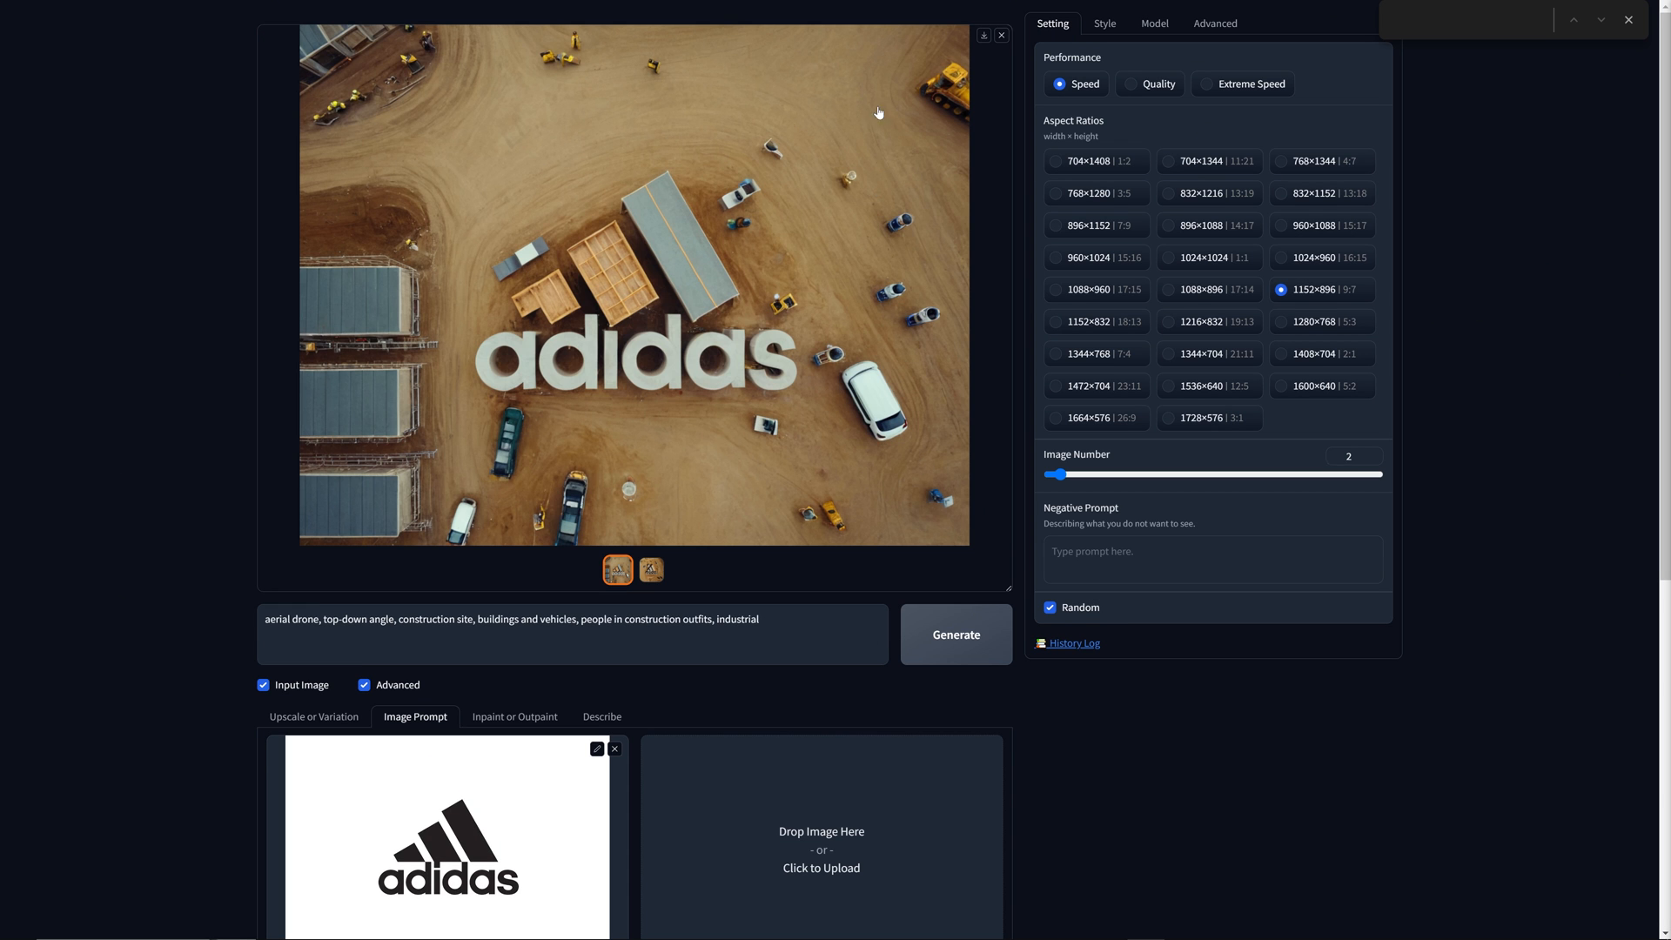
Save the construction-site image as 'adidas 0' PNG in a new folder.
click(983, 35)
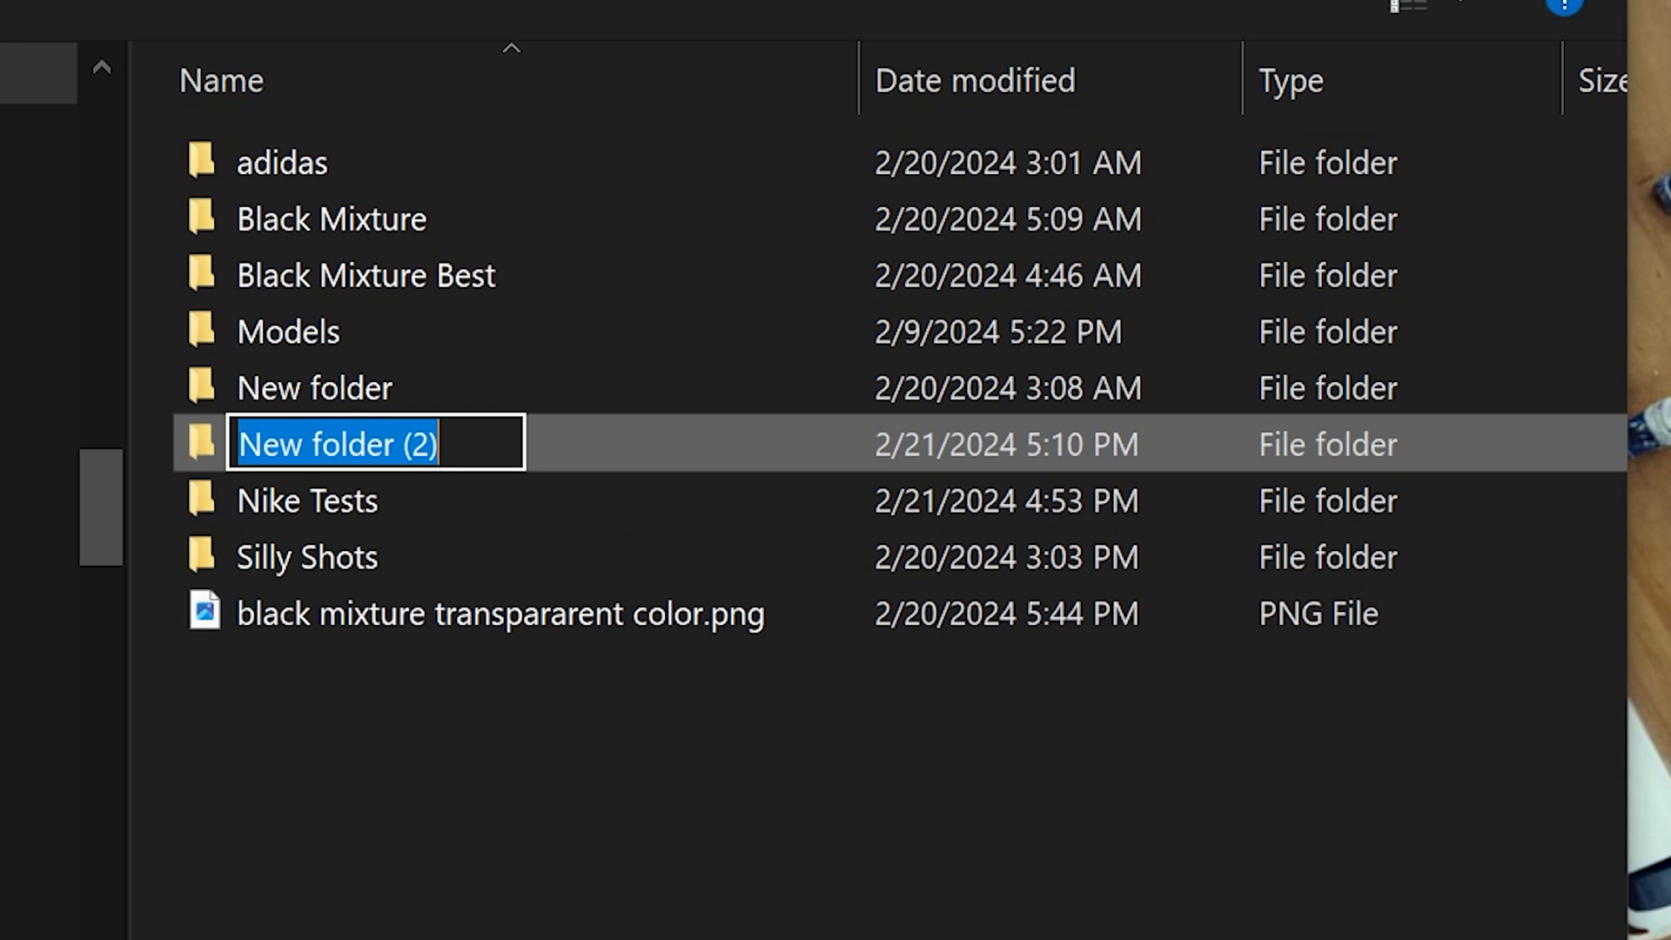
text(Adidas 3D)
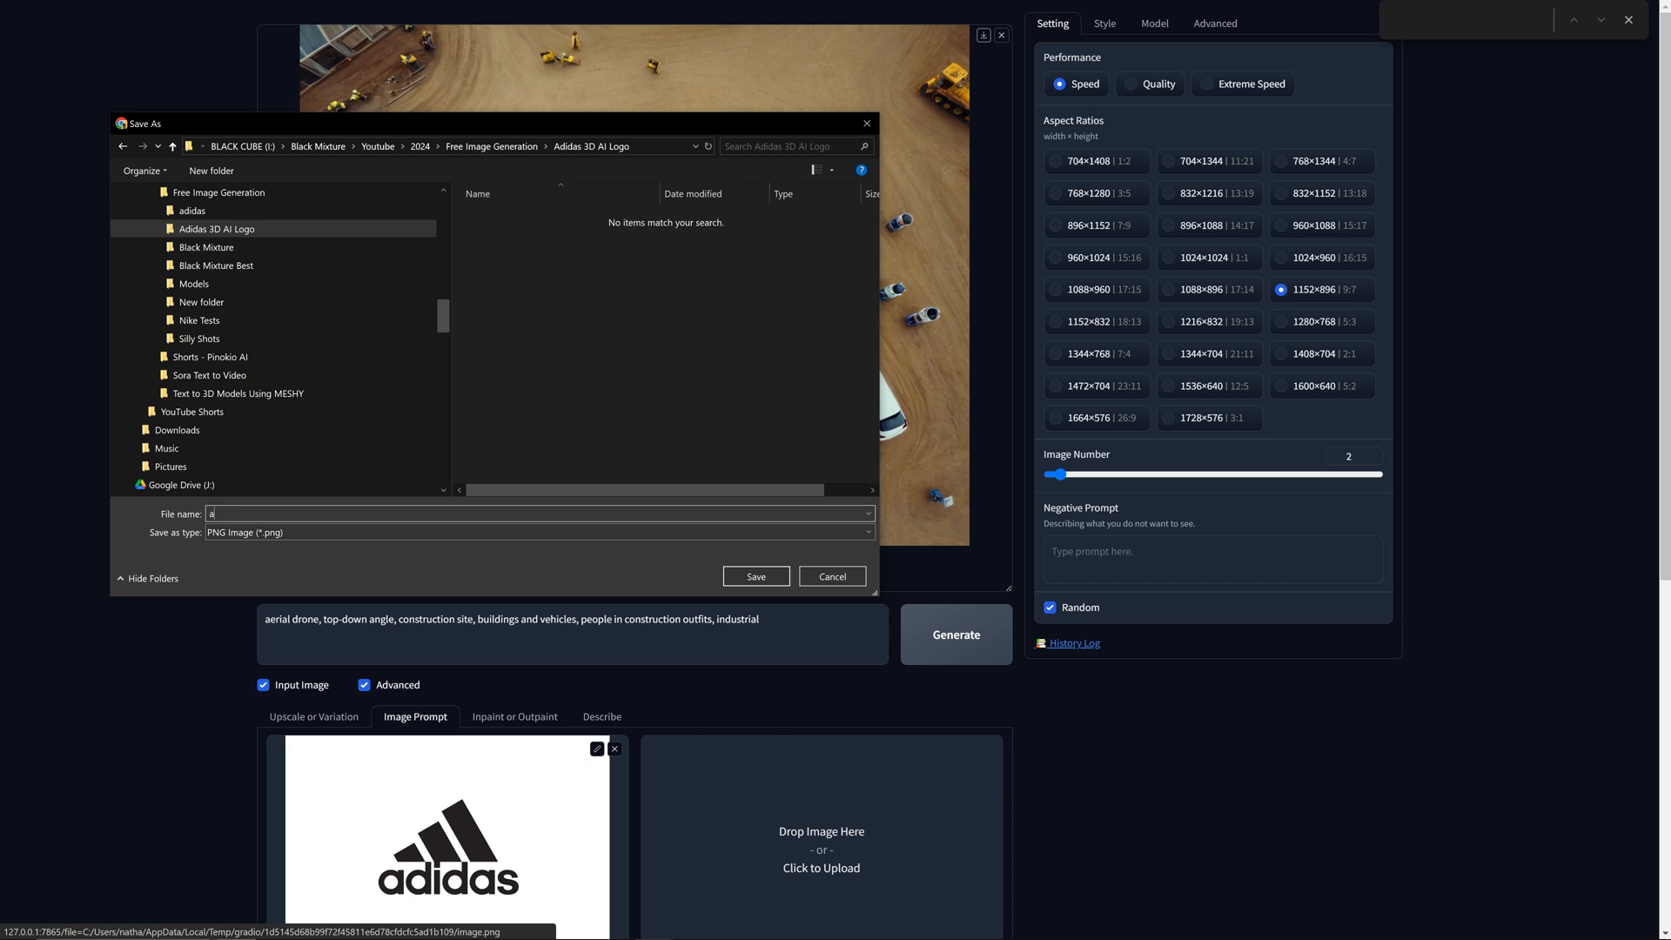
text(didas)
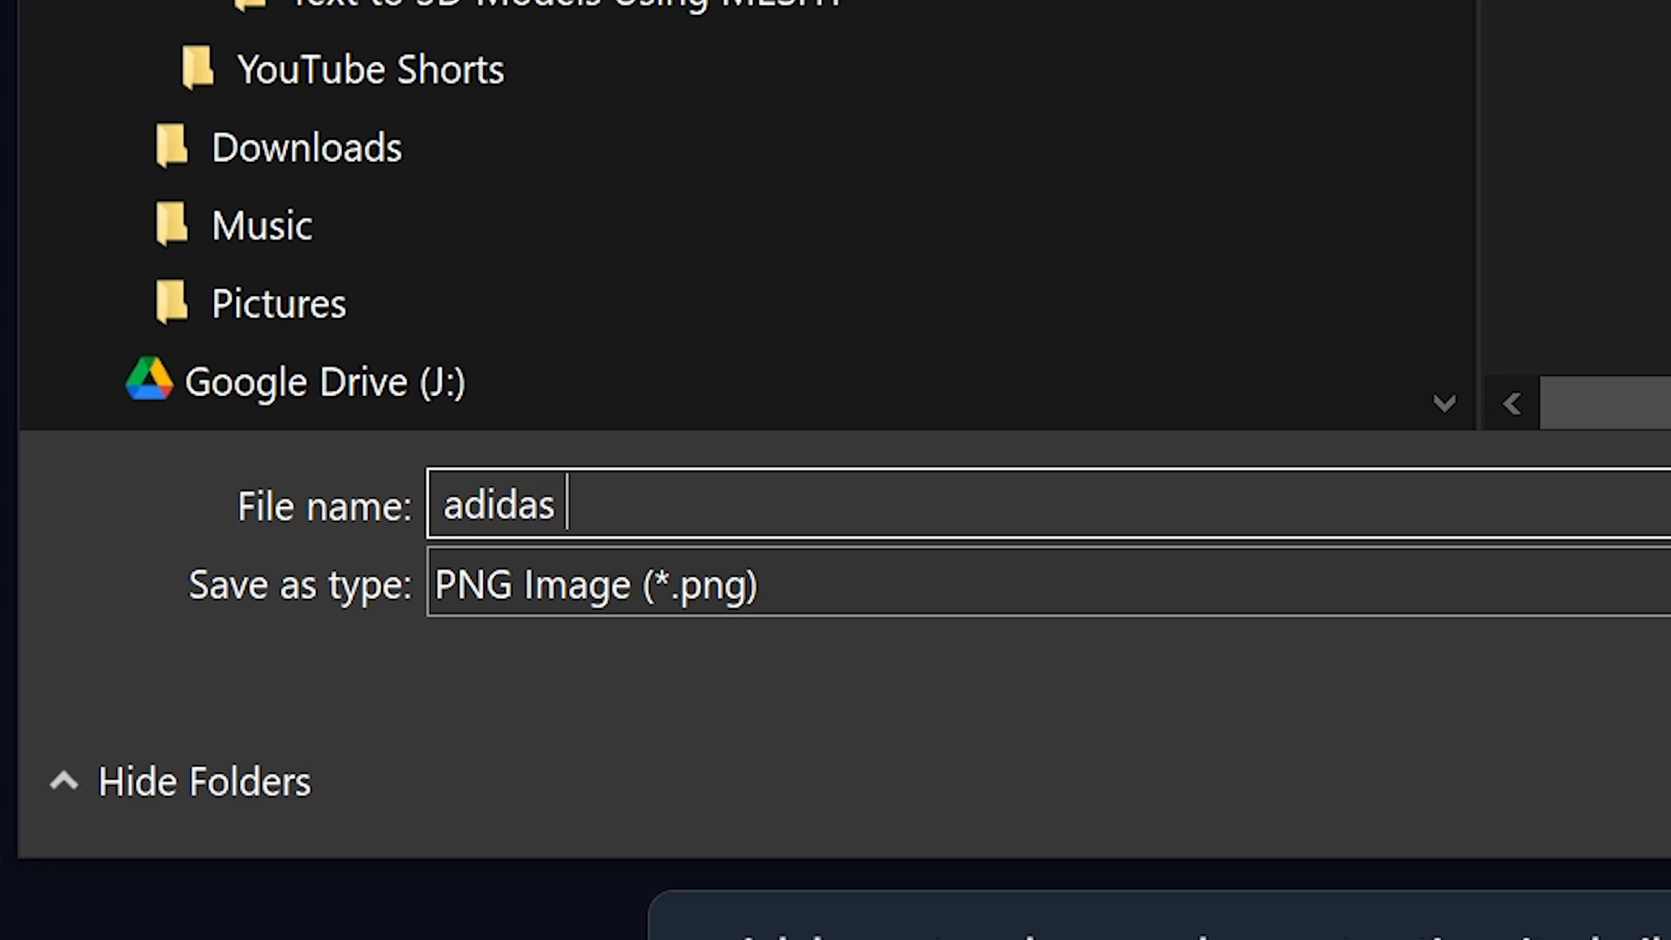
text(0)
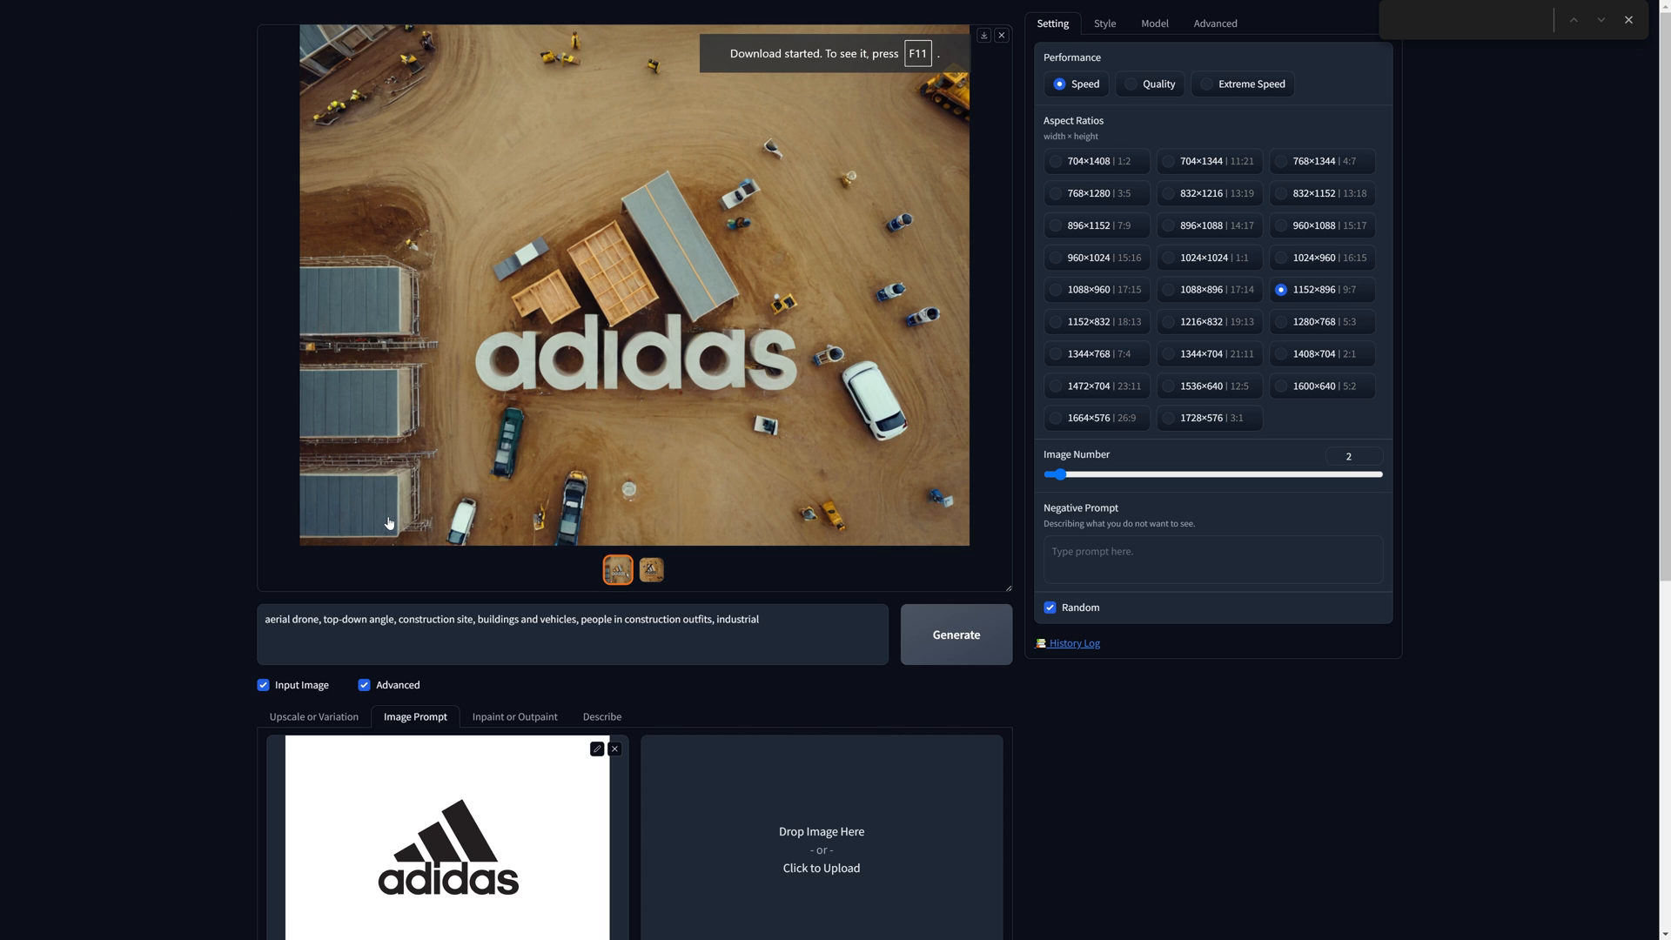
Browse File Explorer to Youtube > 2024 > Free Image Generation > adidas.
triple_click(514, 619)
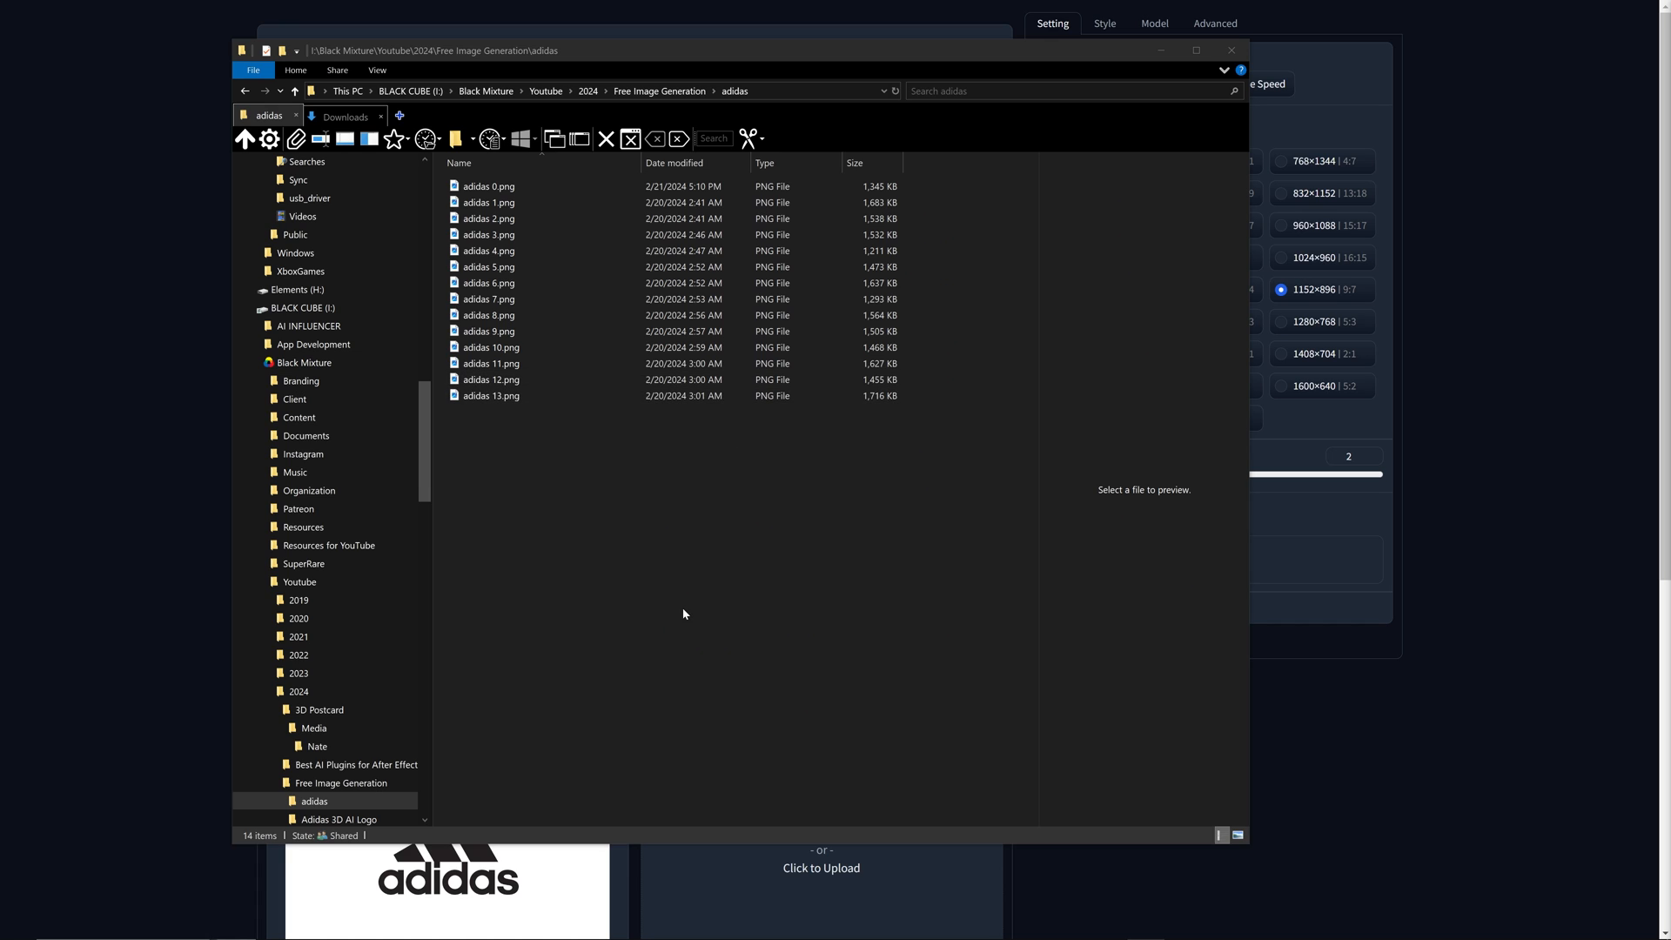
mouse_move(720, 568)
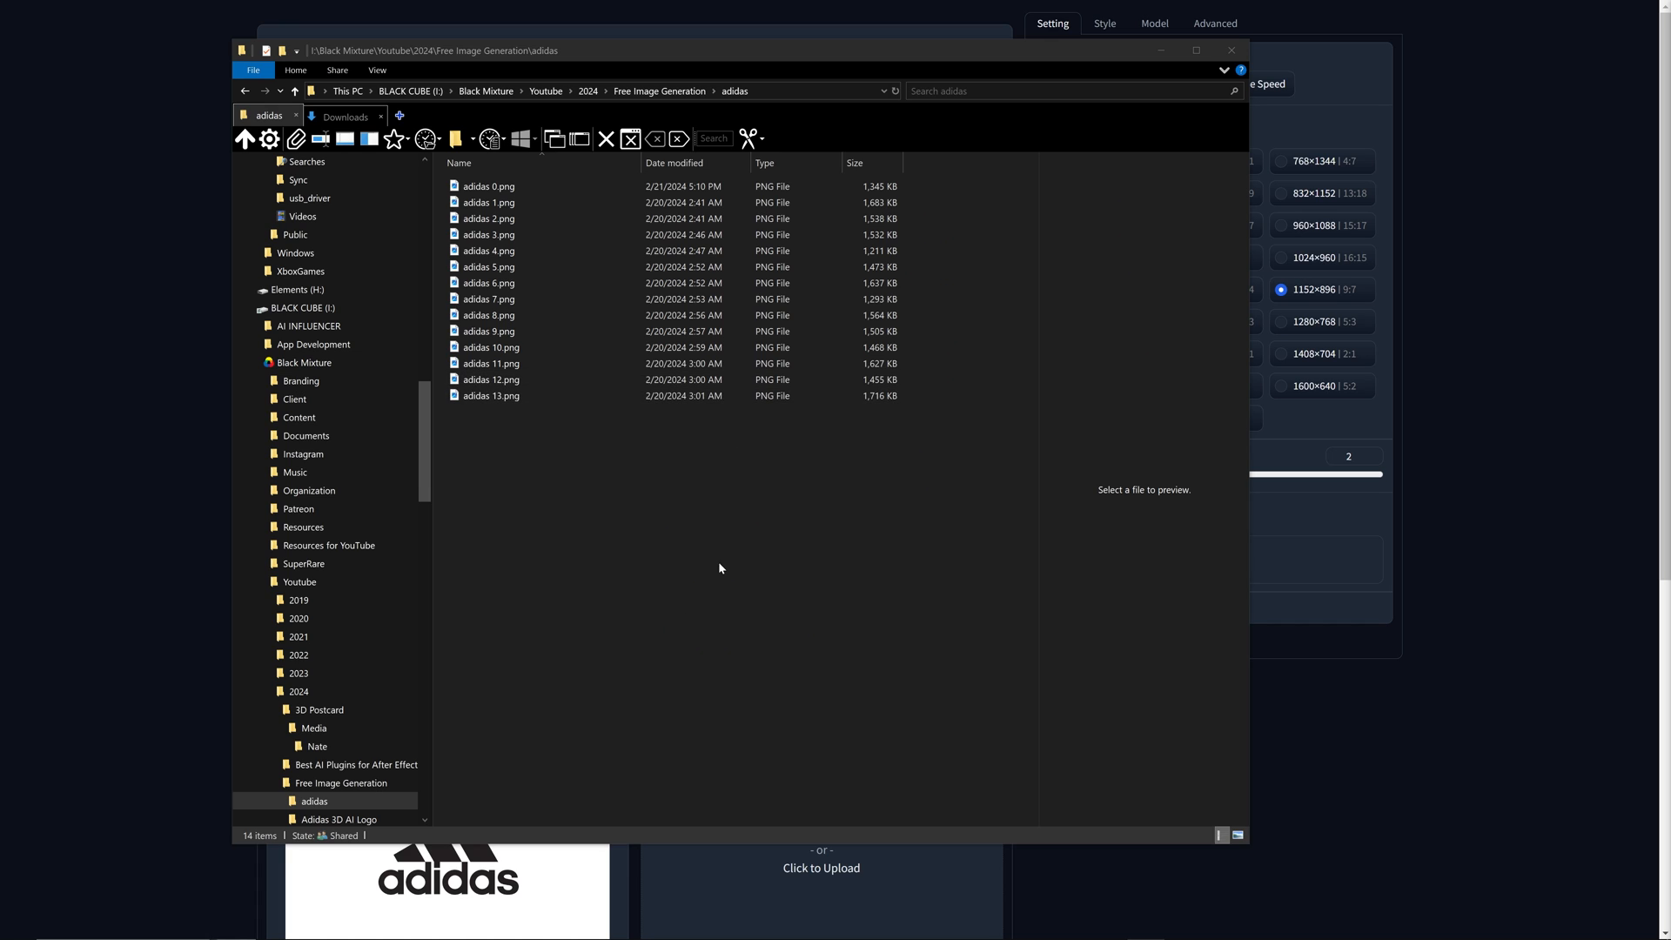
Close the adidas image folder in Explorer to reveal the empty After Effects project.
double_click(489, 234)
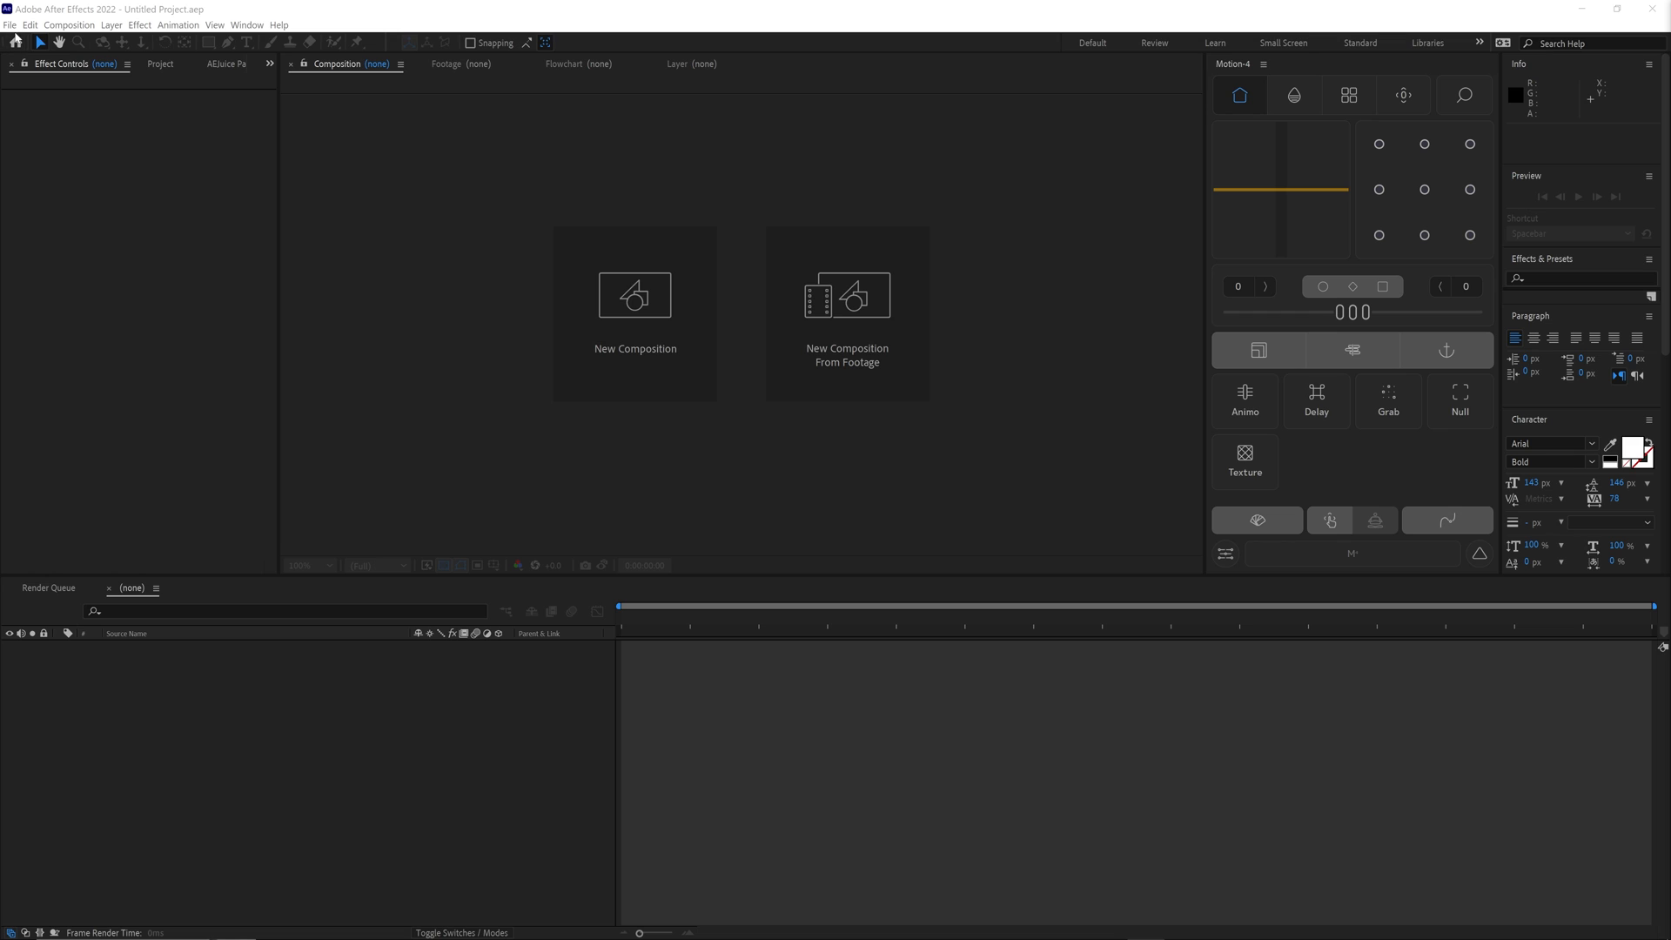
Save the project as 'Adidas Logo 3d AI' and import the adidas [1-13].png image sequence.
click(10, 24)
text(Adi)
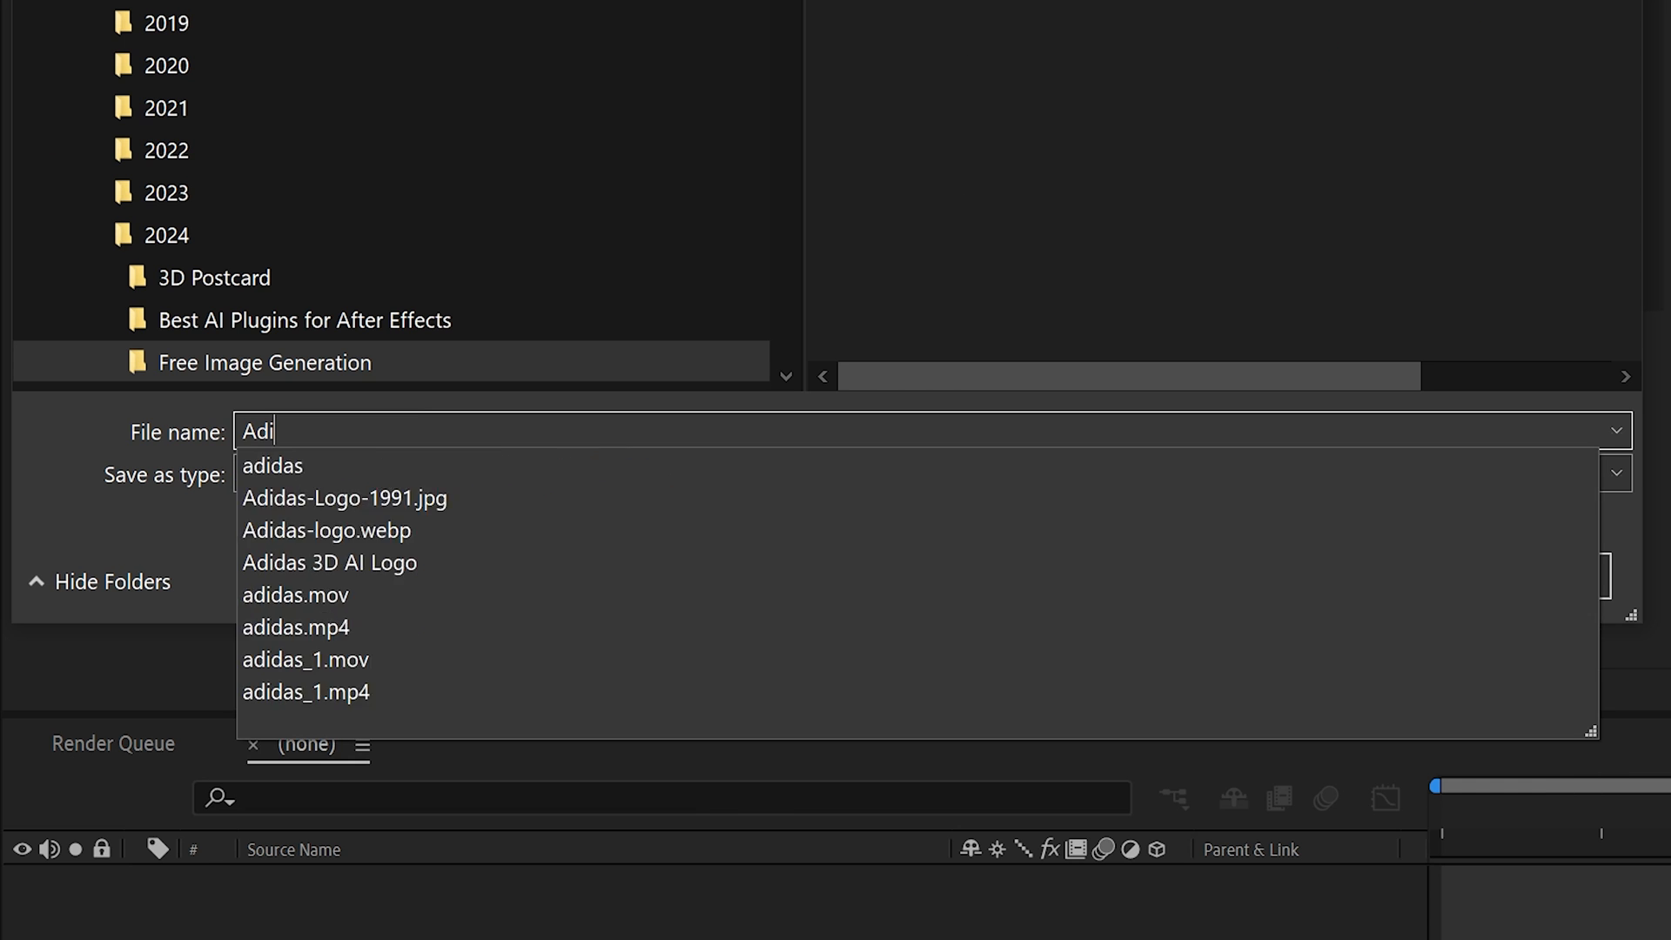
click(271, 466)
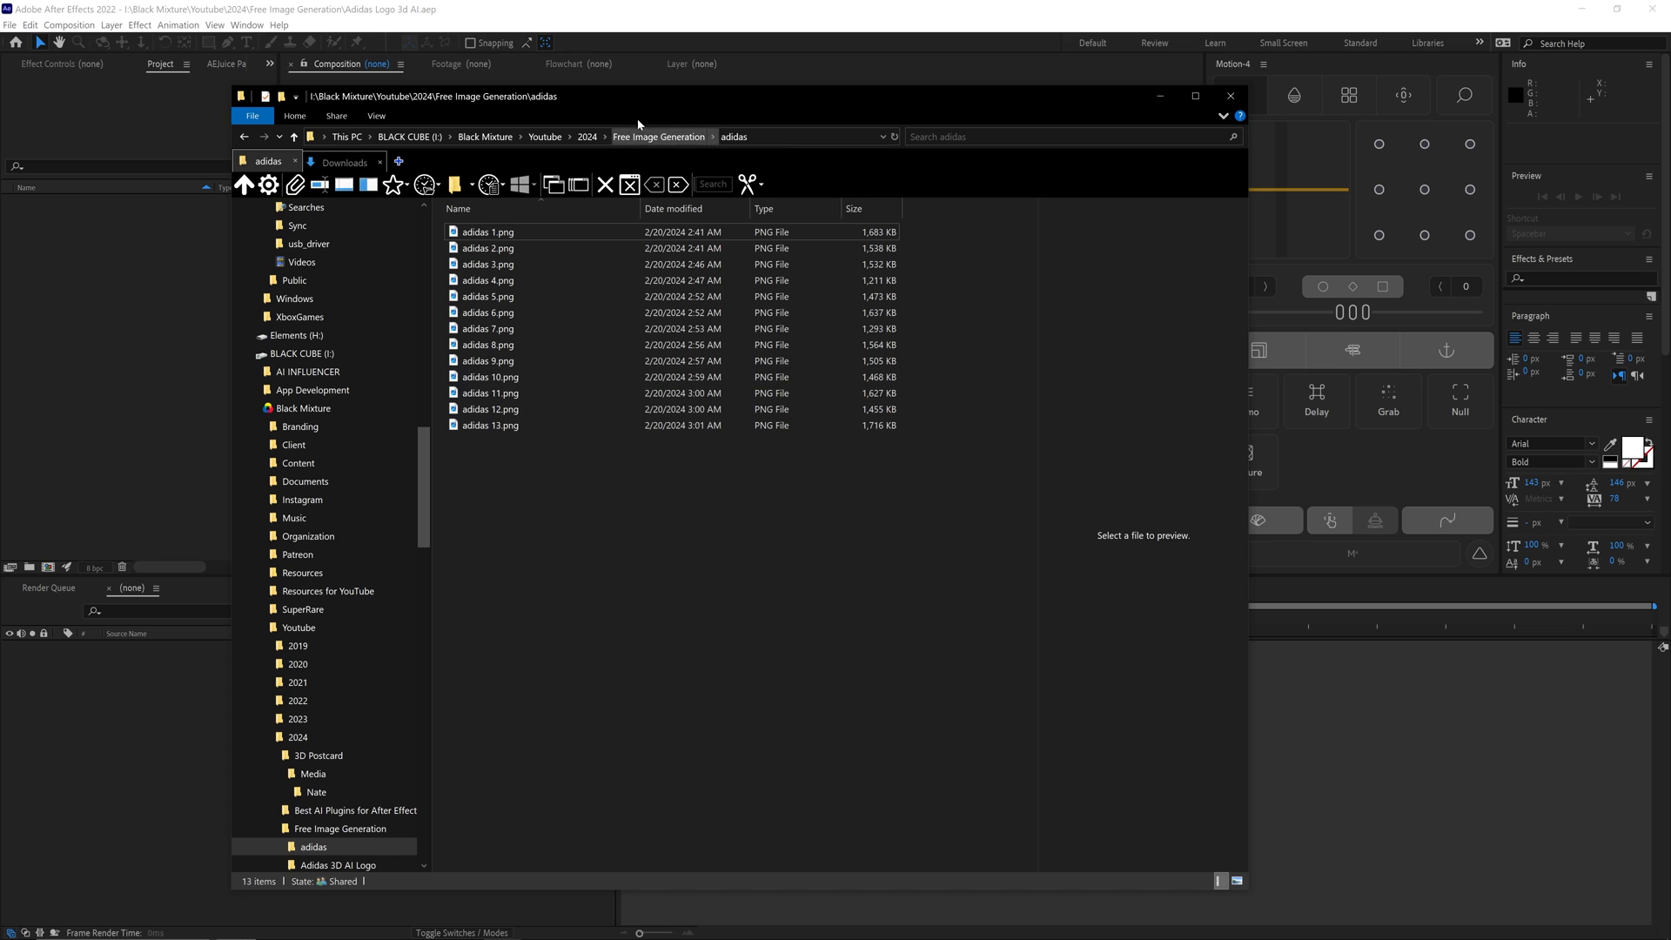
click(658, 137)
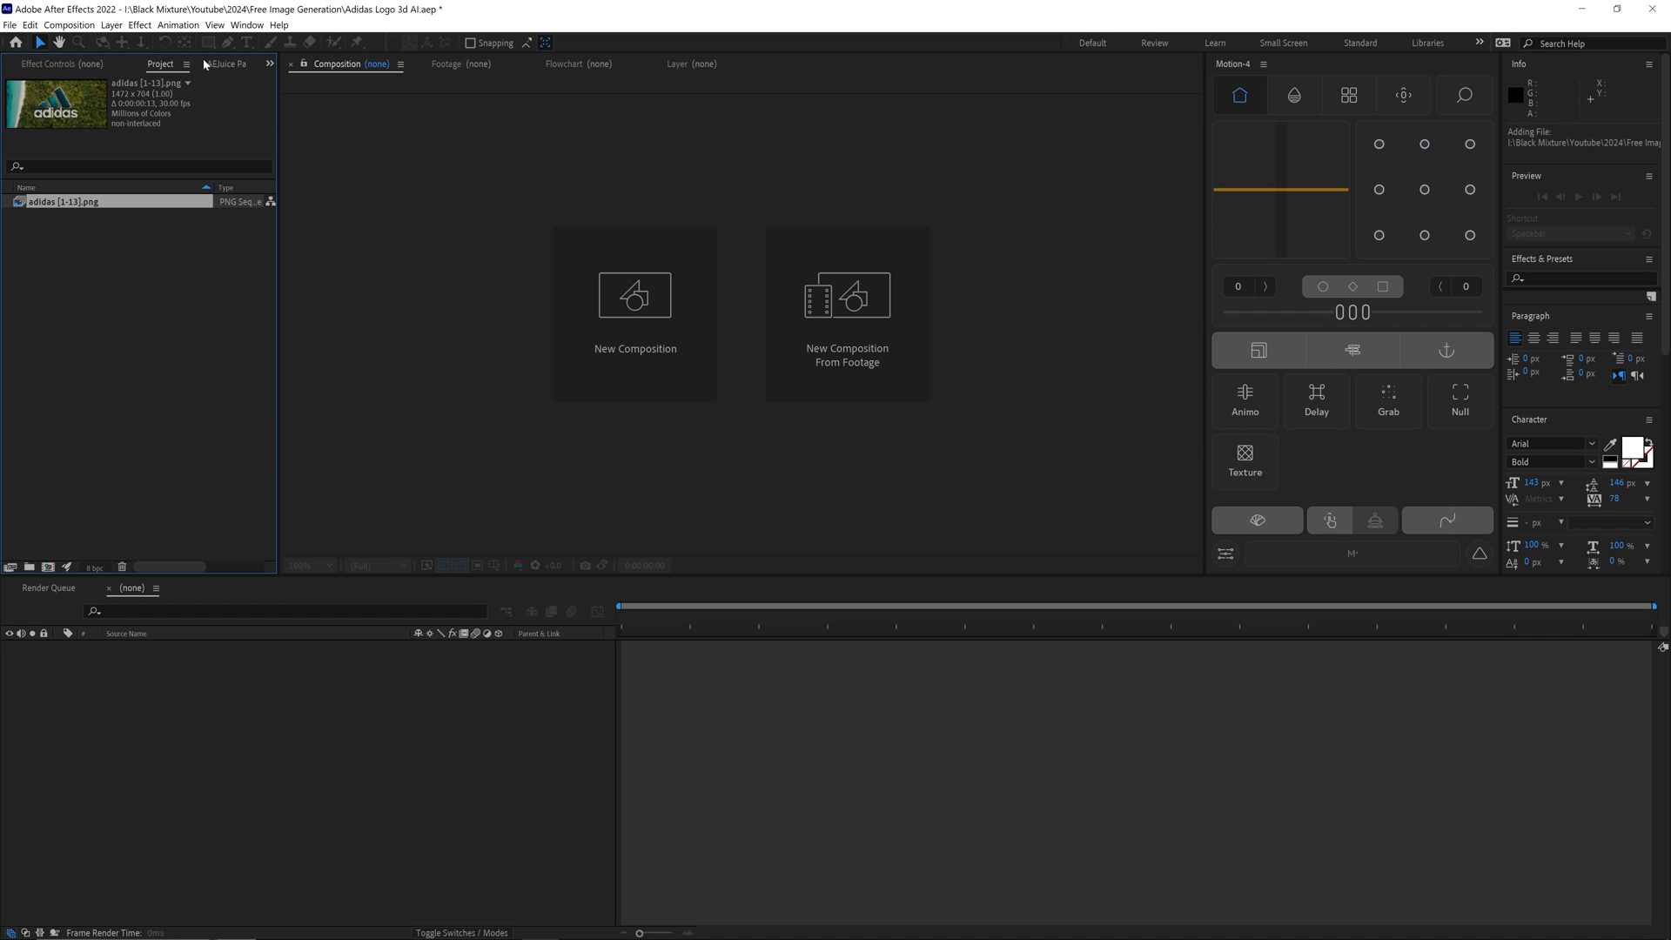
mouse_move(220, 146)
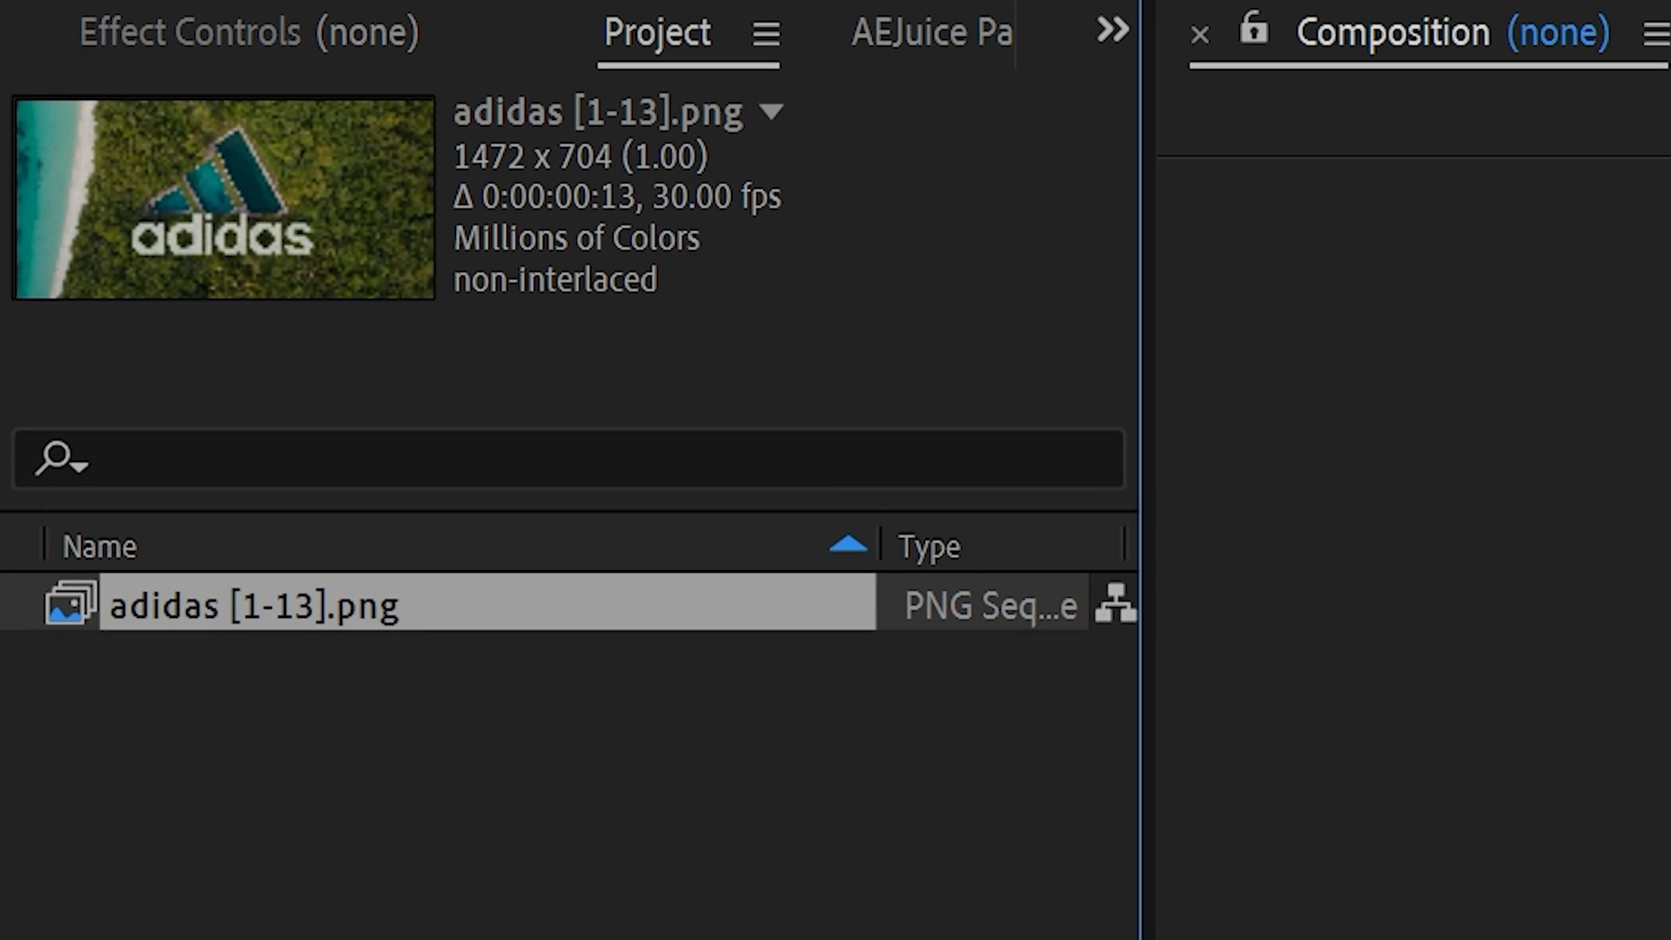
mouse_move(1202, 783)
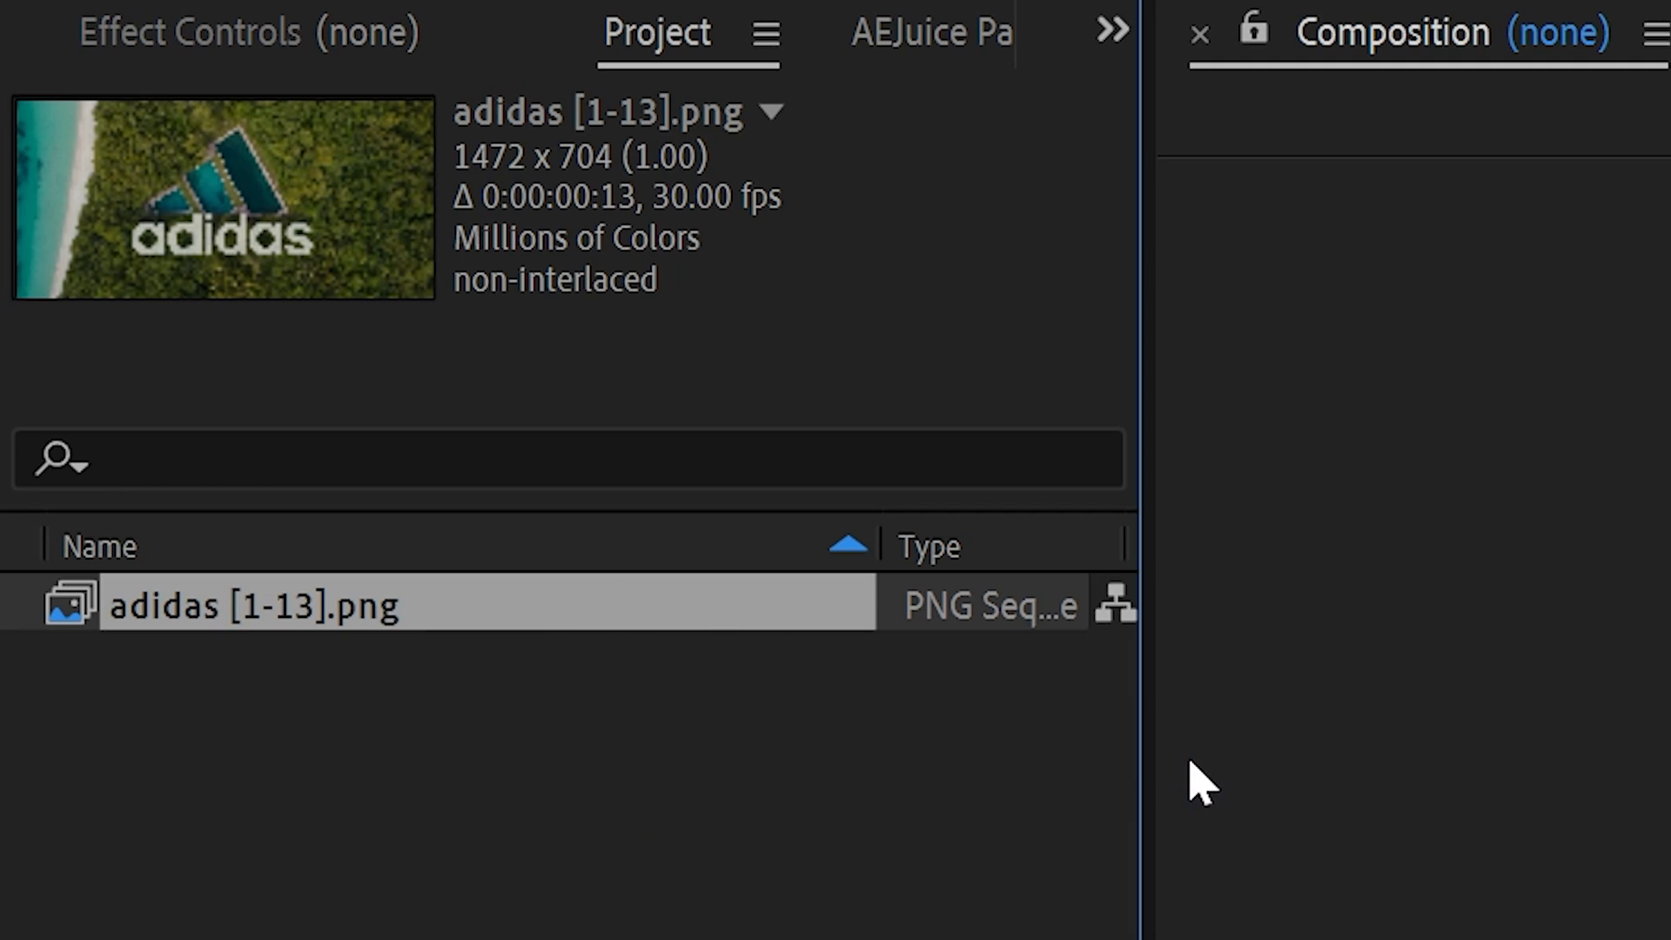
mouse_move(986, 639)
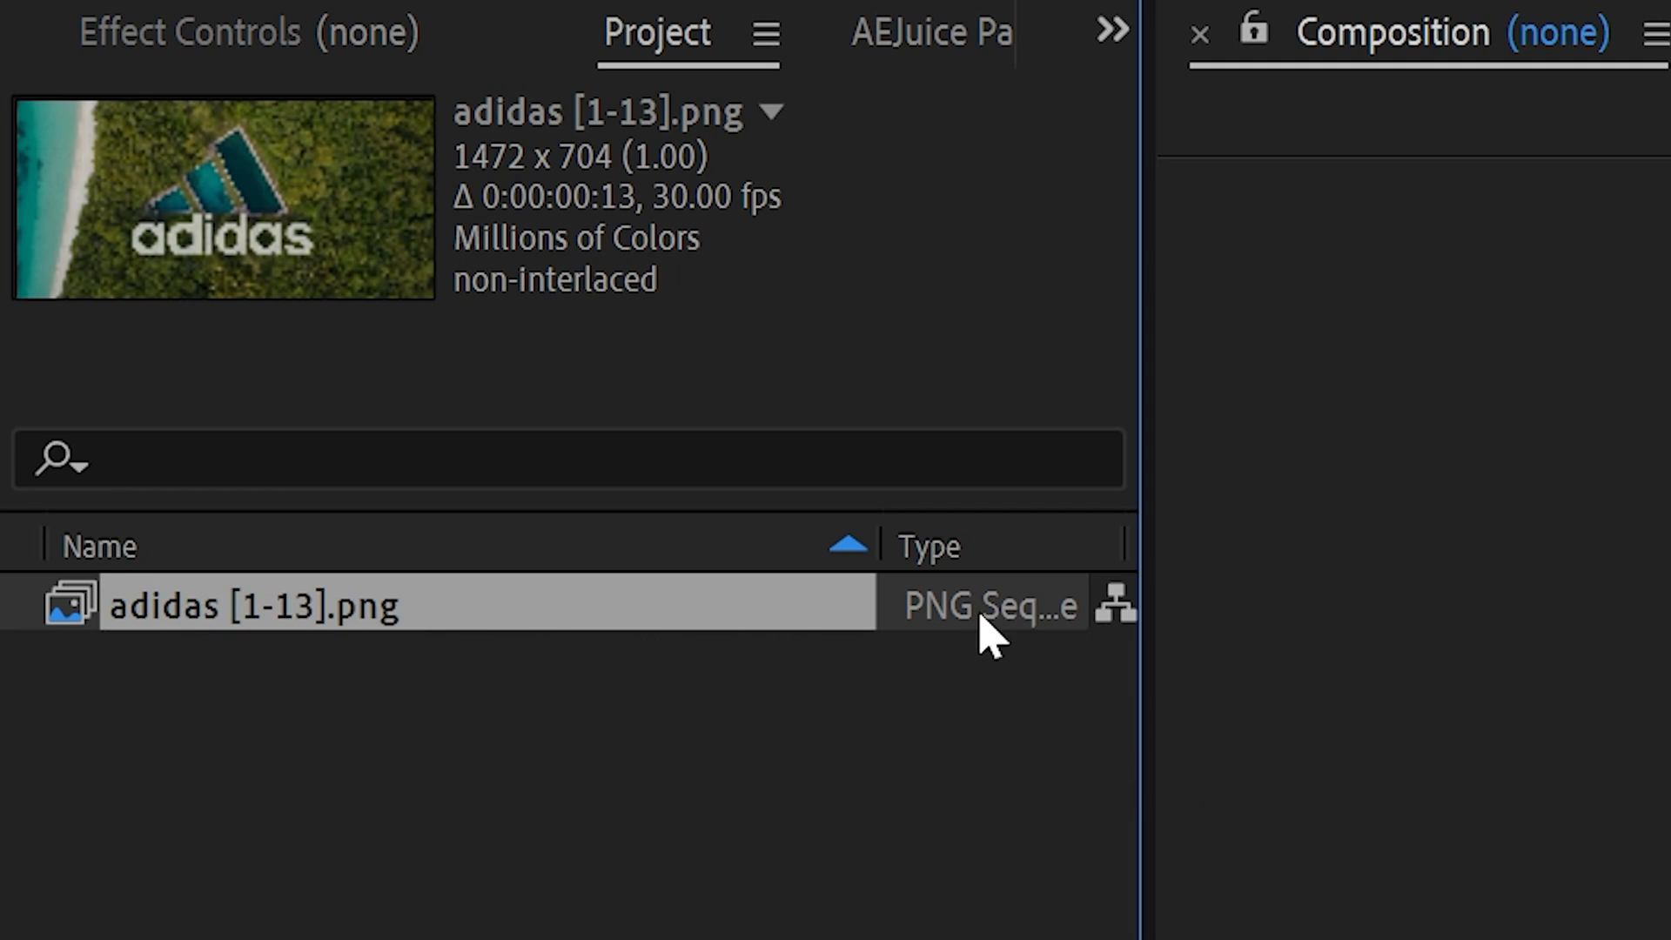
mouse_move(197, 608)
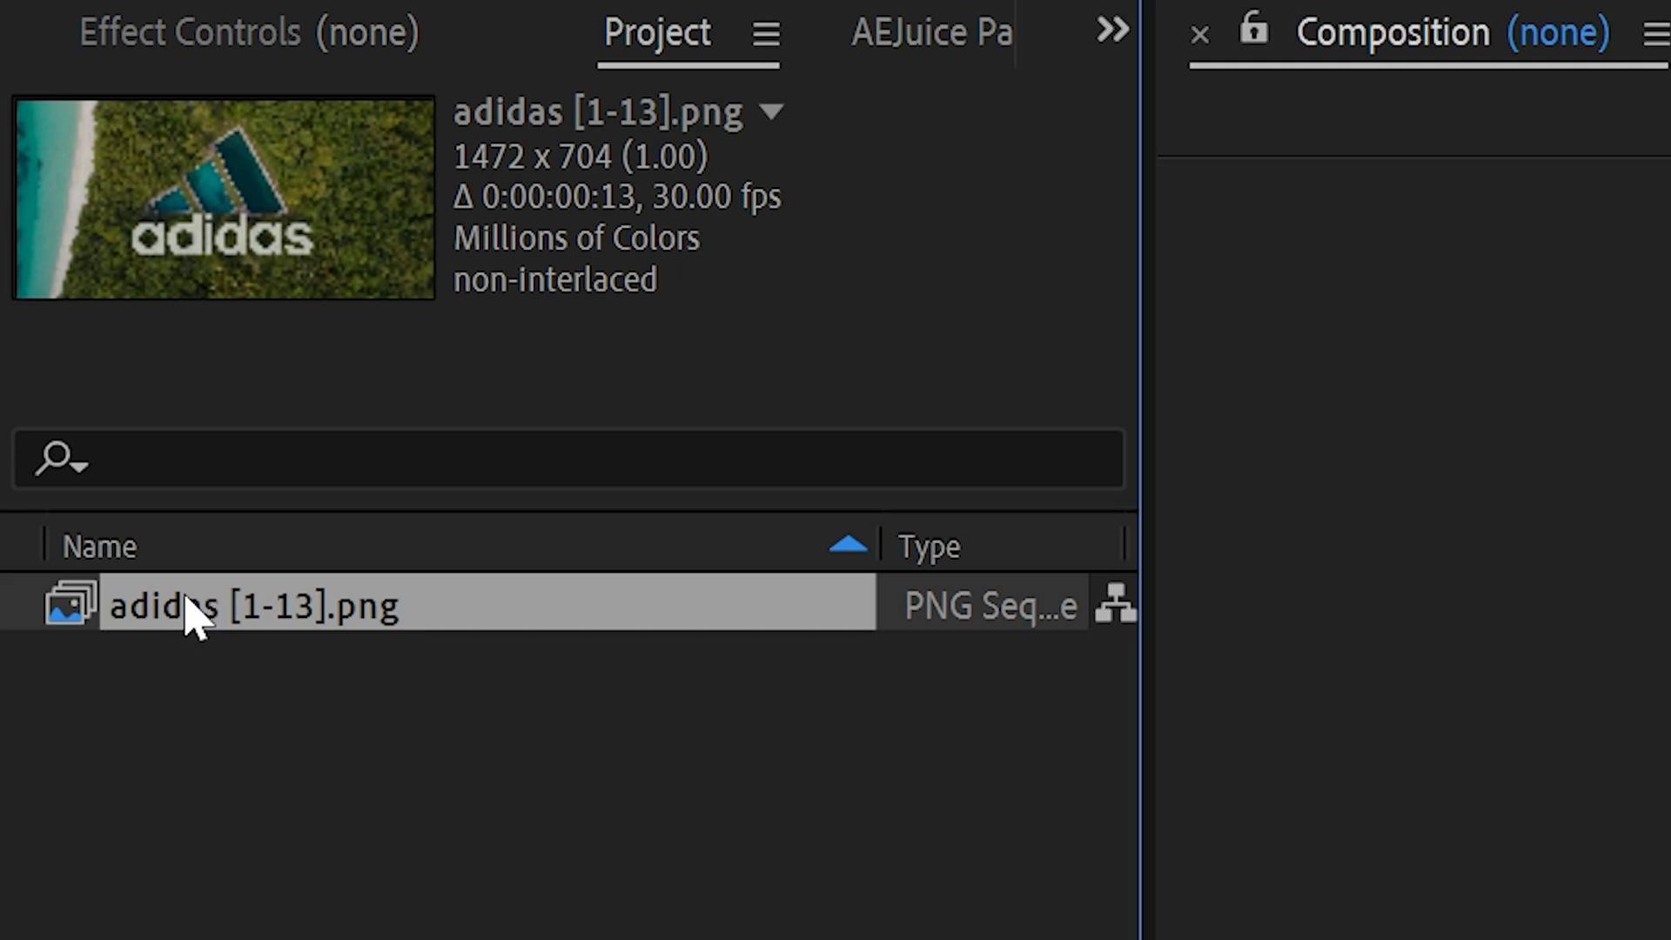
mouse_move(746, 234)
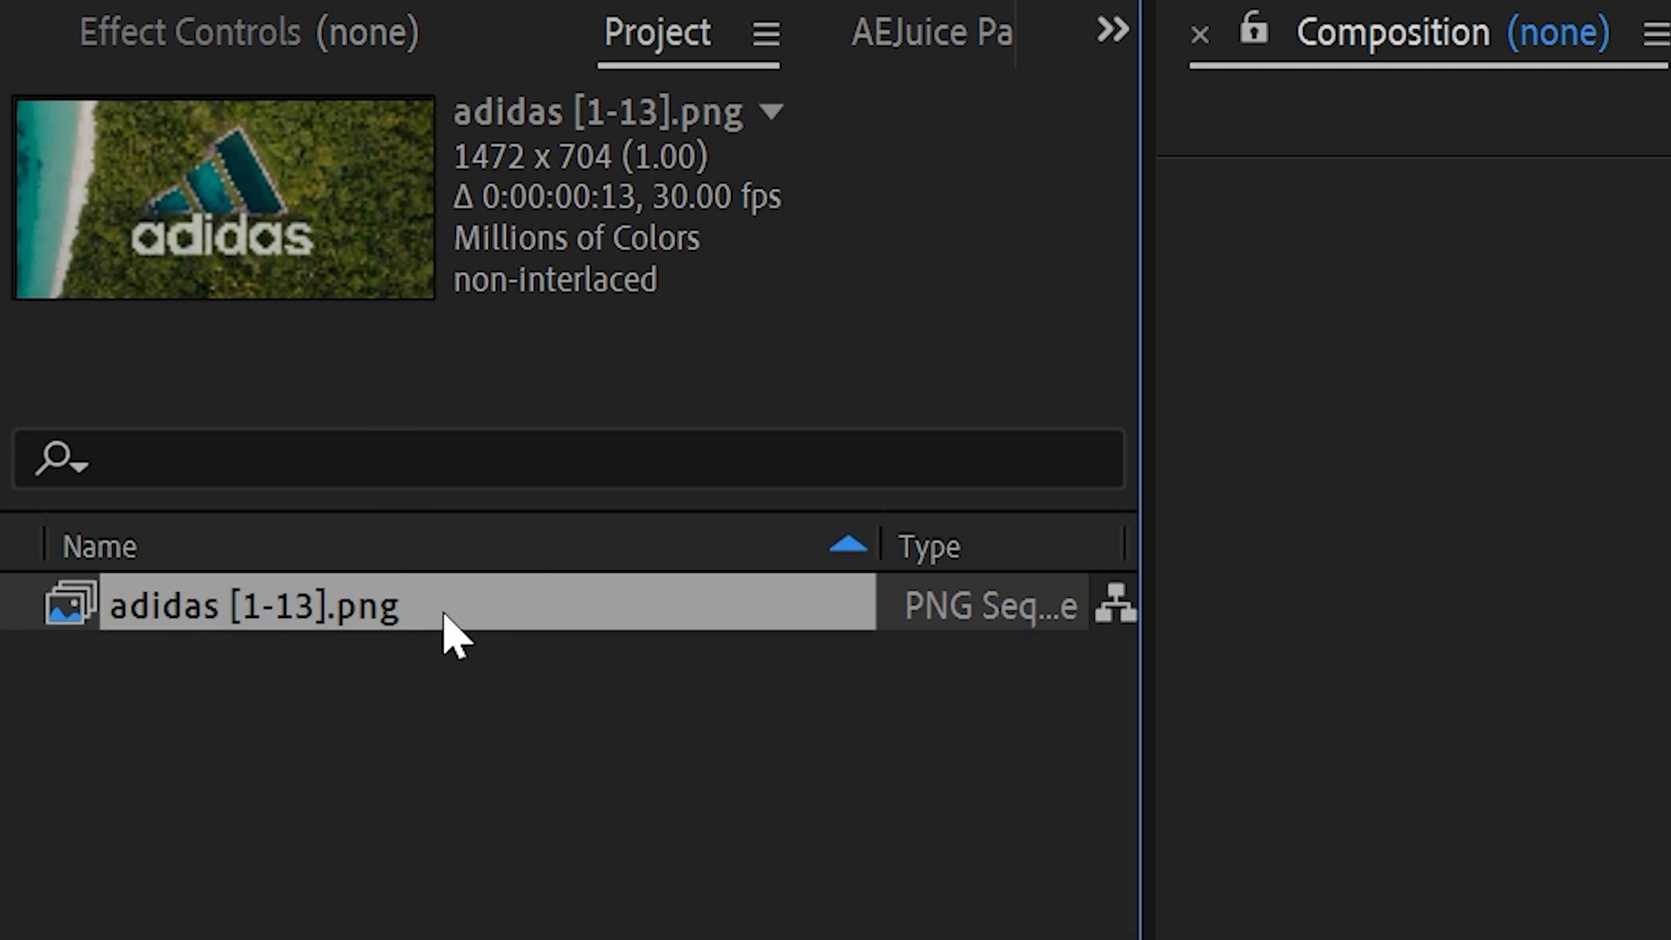
Reinterpret the adidas [1-13].png footage to assume a frame rate of 12 fps.
right_click(256, 604)
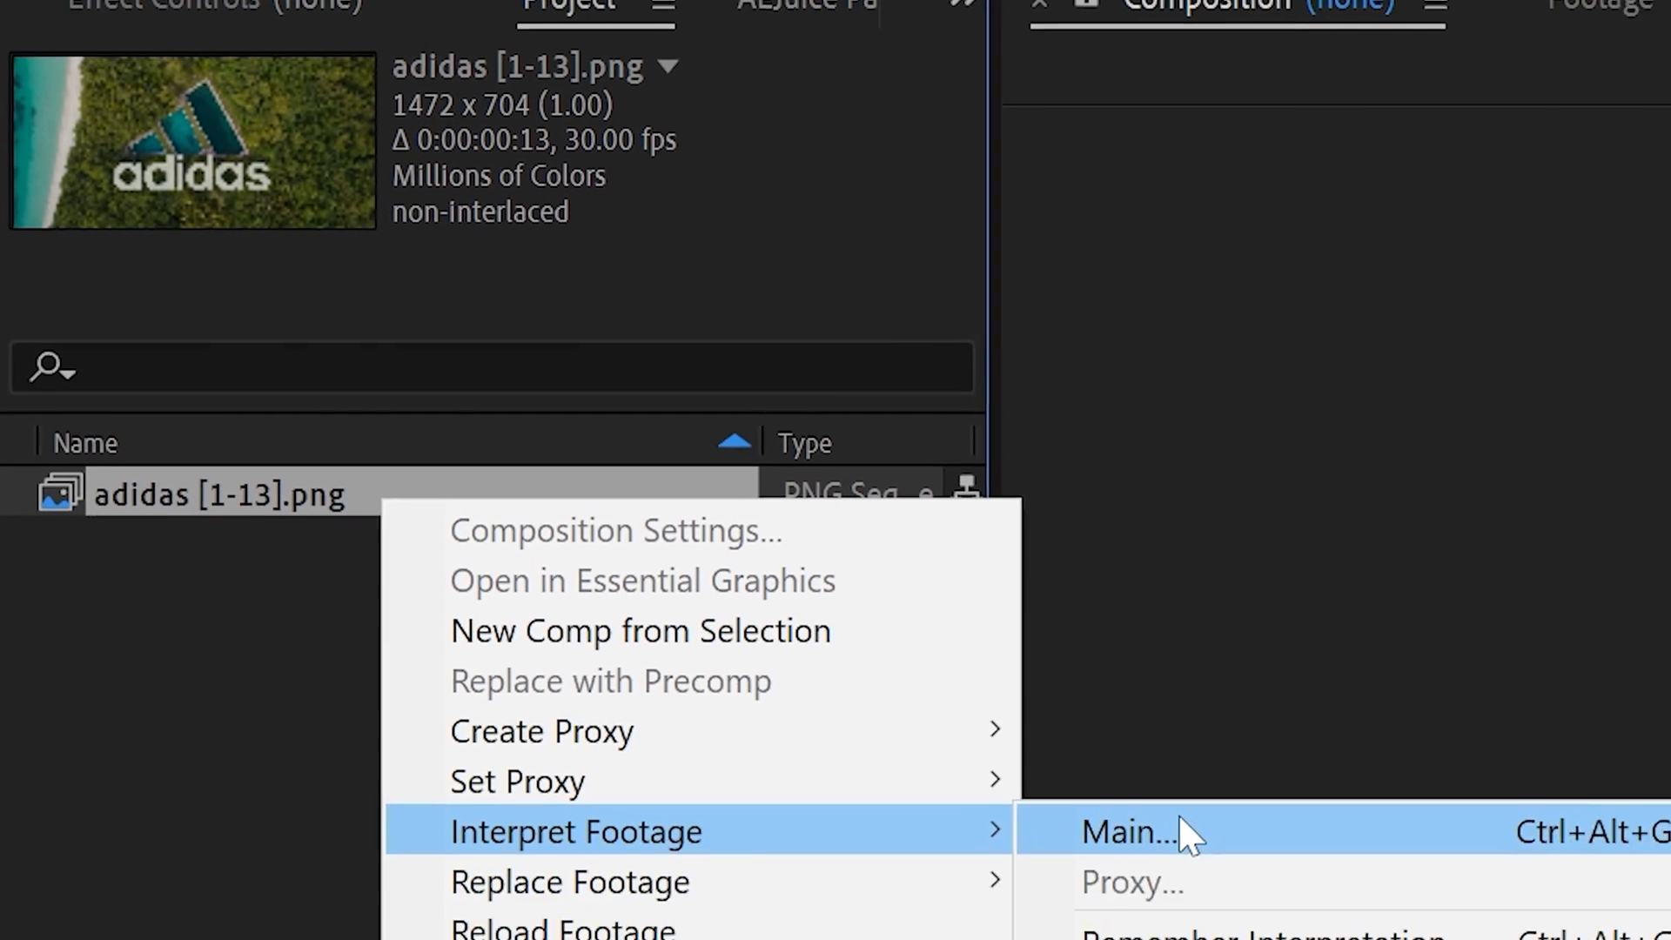
click(1102, 832)
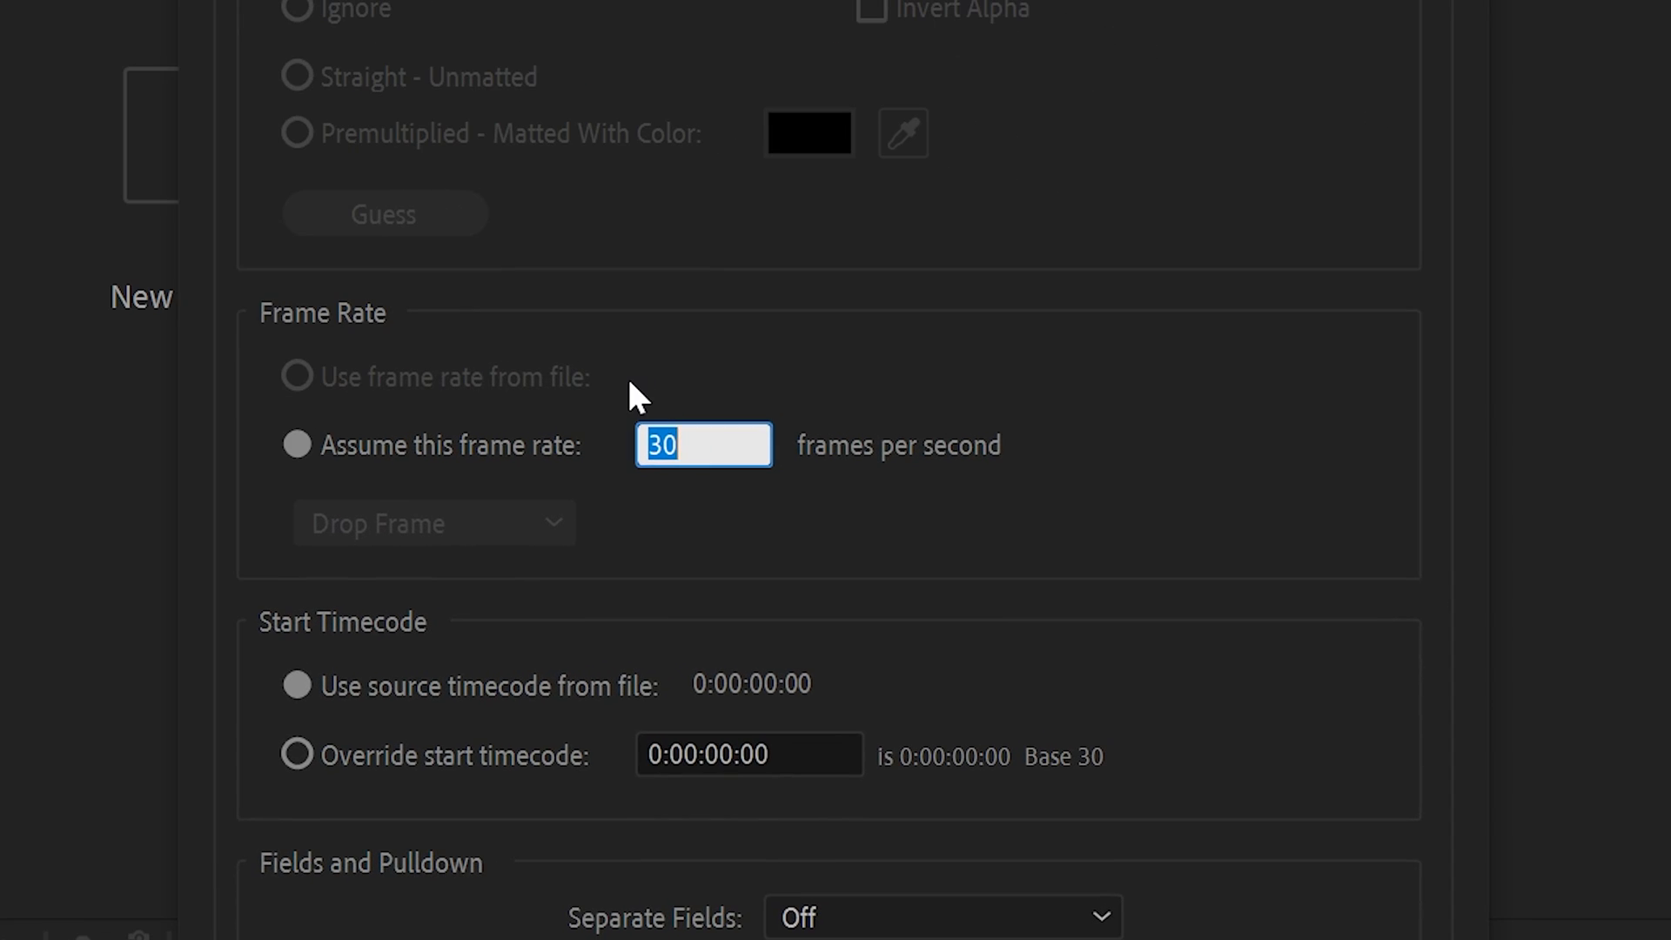
text(1)
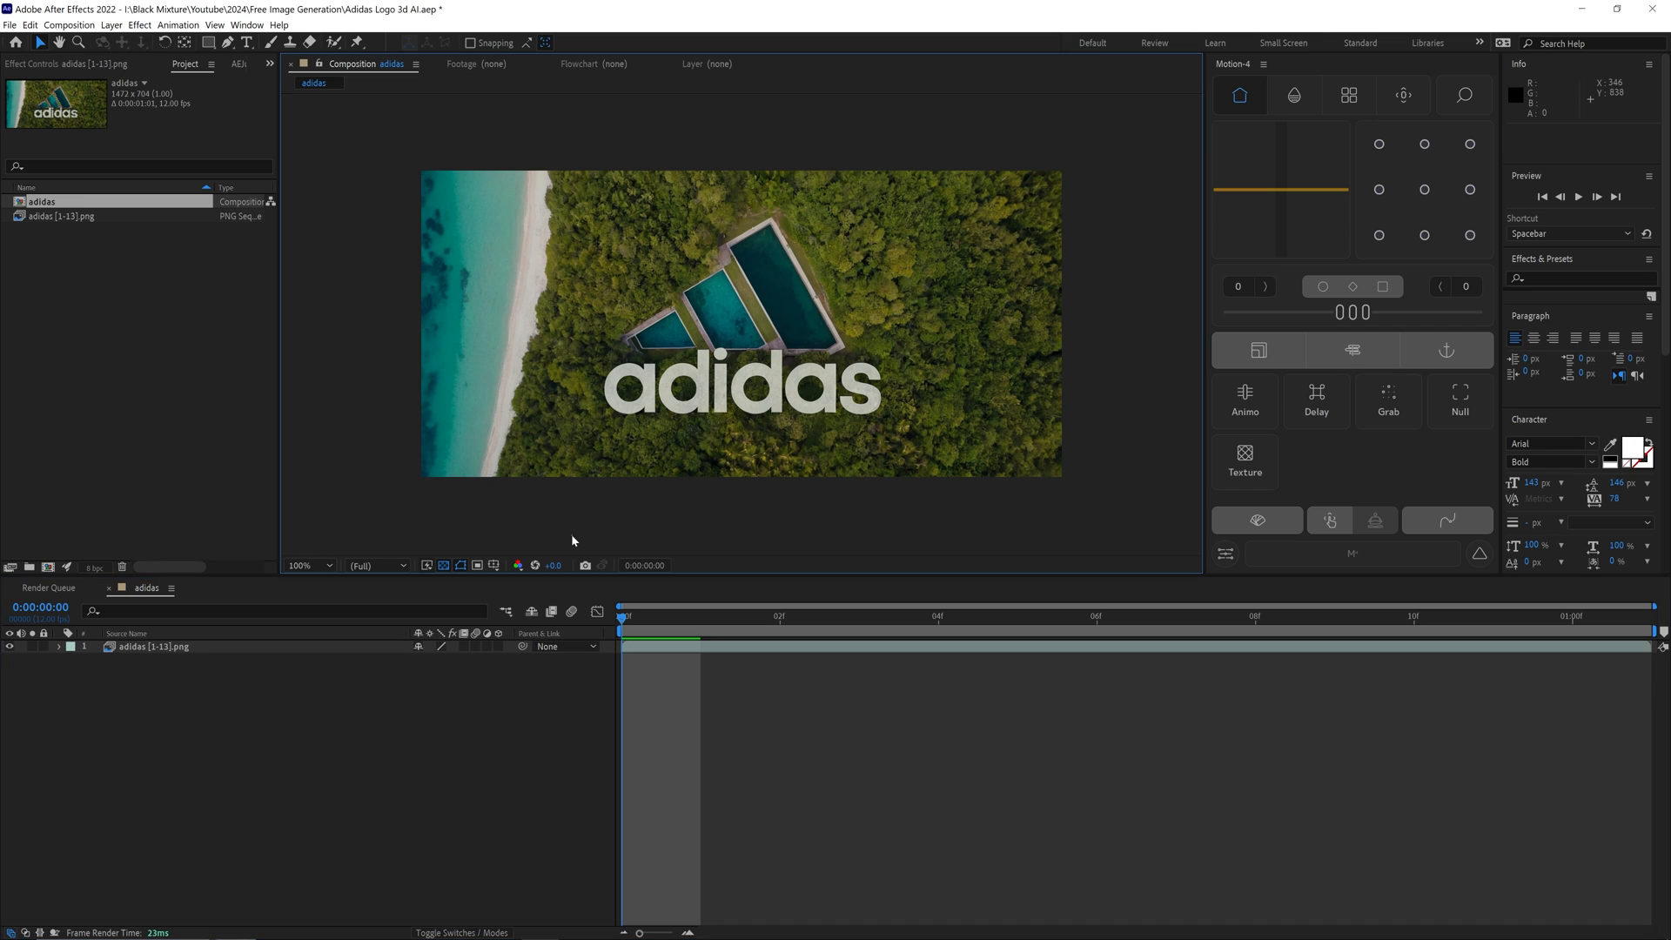
mouse_move(416, 770)
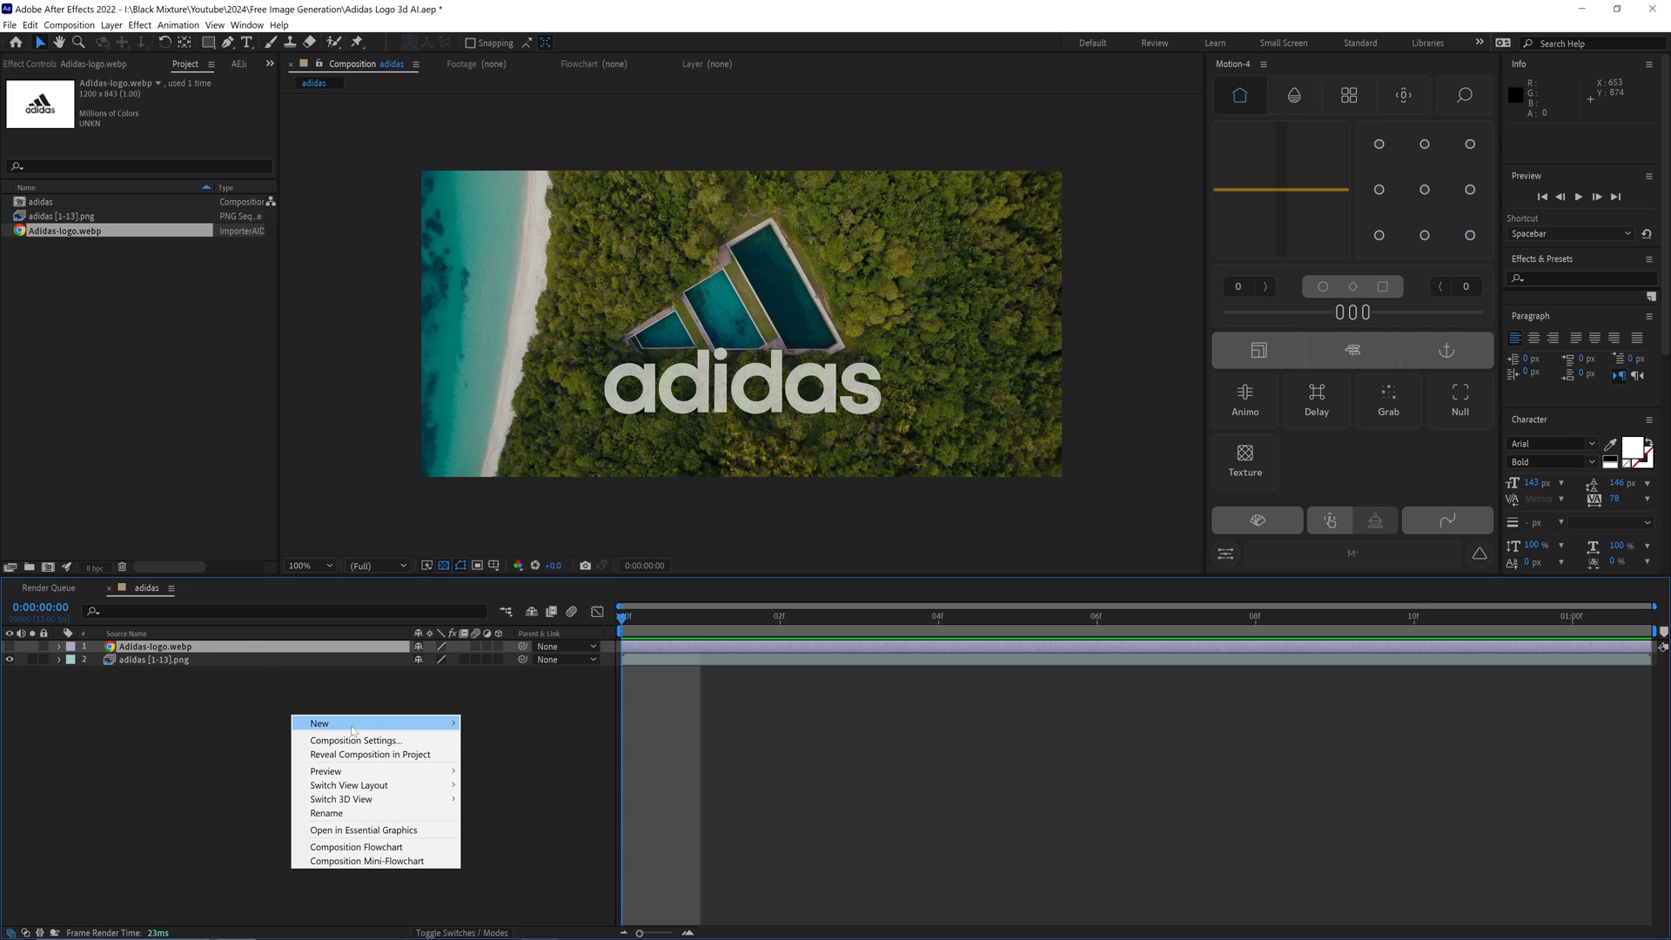
Add Adjustment Layer 1 with Curves and Hue/Saturation, editing Master Saturation.
click(318, 723)
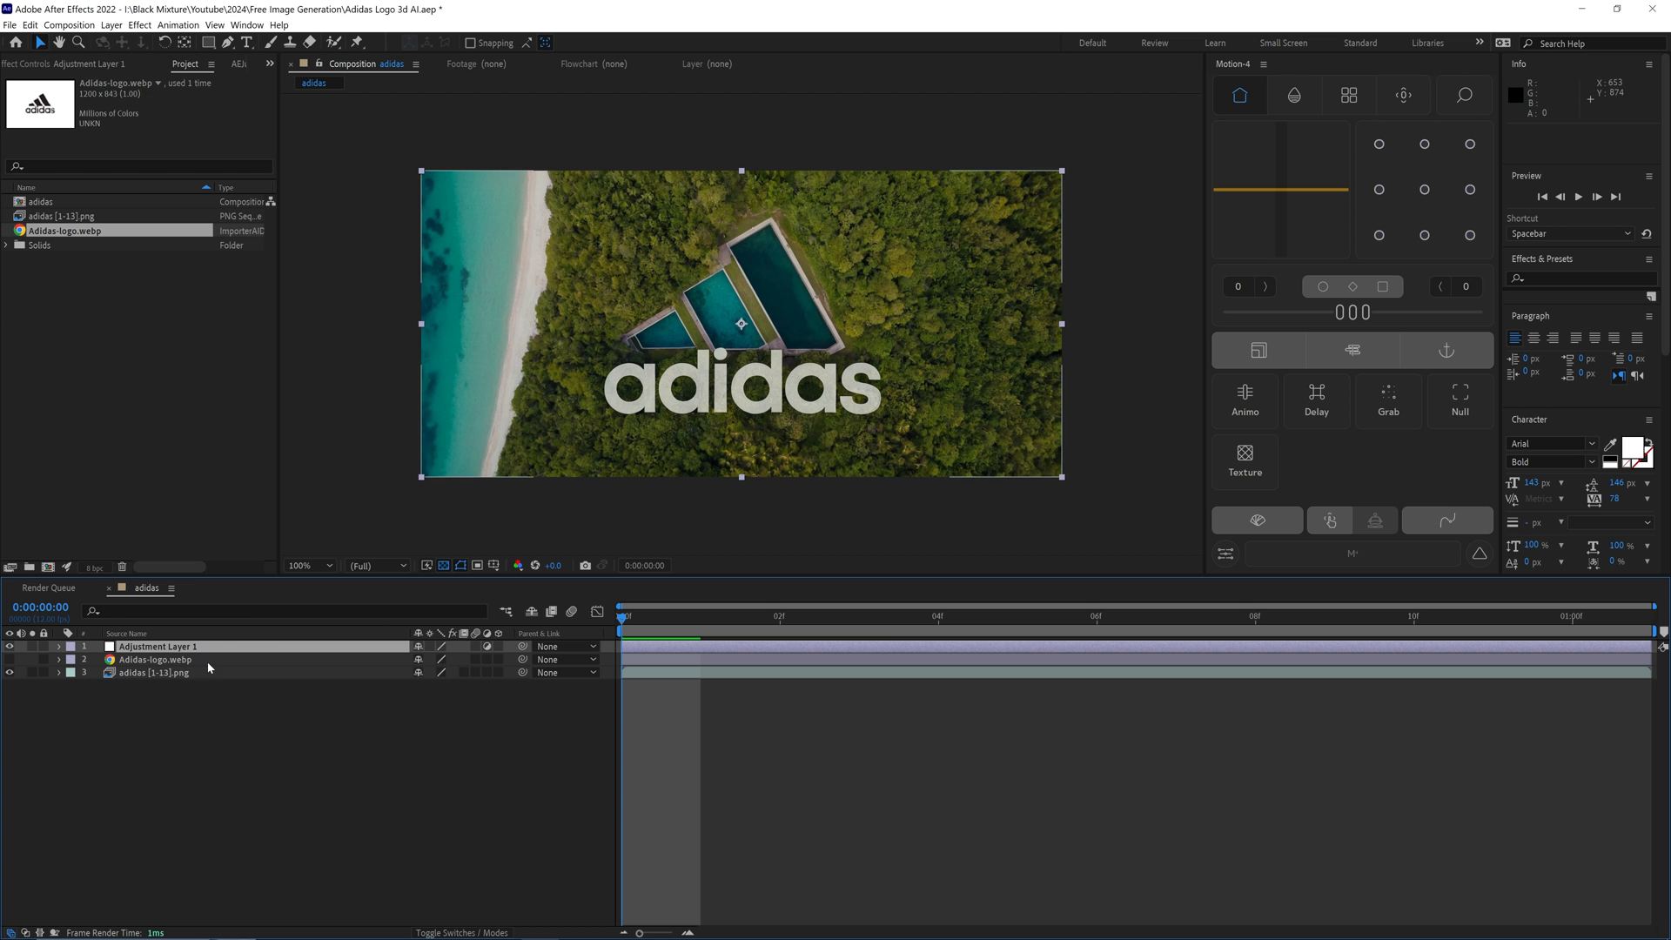
text(cur)
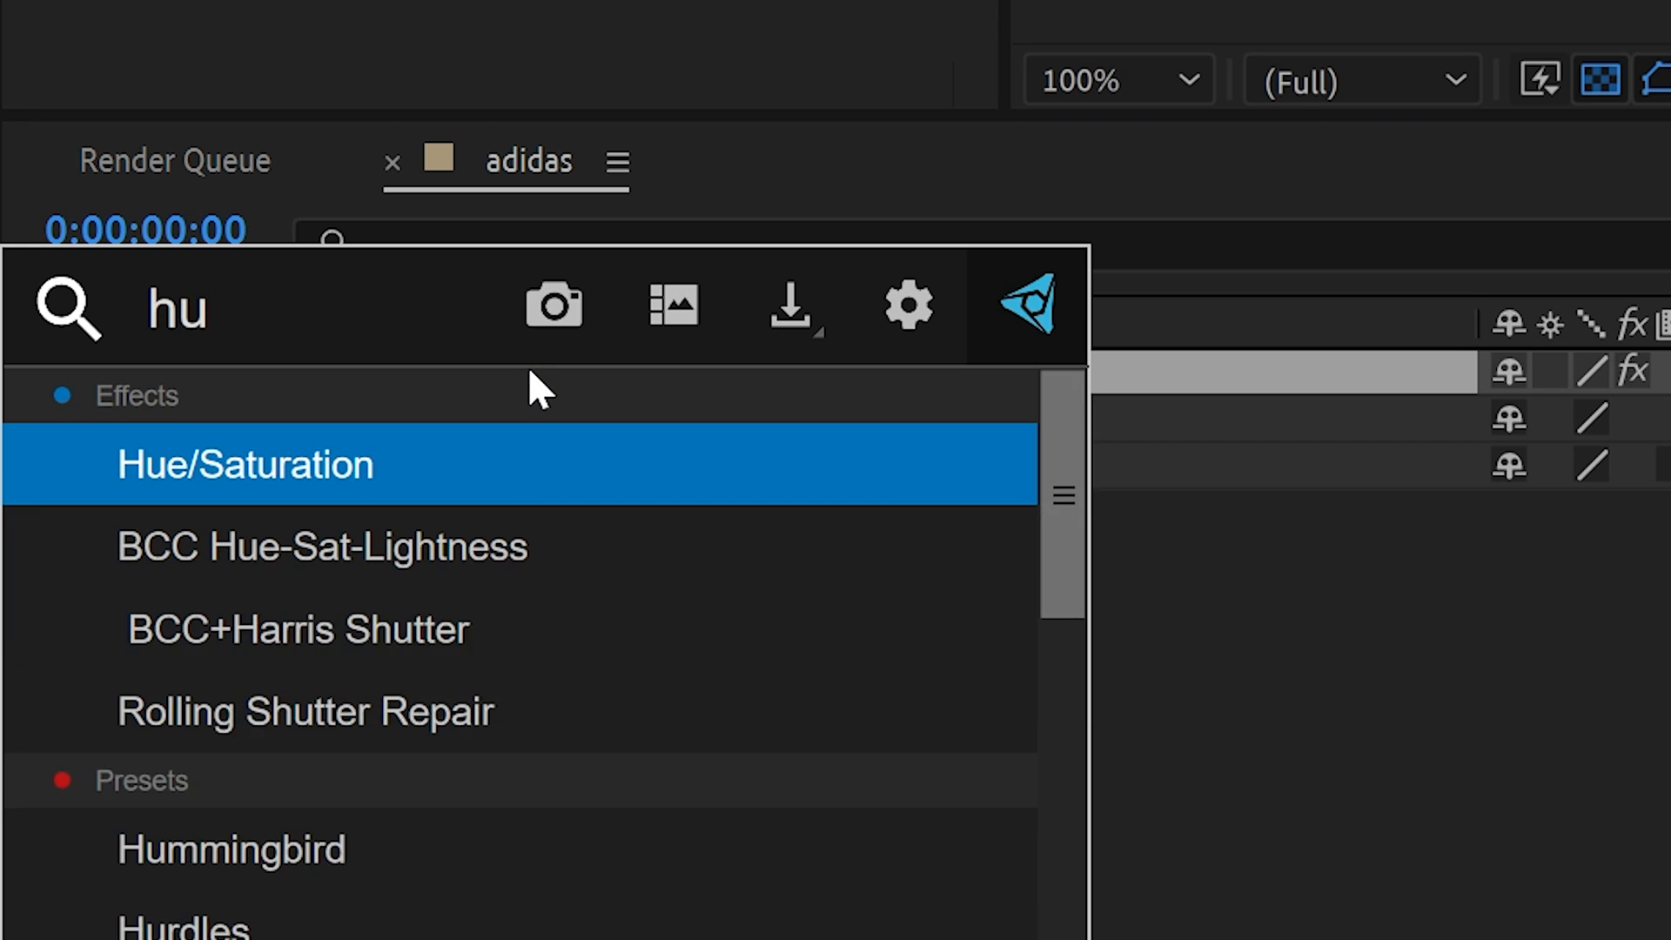
text(e)
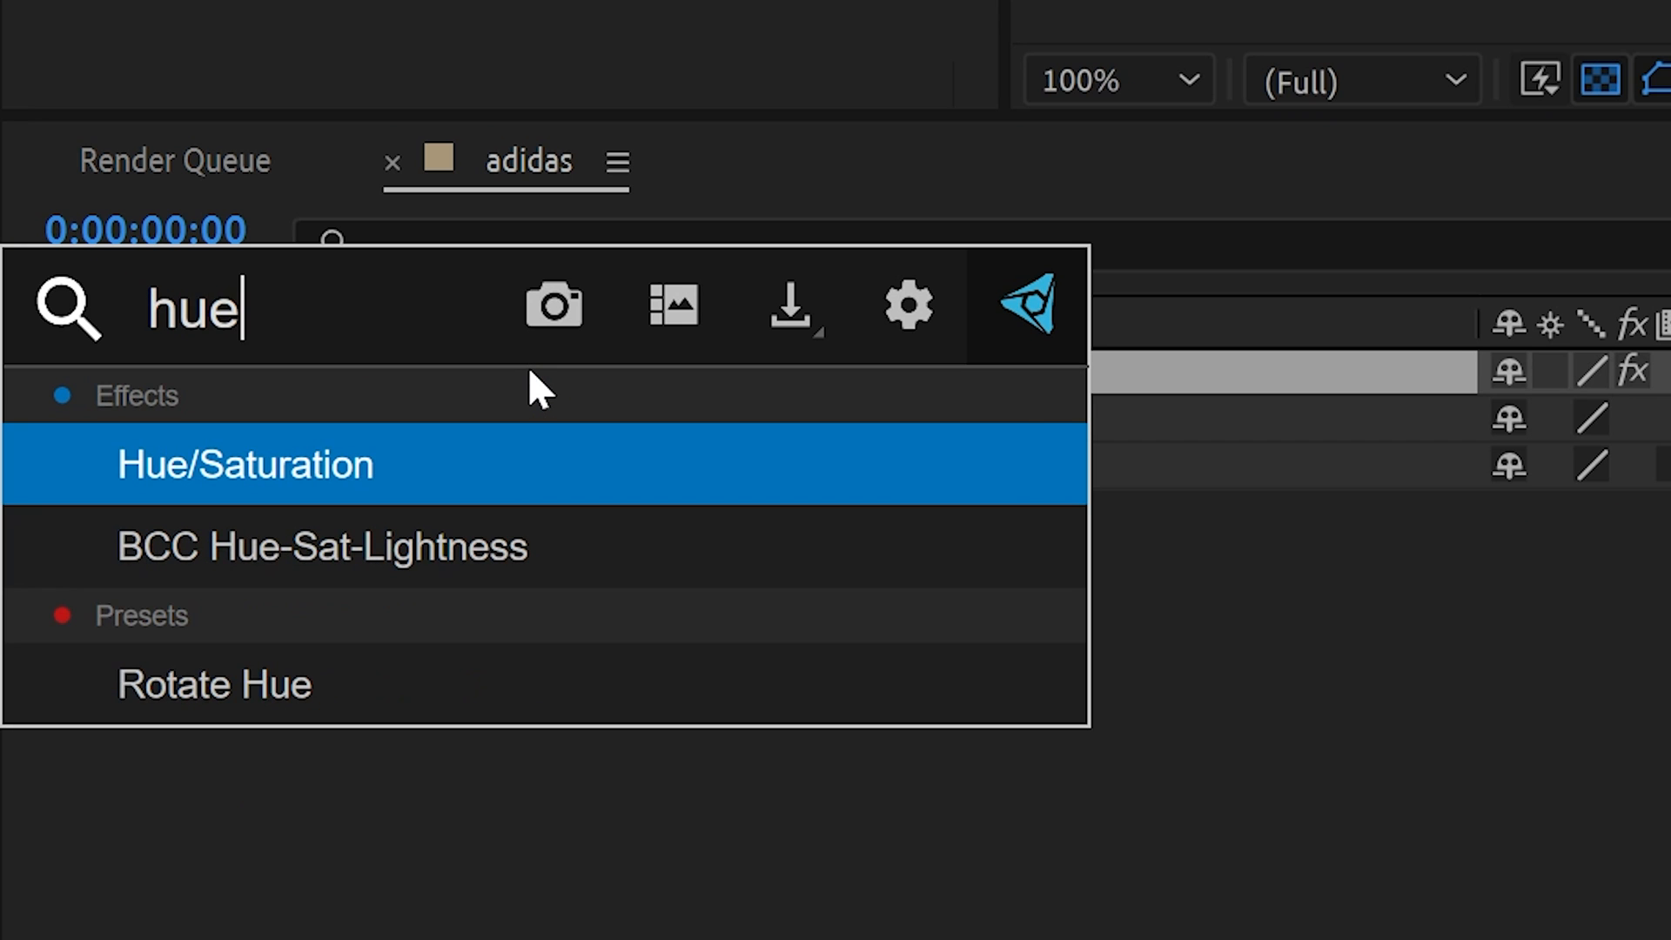
double_click(244, 463)
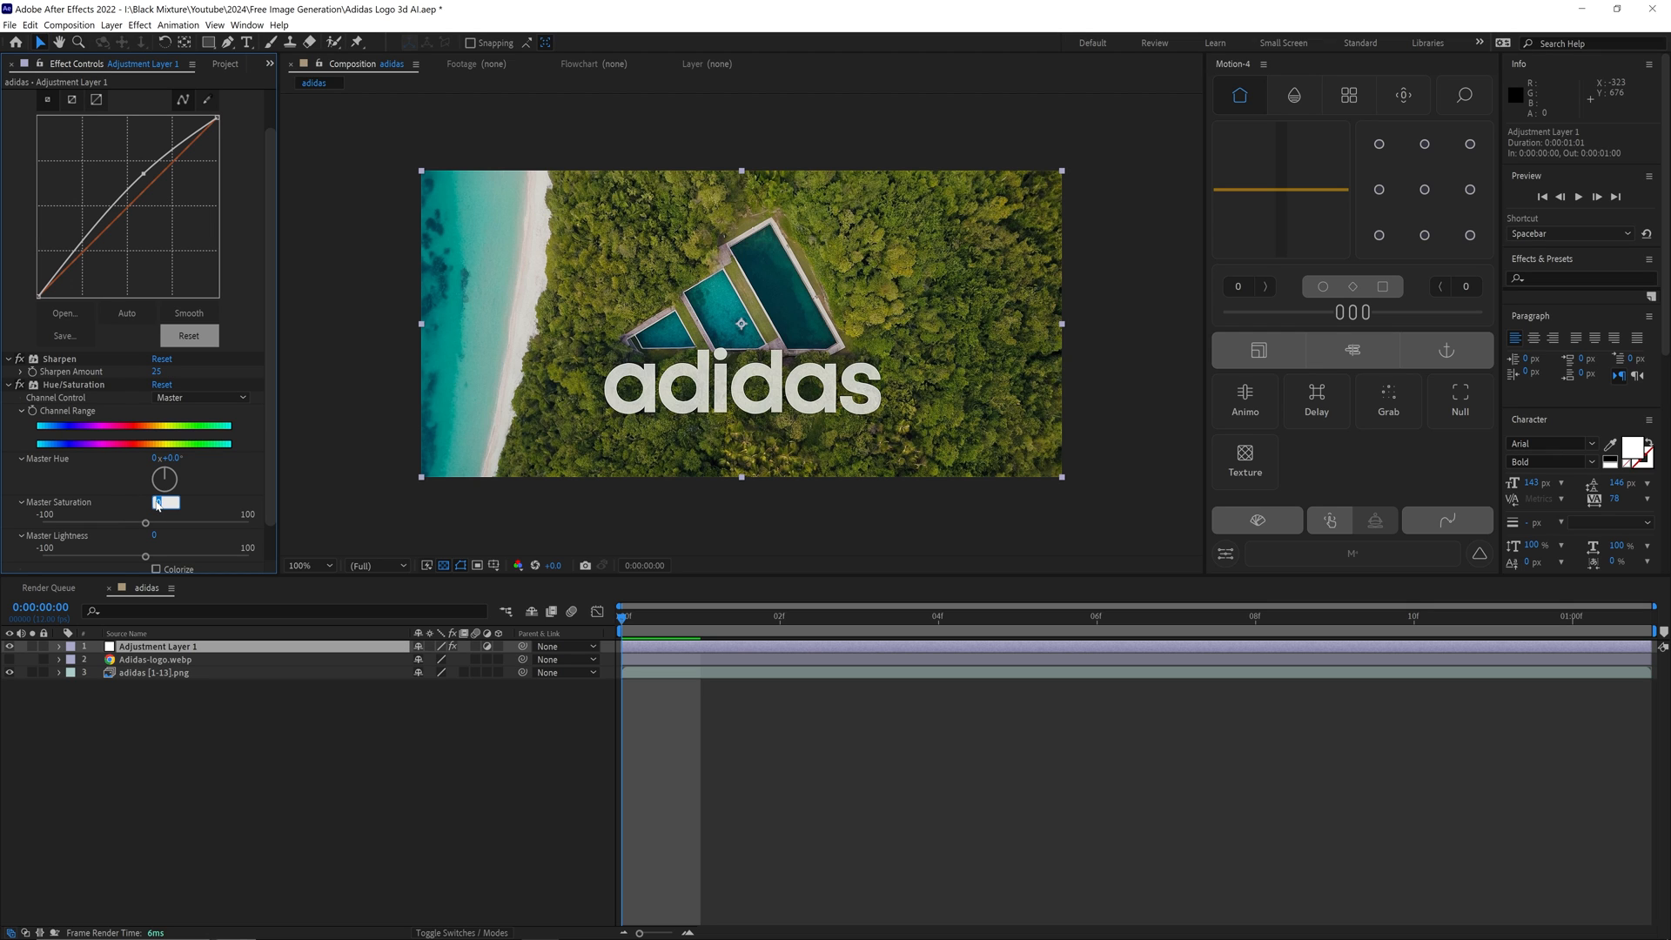
key(space)
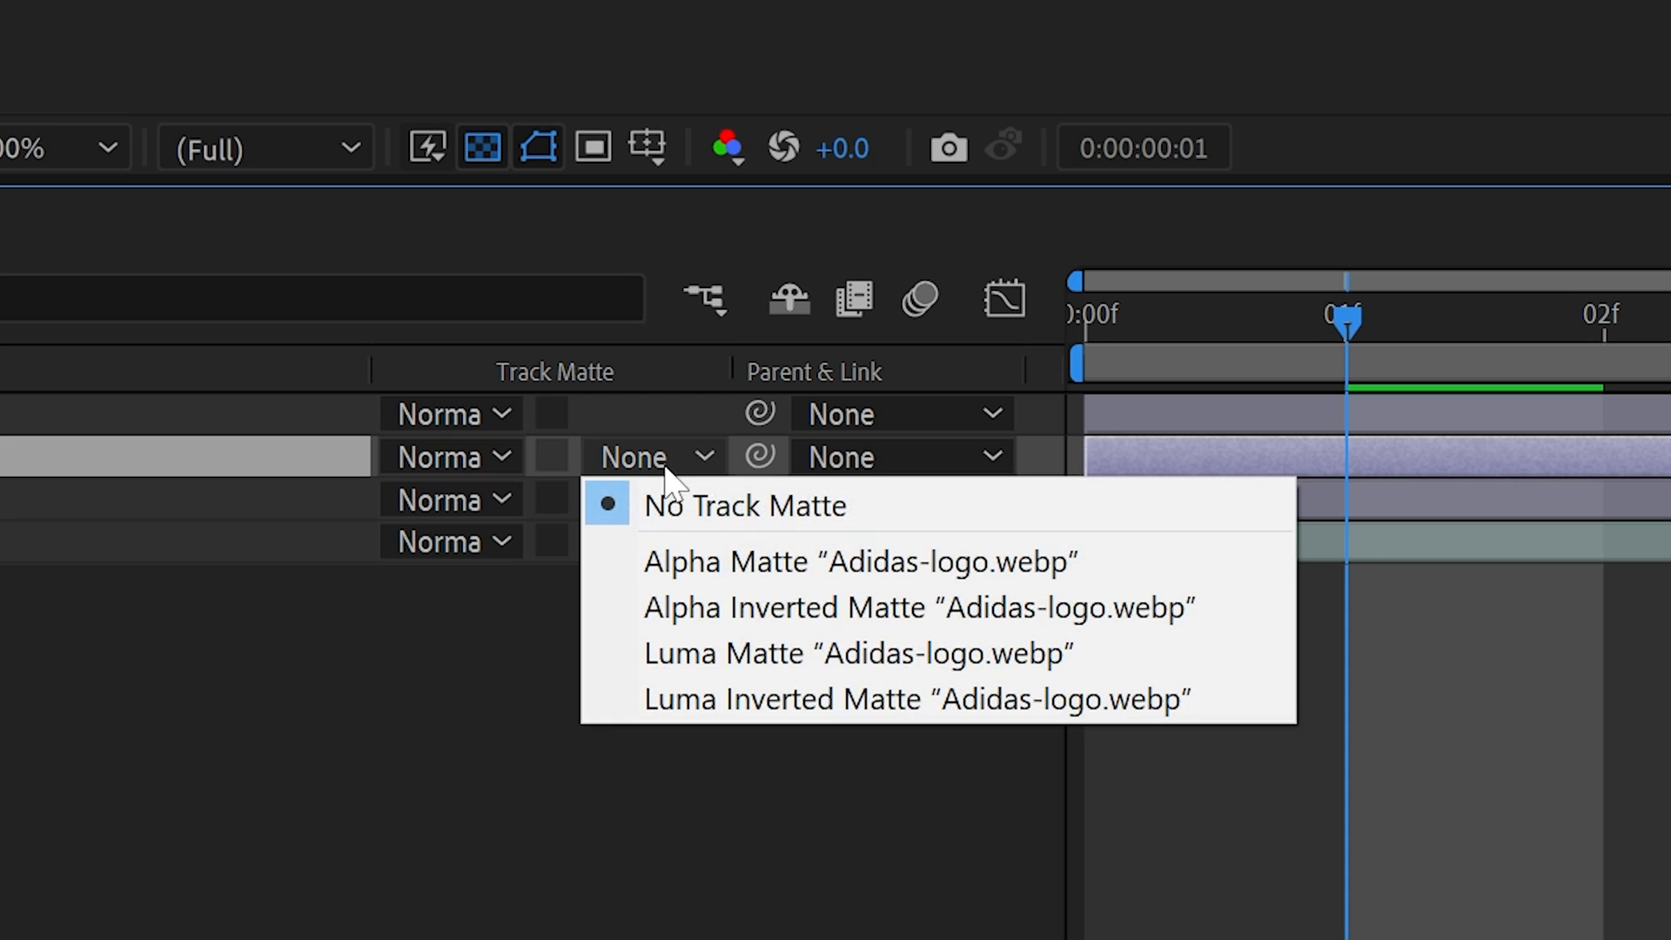
Set Adjustment Layer 2's Track Matte to Luma Matte 'Adidas-logo.webp'.
click(855, 652)
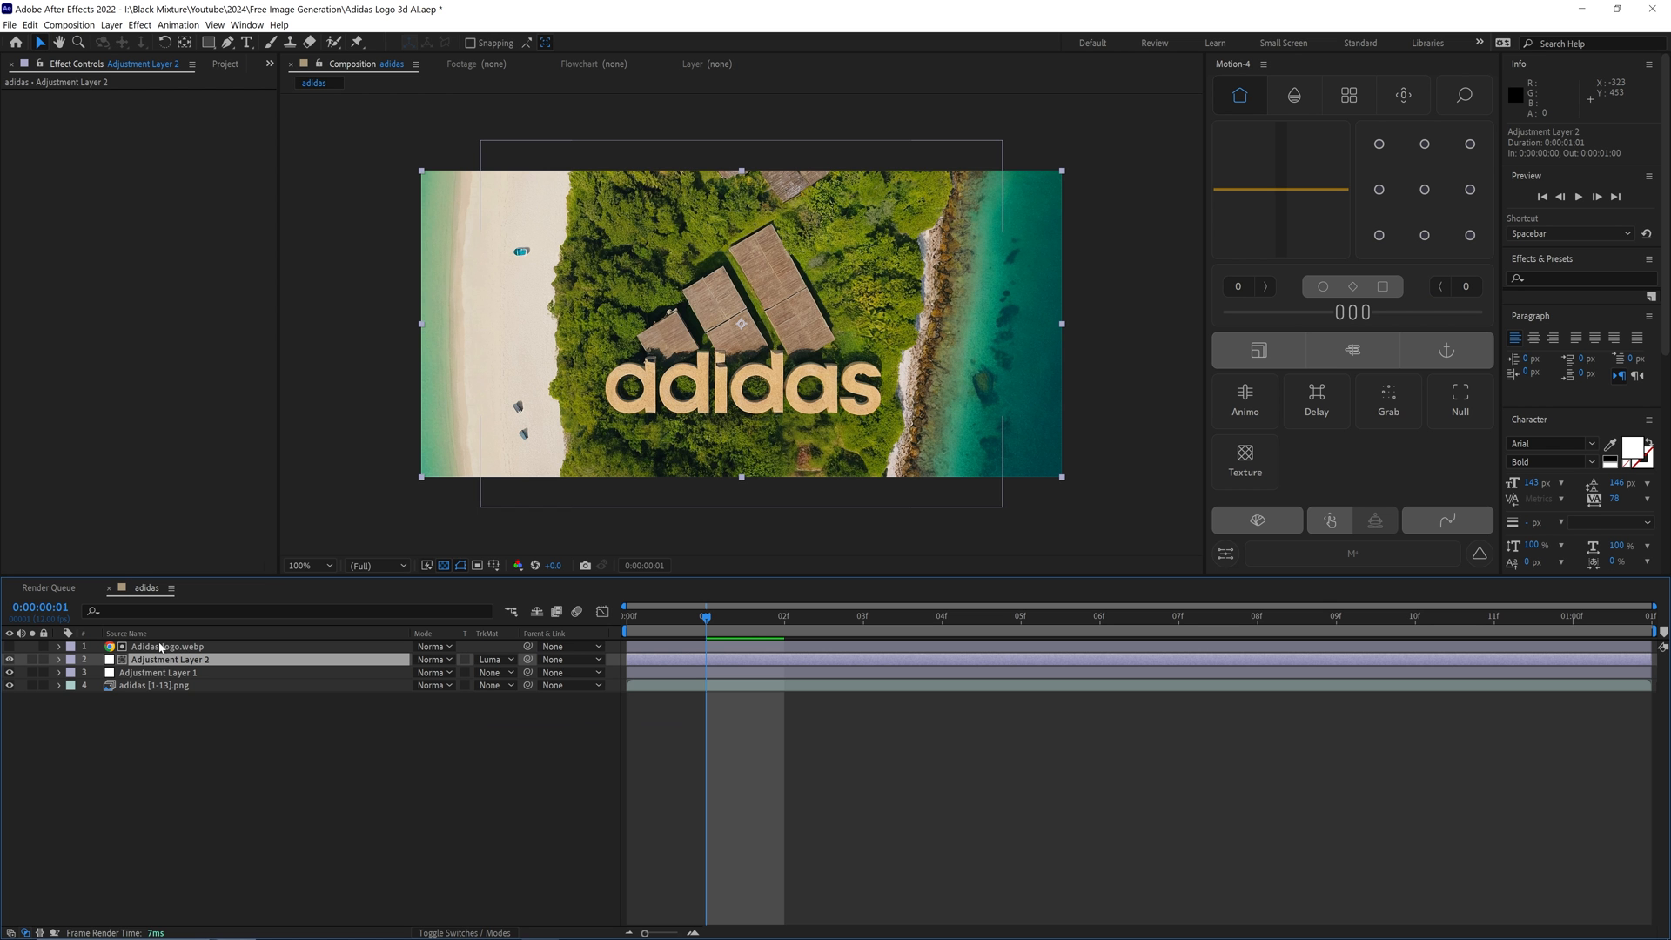
click(166, 647)
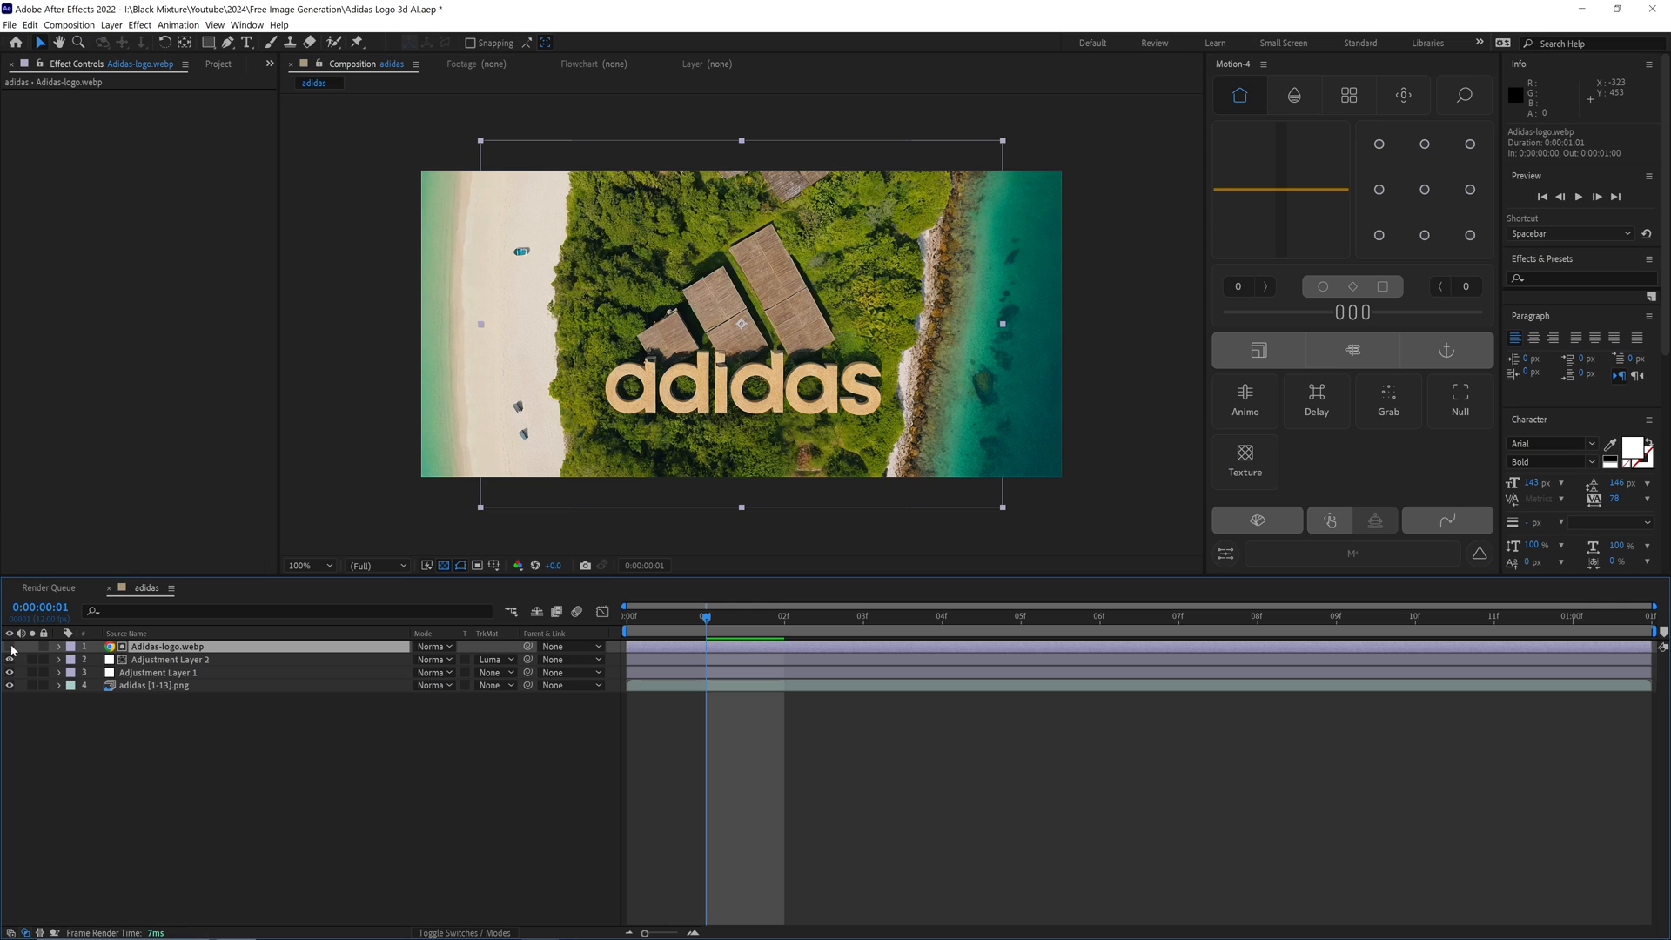
click(170, 659)
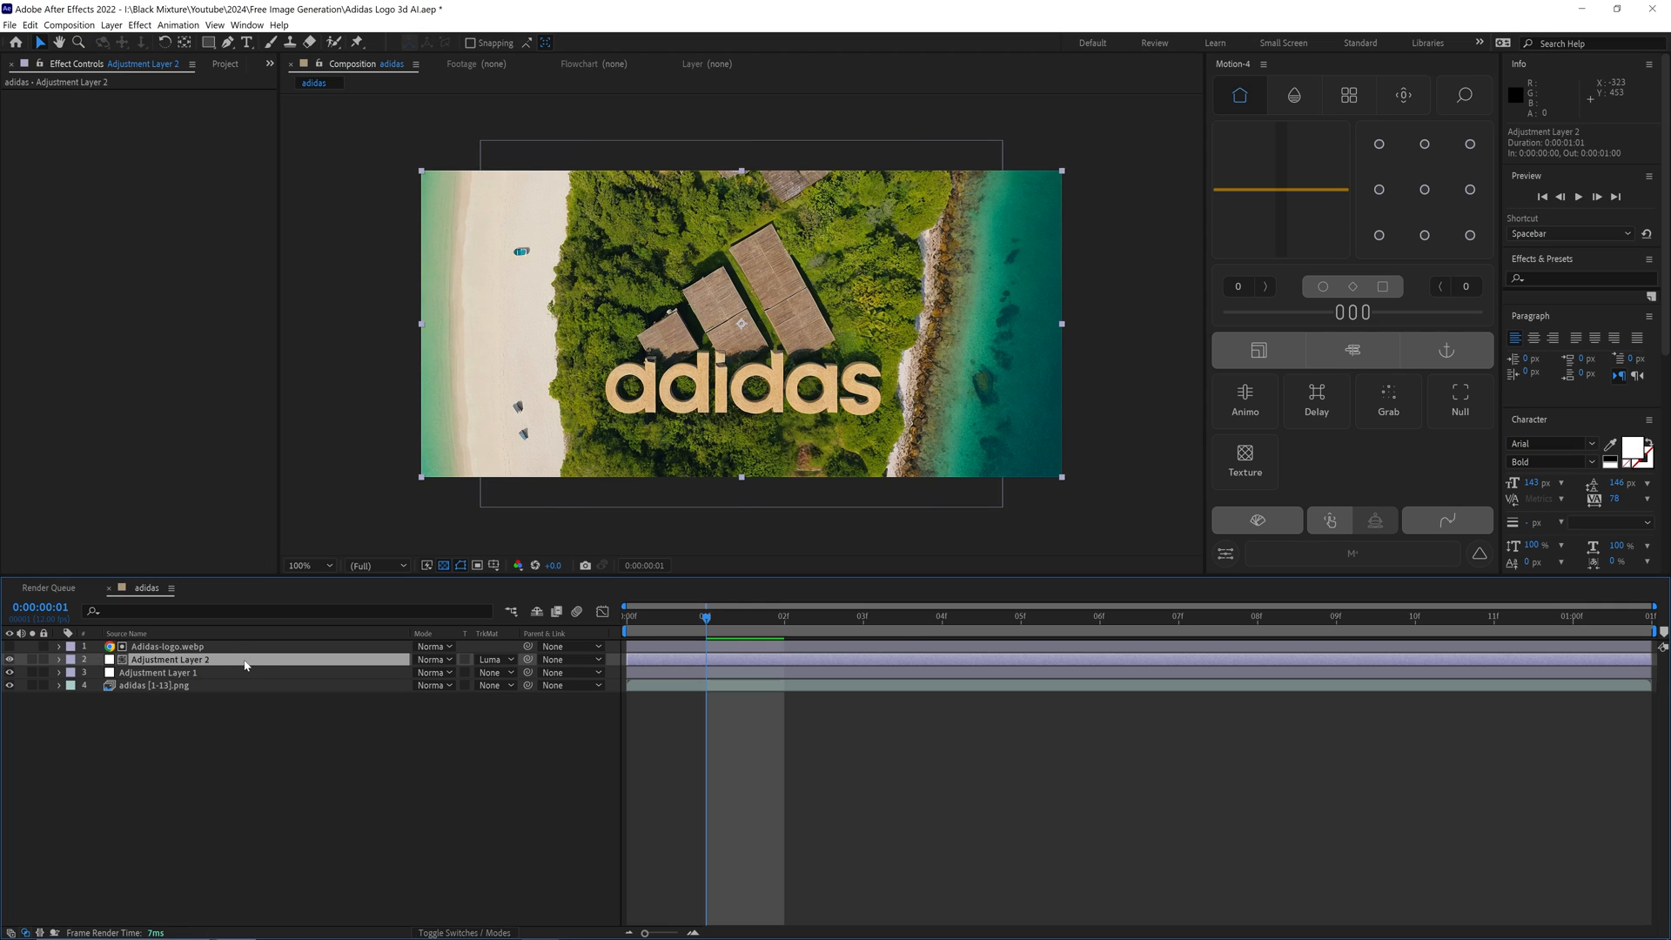
click(10, 646)
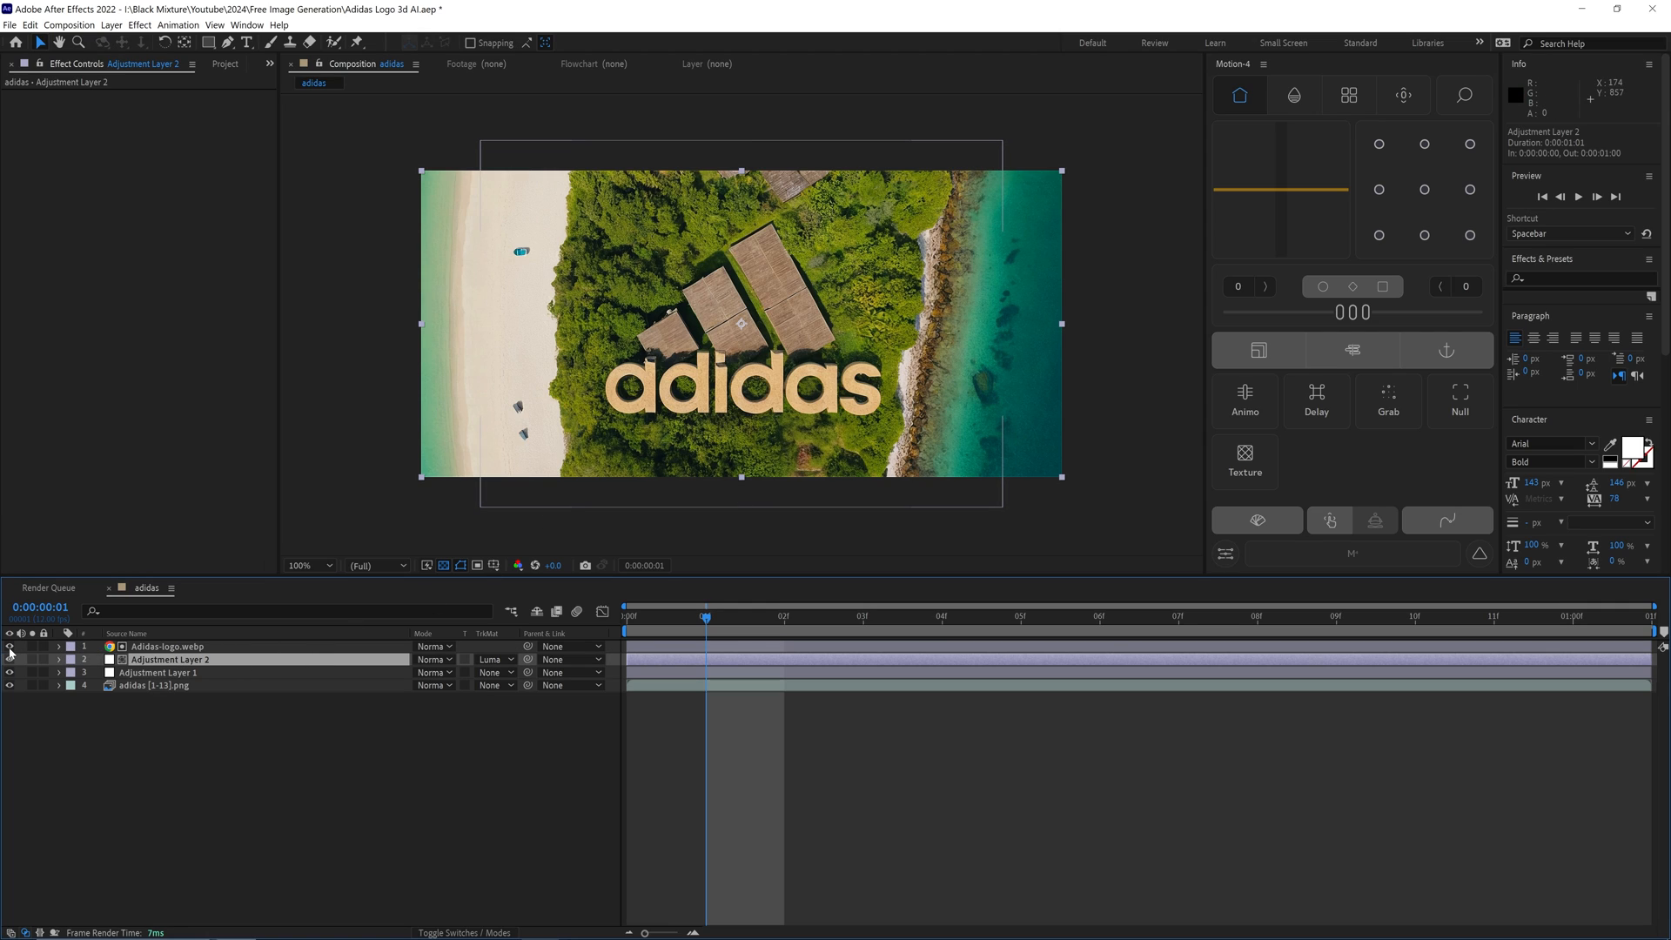
click(9, 647)
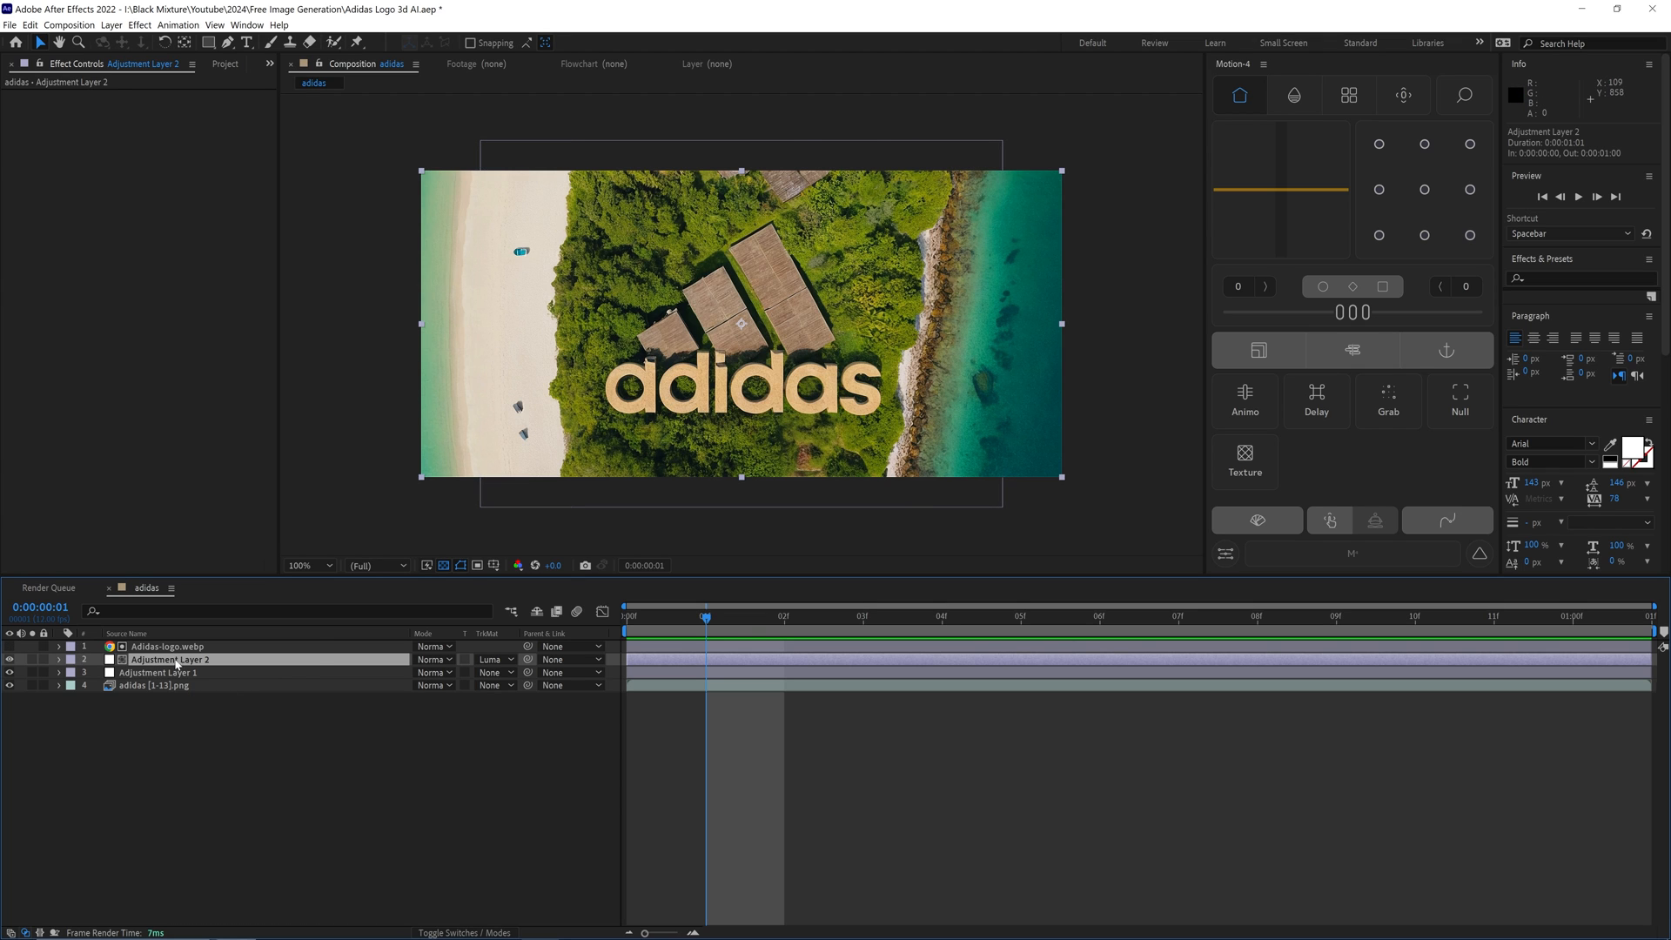
Apply Curves to Adjustment Layer 2 and raise the curve to brighten the scene.
text(cu)
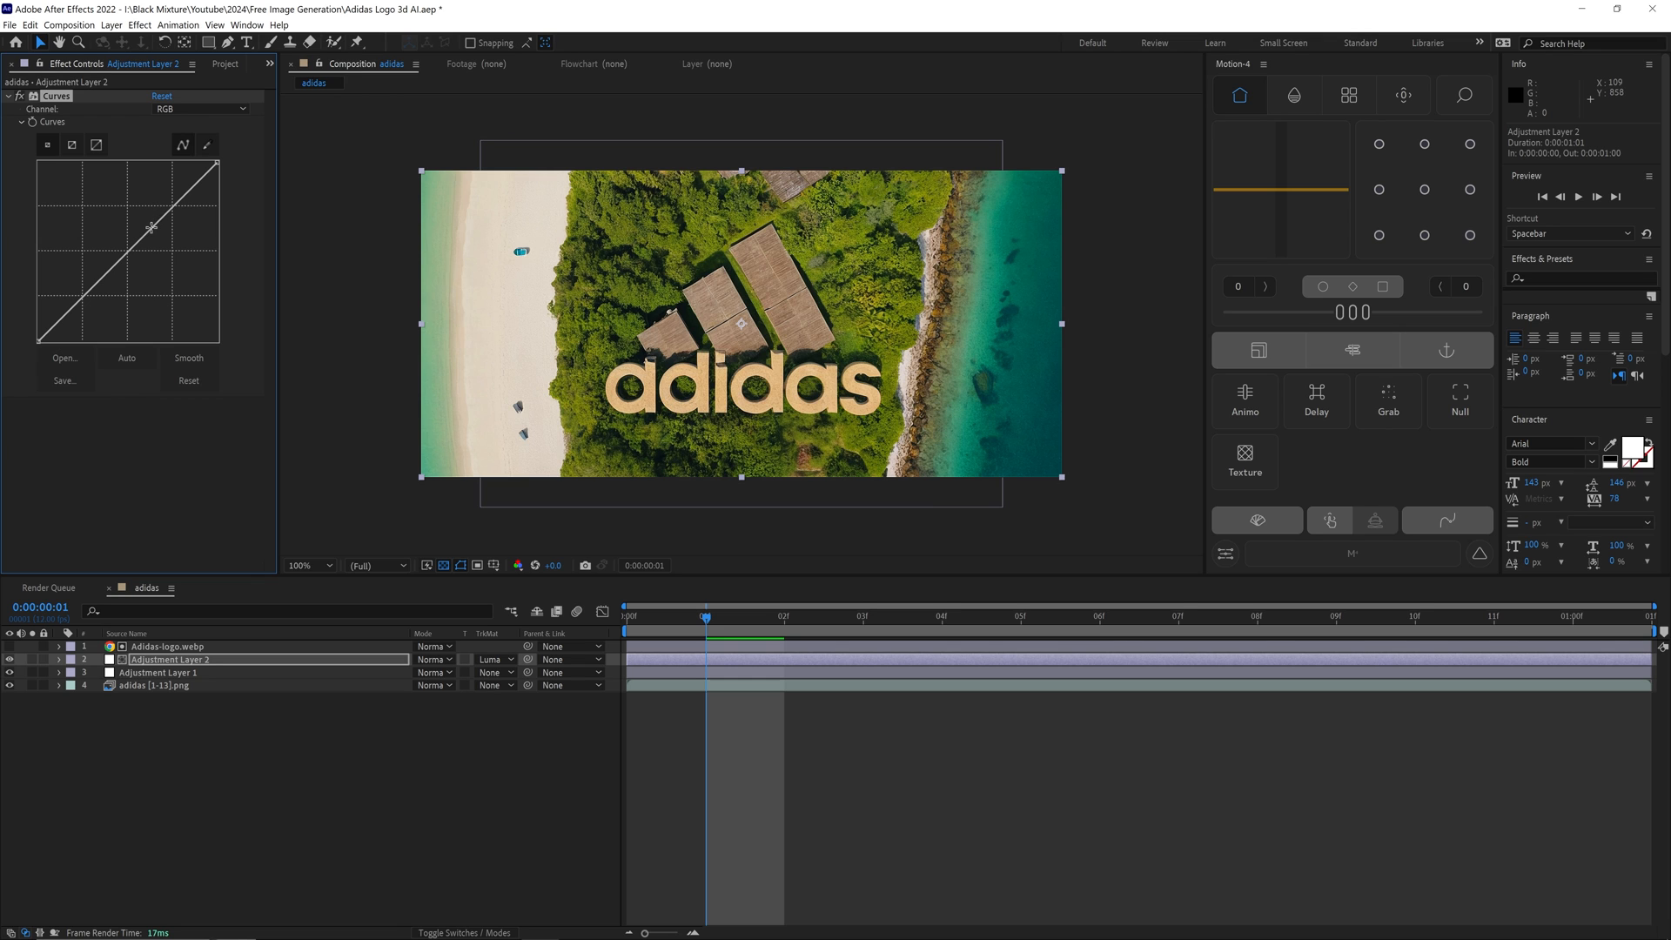
drag(152, 227, 138, 213)
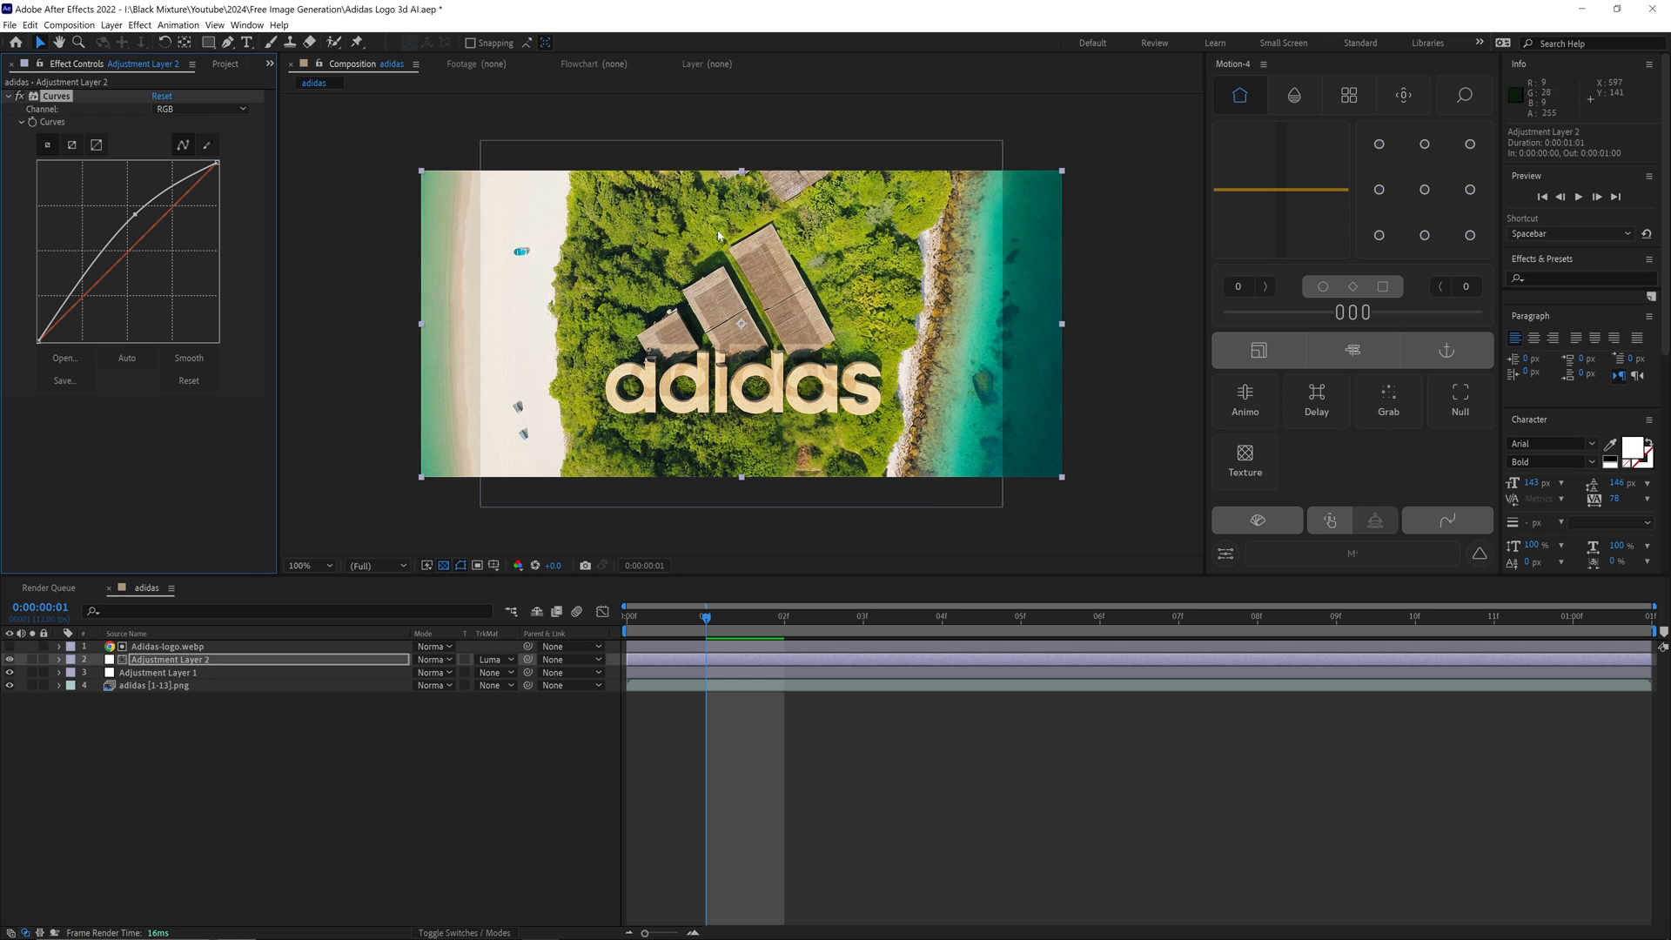
mouse_move(809, 360)
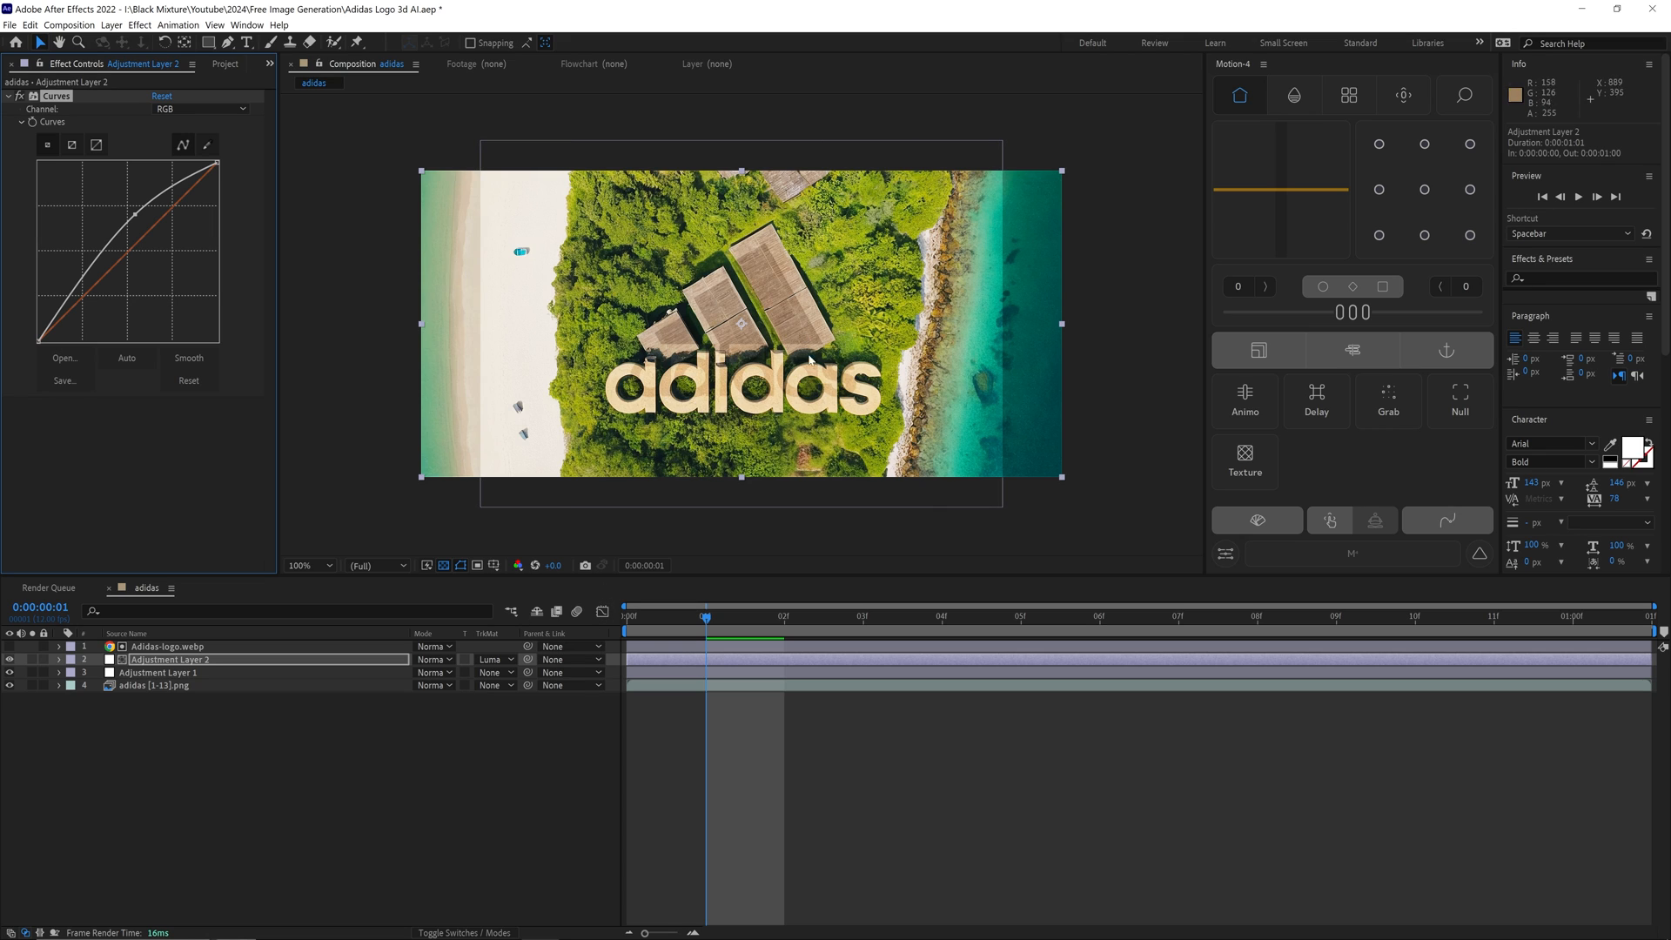
click(491, 659)
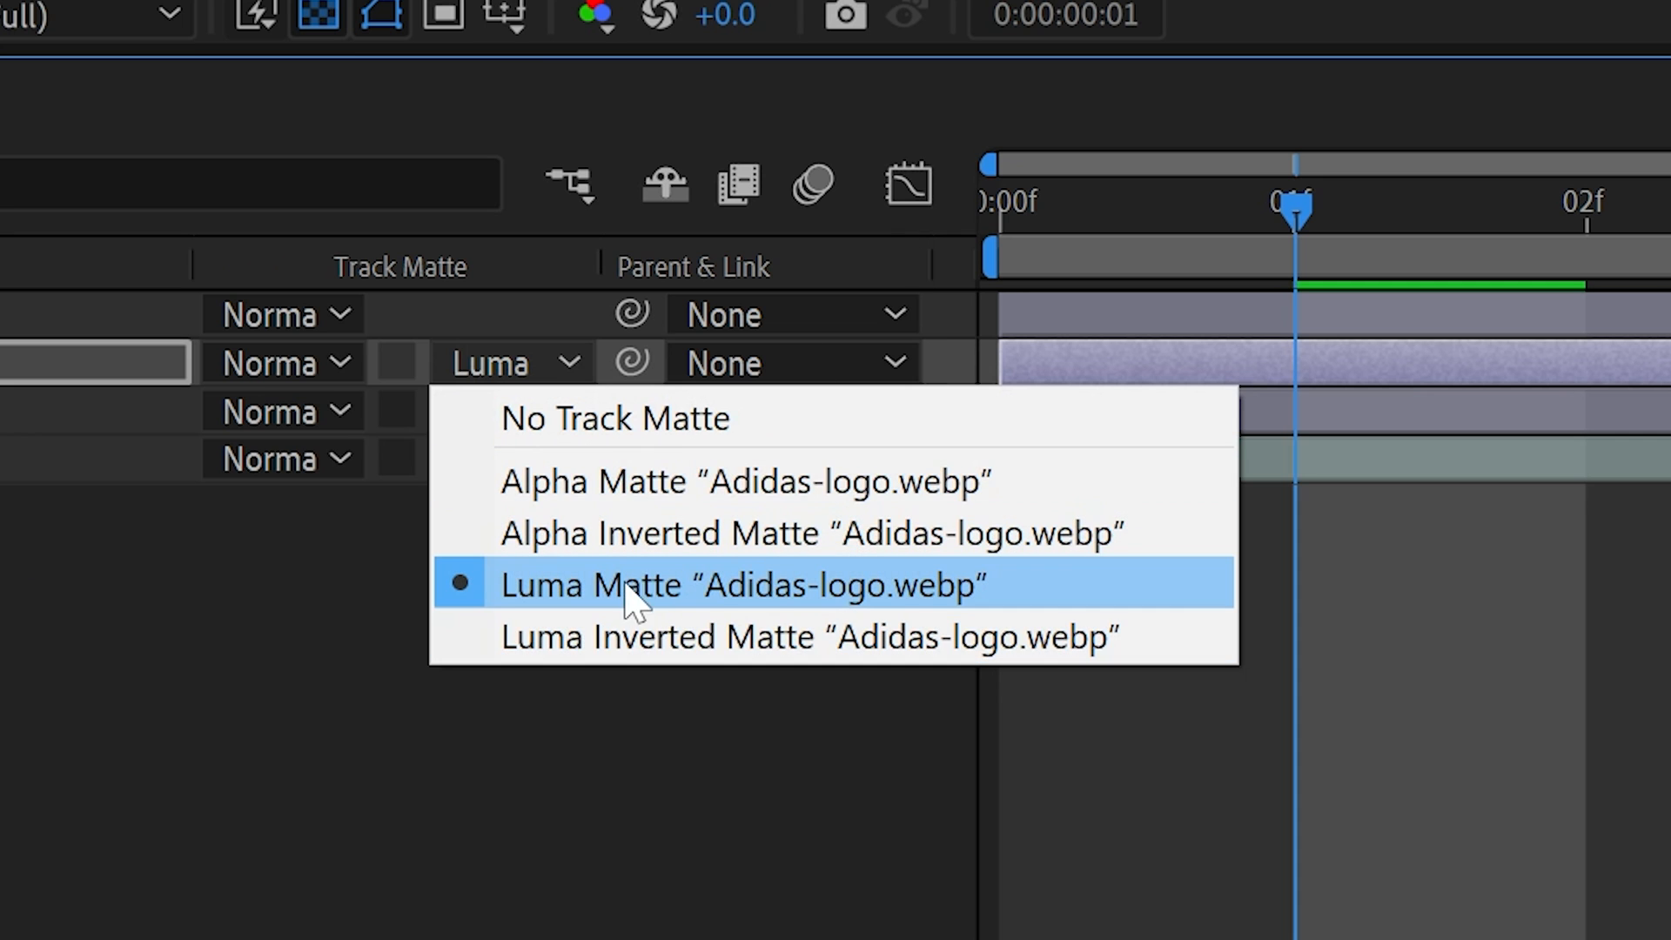
mouse_move(639, 636)
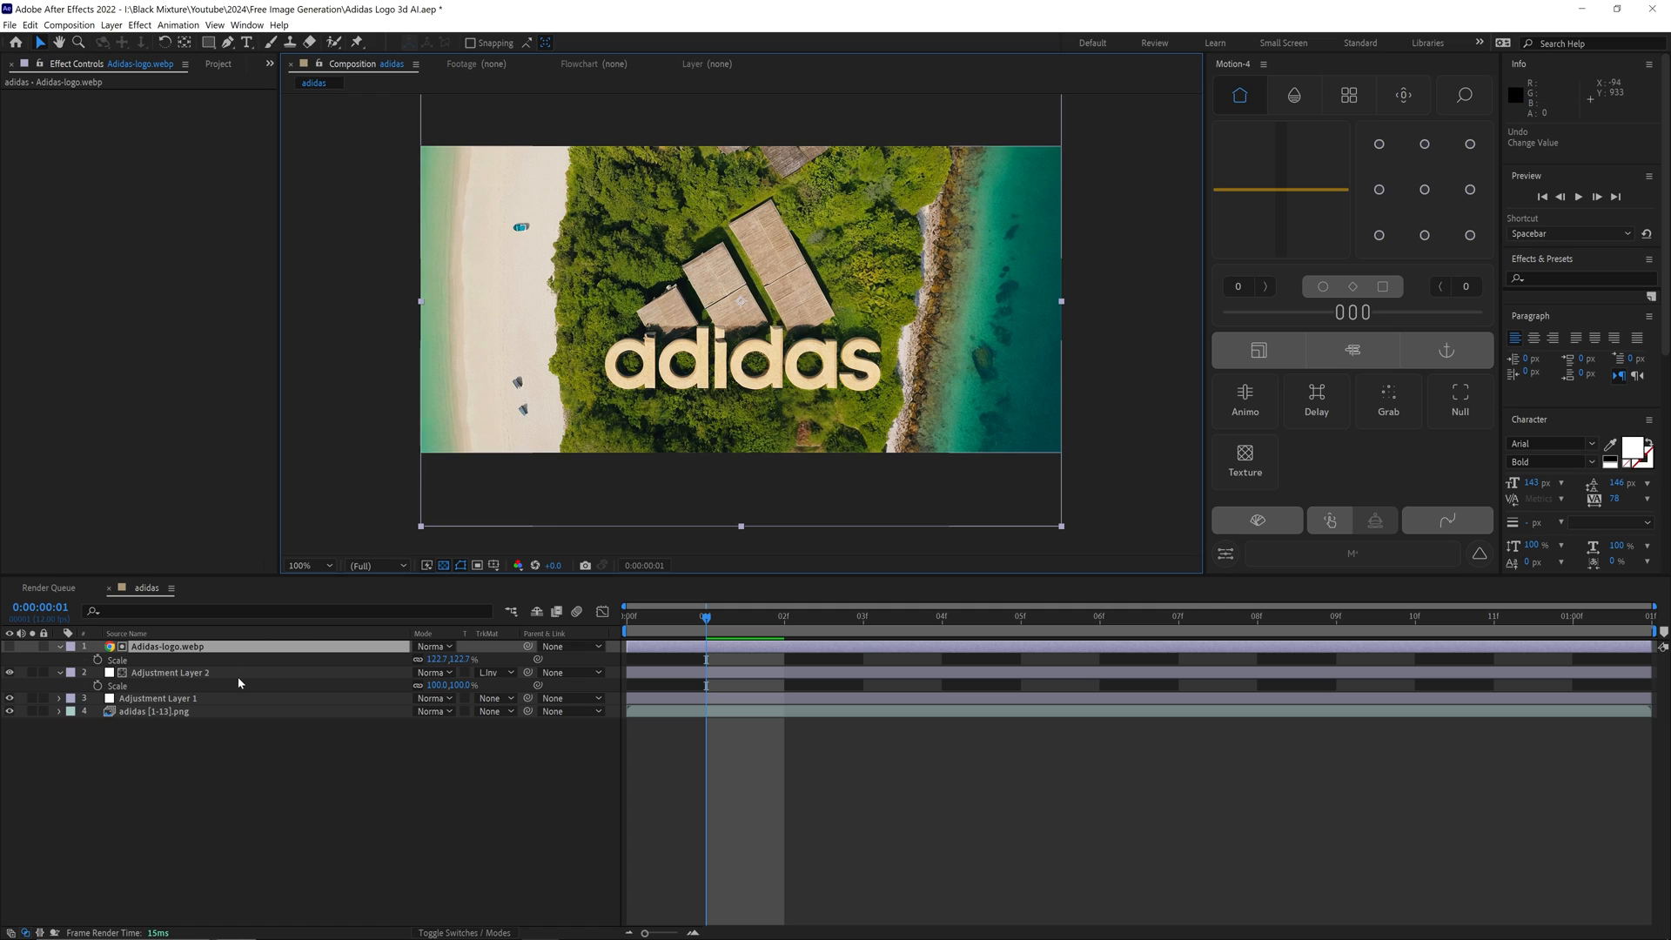
mouse_move(176, 655)
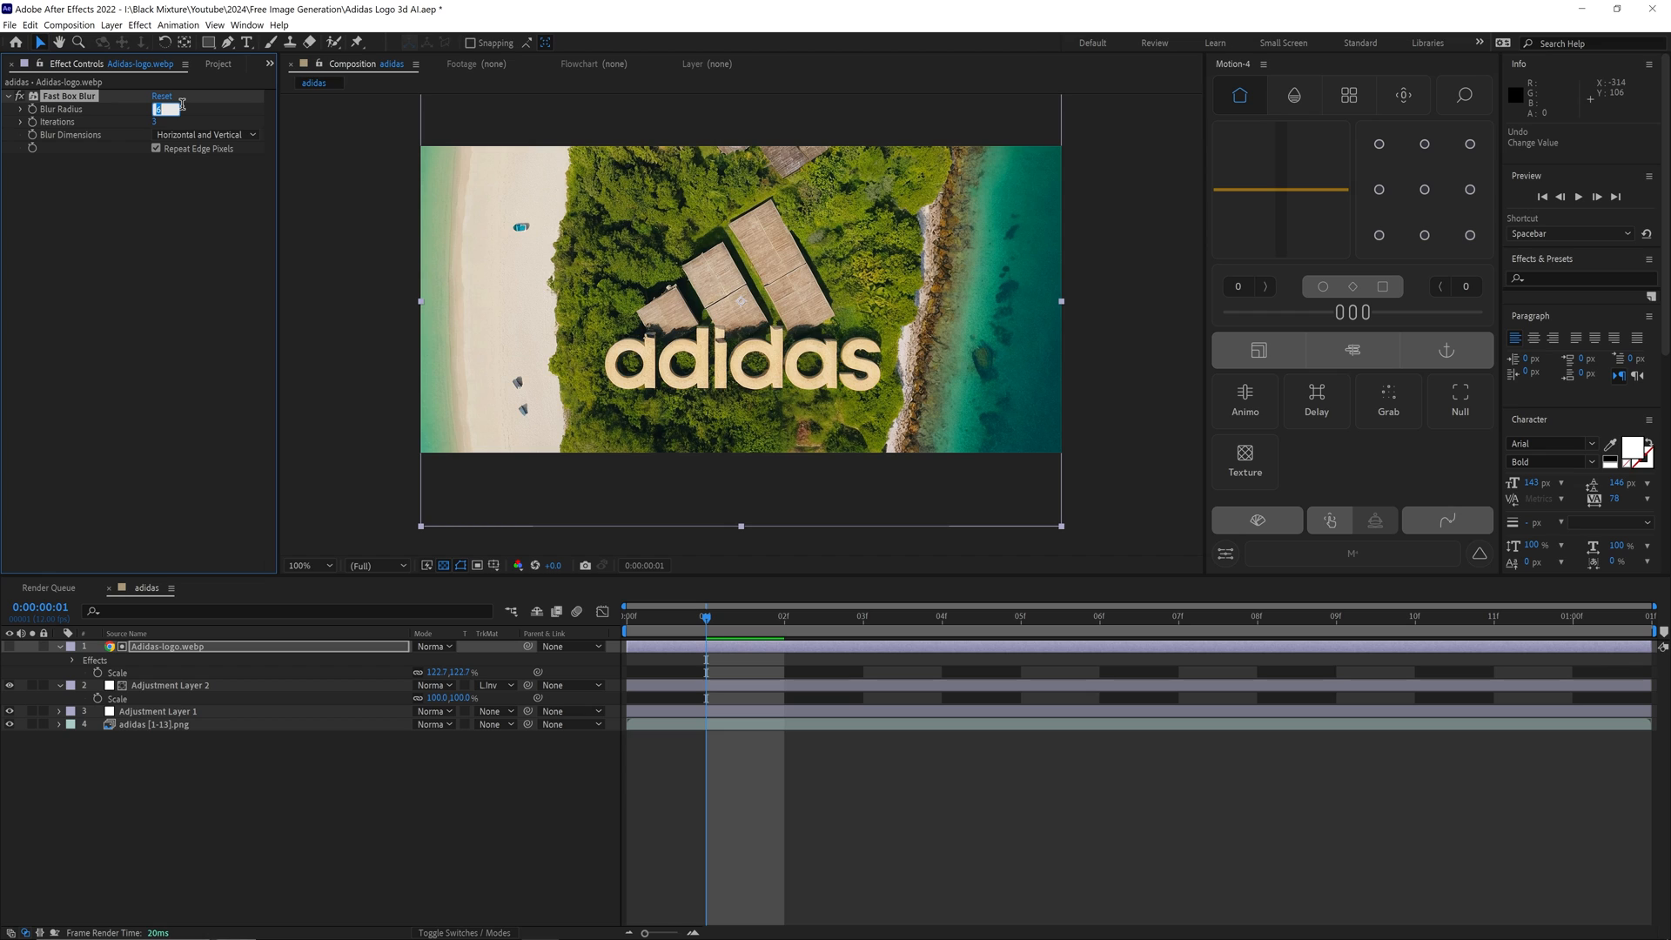
Scale up the logo layer and pull Adjustment Layer 2's curve down to darken surroundings.
text(10.0)
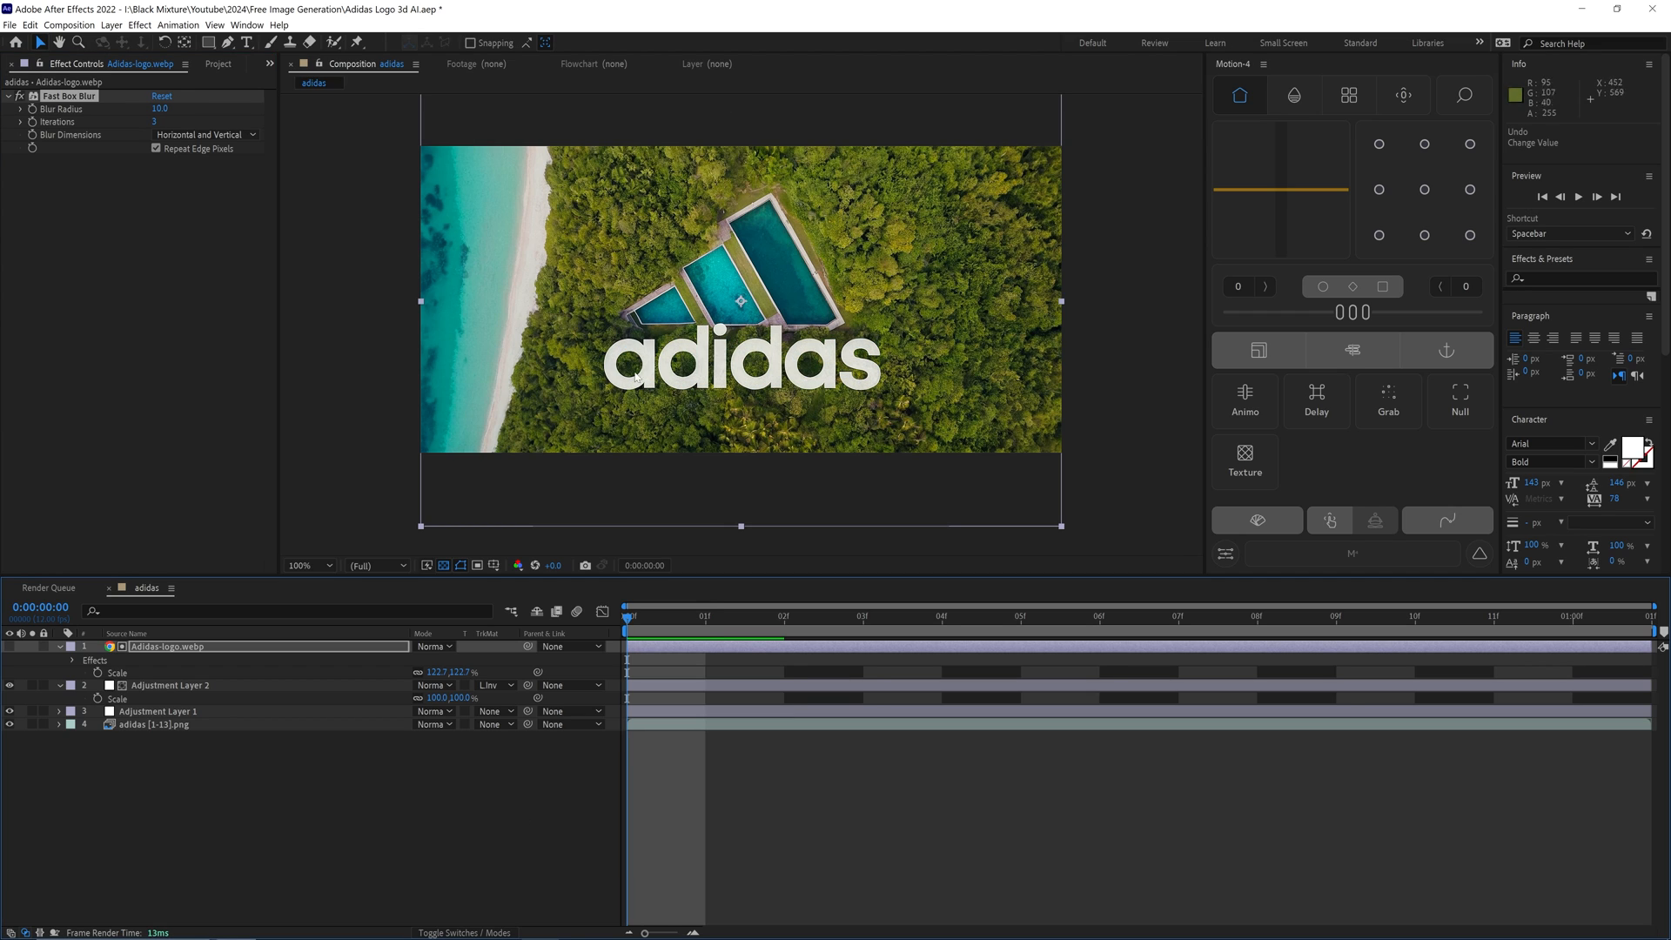
click(171, 685)
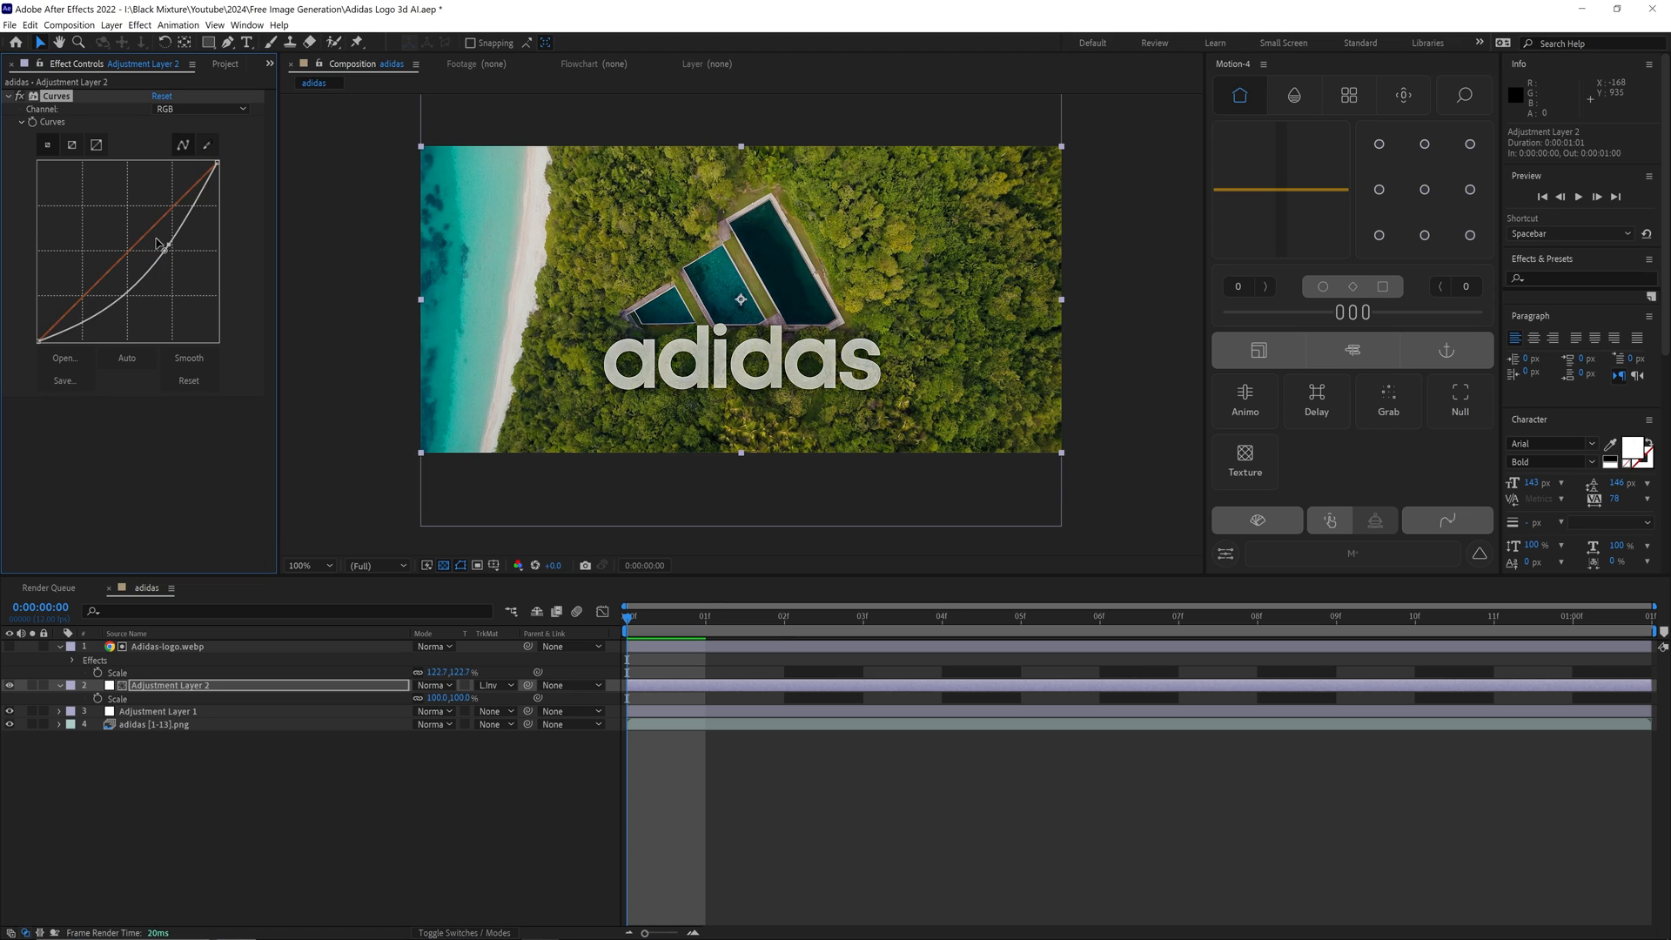
drag(158, 243, 130, 224)
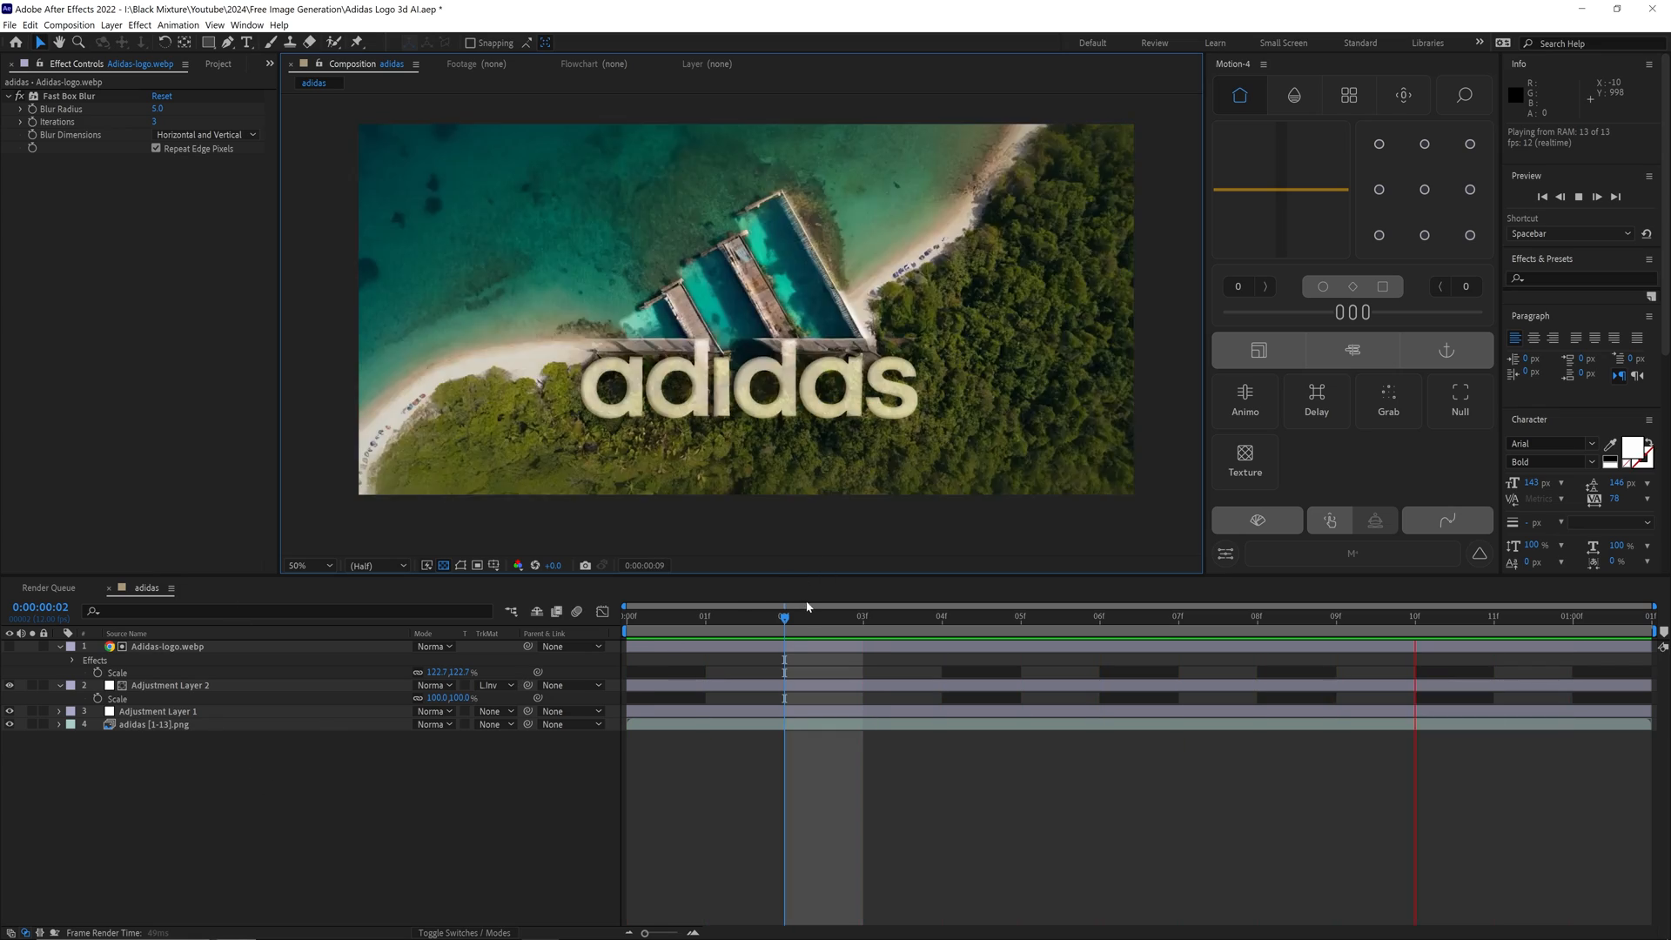
Scrub the timeline to check early and later frames of the sequence.
click(704, 616)
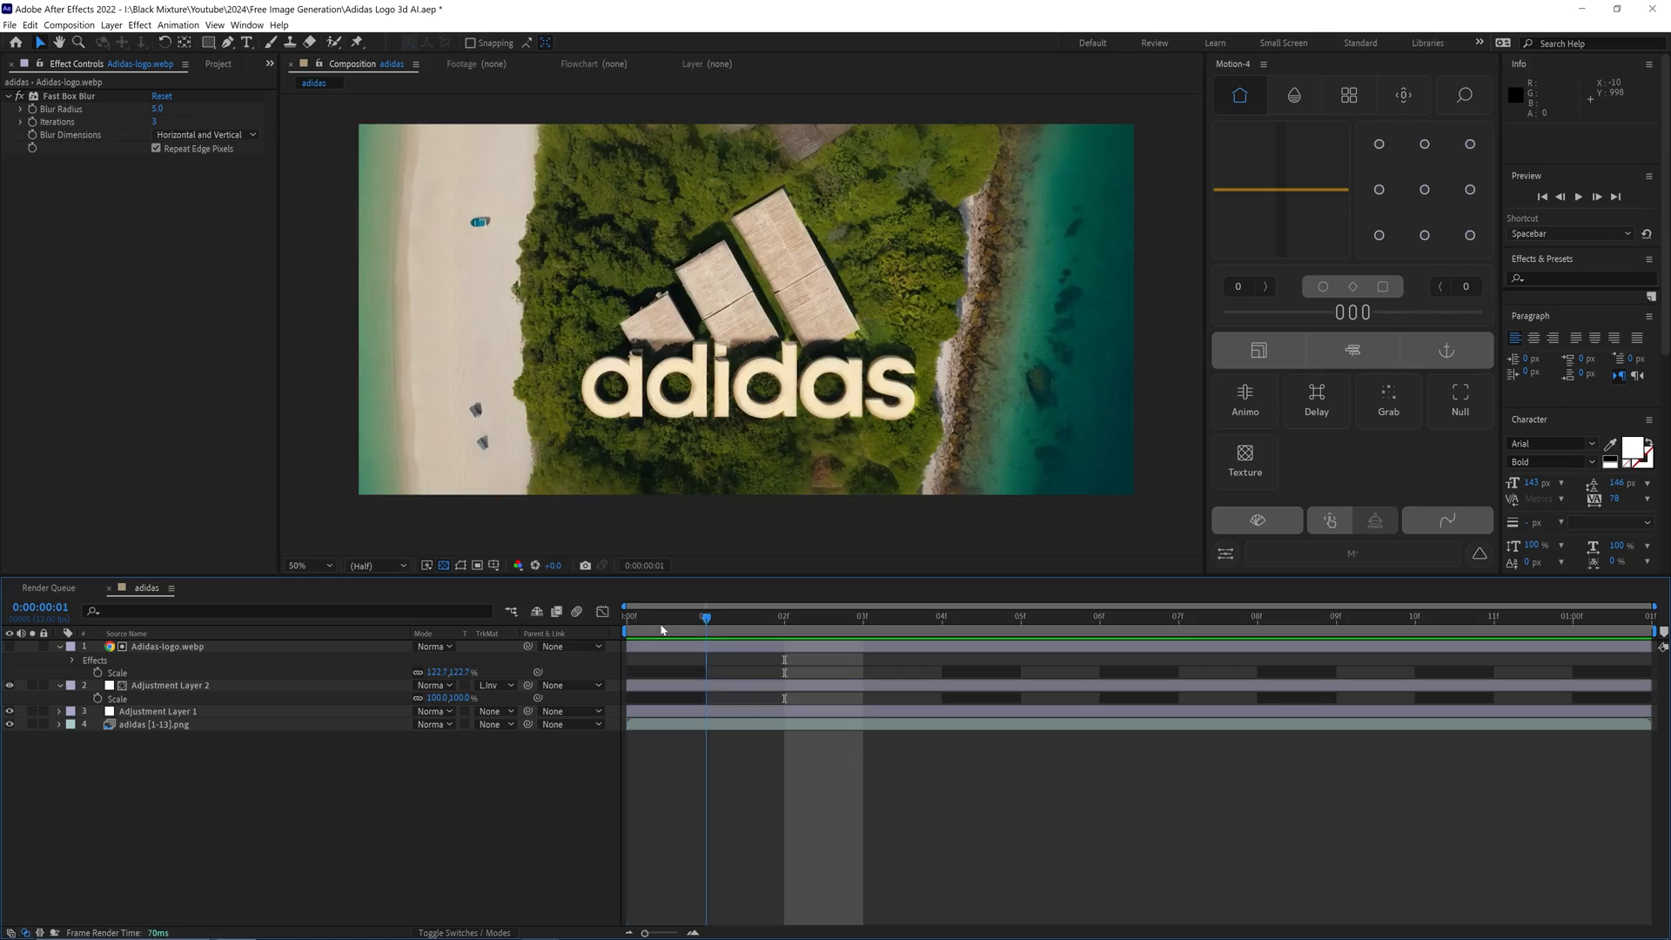
click(1335, 617)
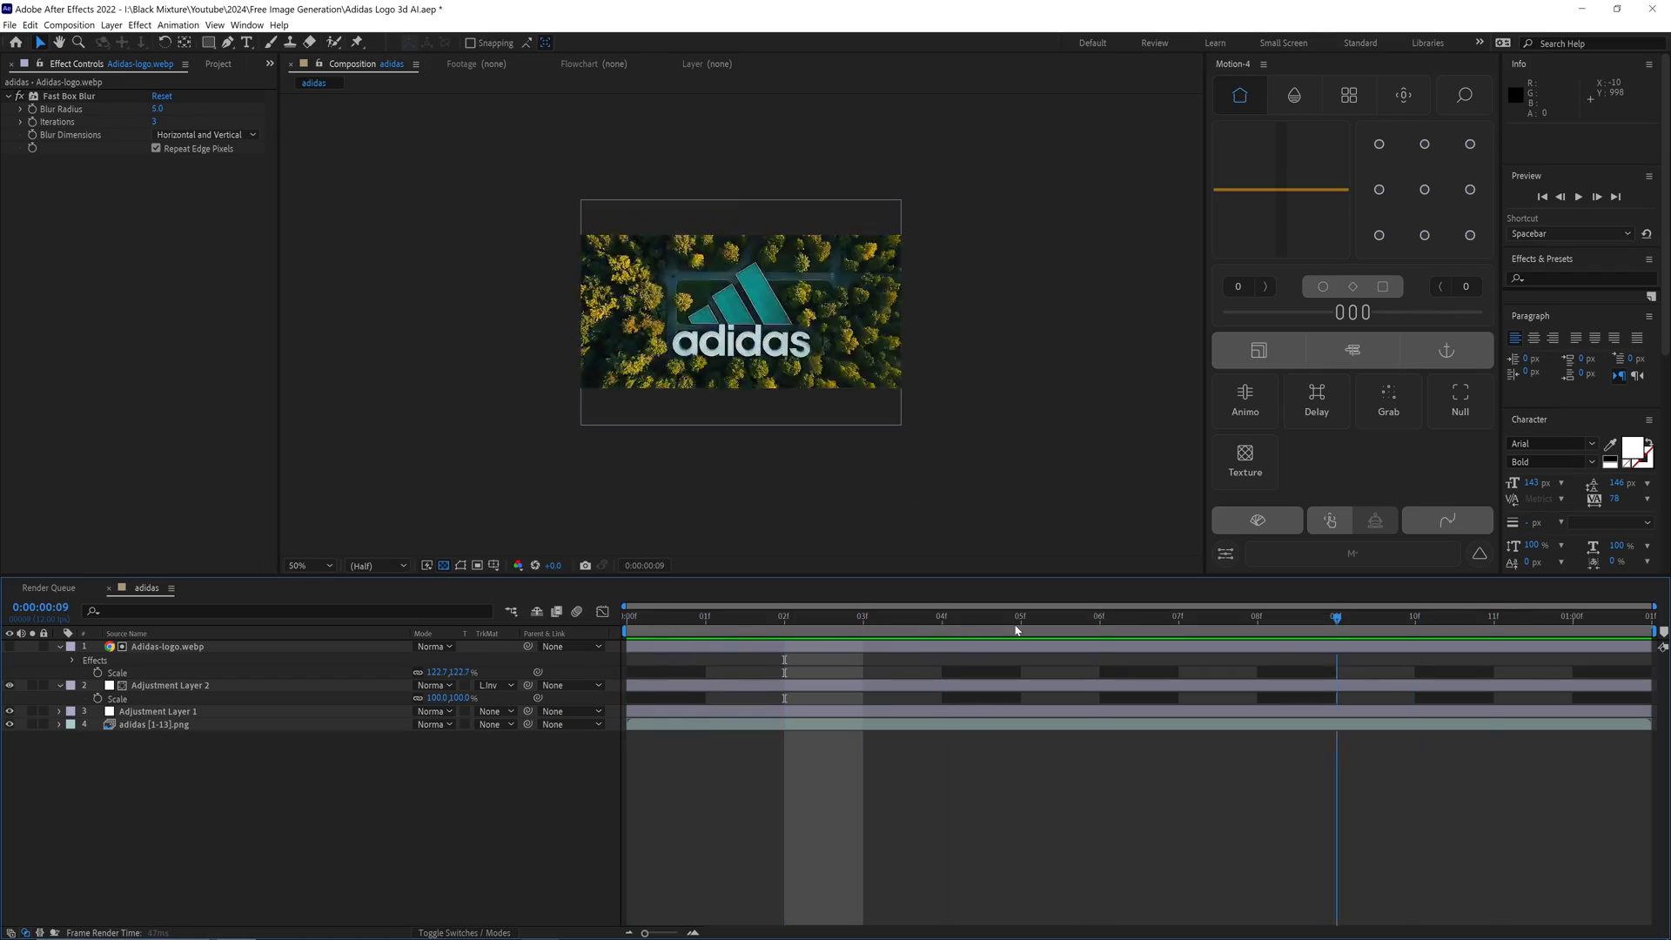
click(171, 658)
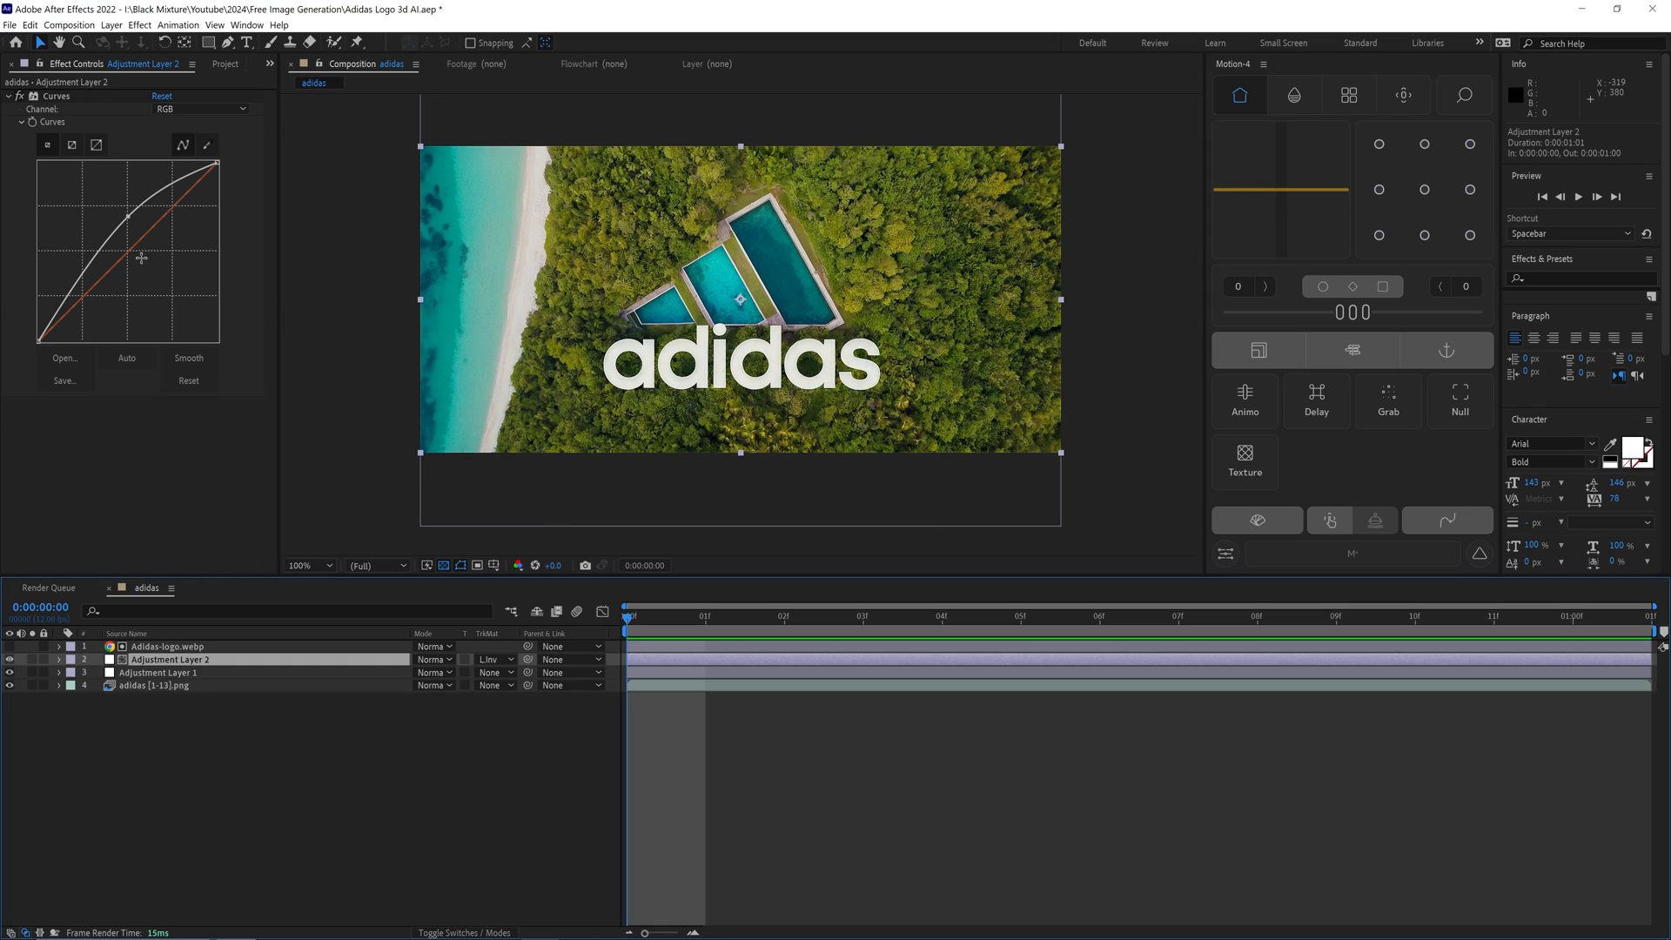
Apply Hue/Saturation at -100 saturation to Adjustment Layer 2 and switch its matte to Luma Inverted.
text(hue)
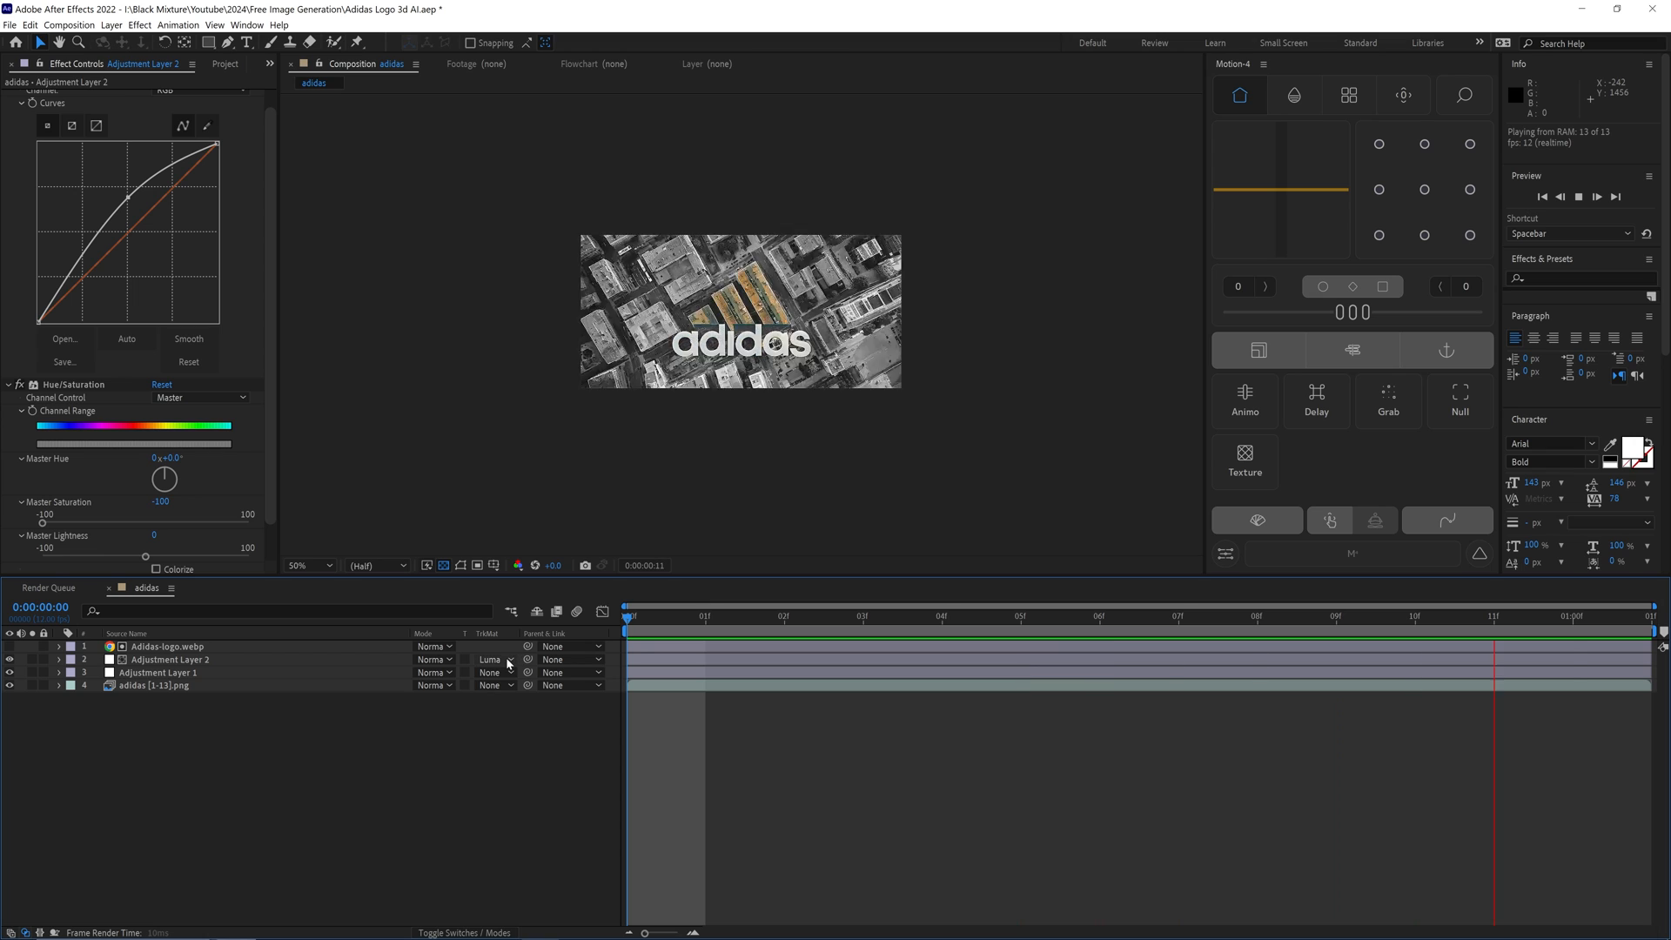
click(490, 659)
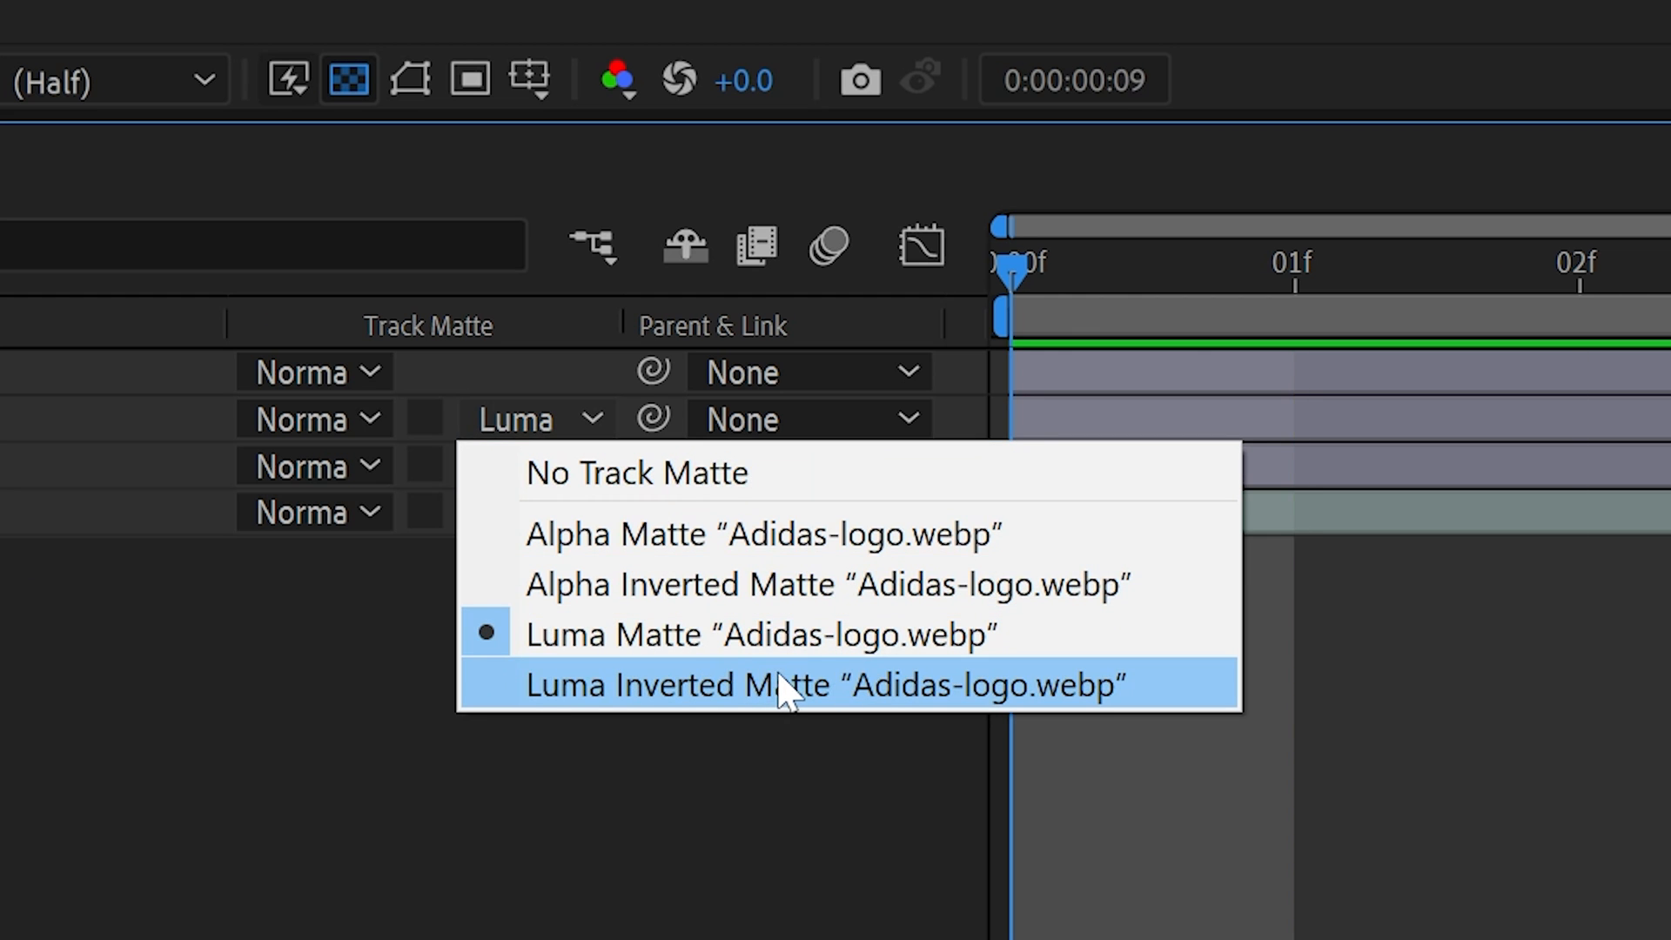
click(826, 683)
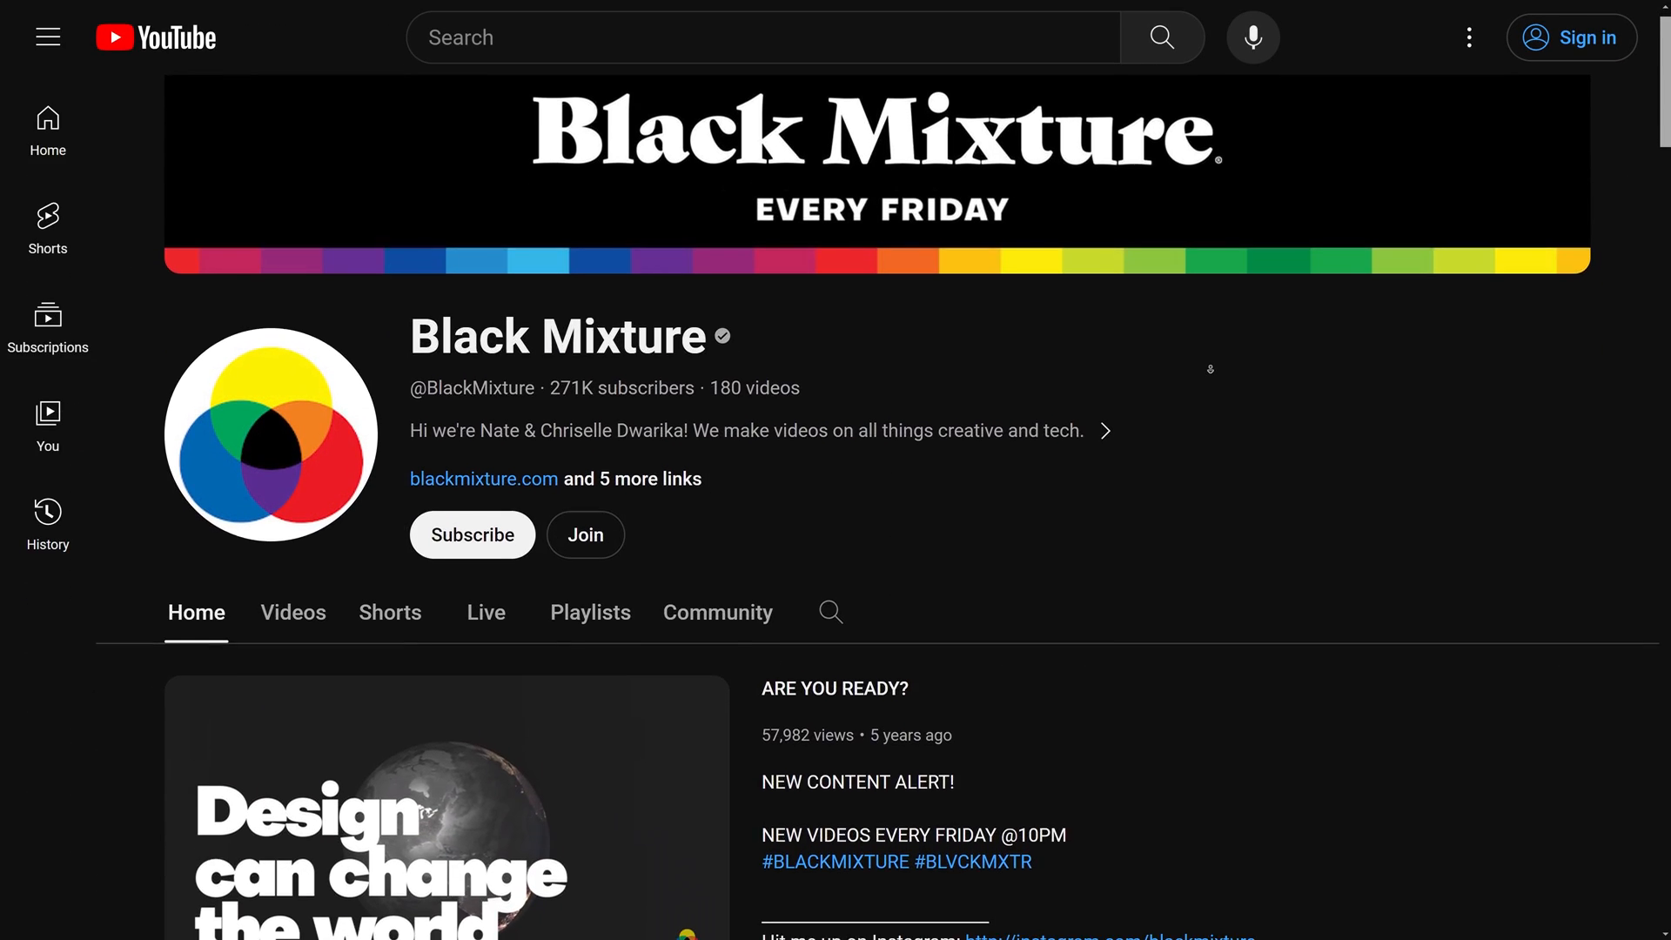
scroll(down, 3)
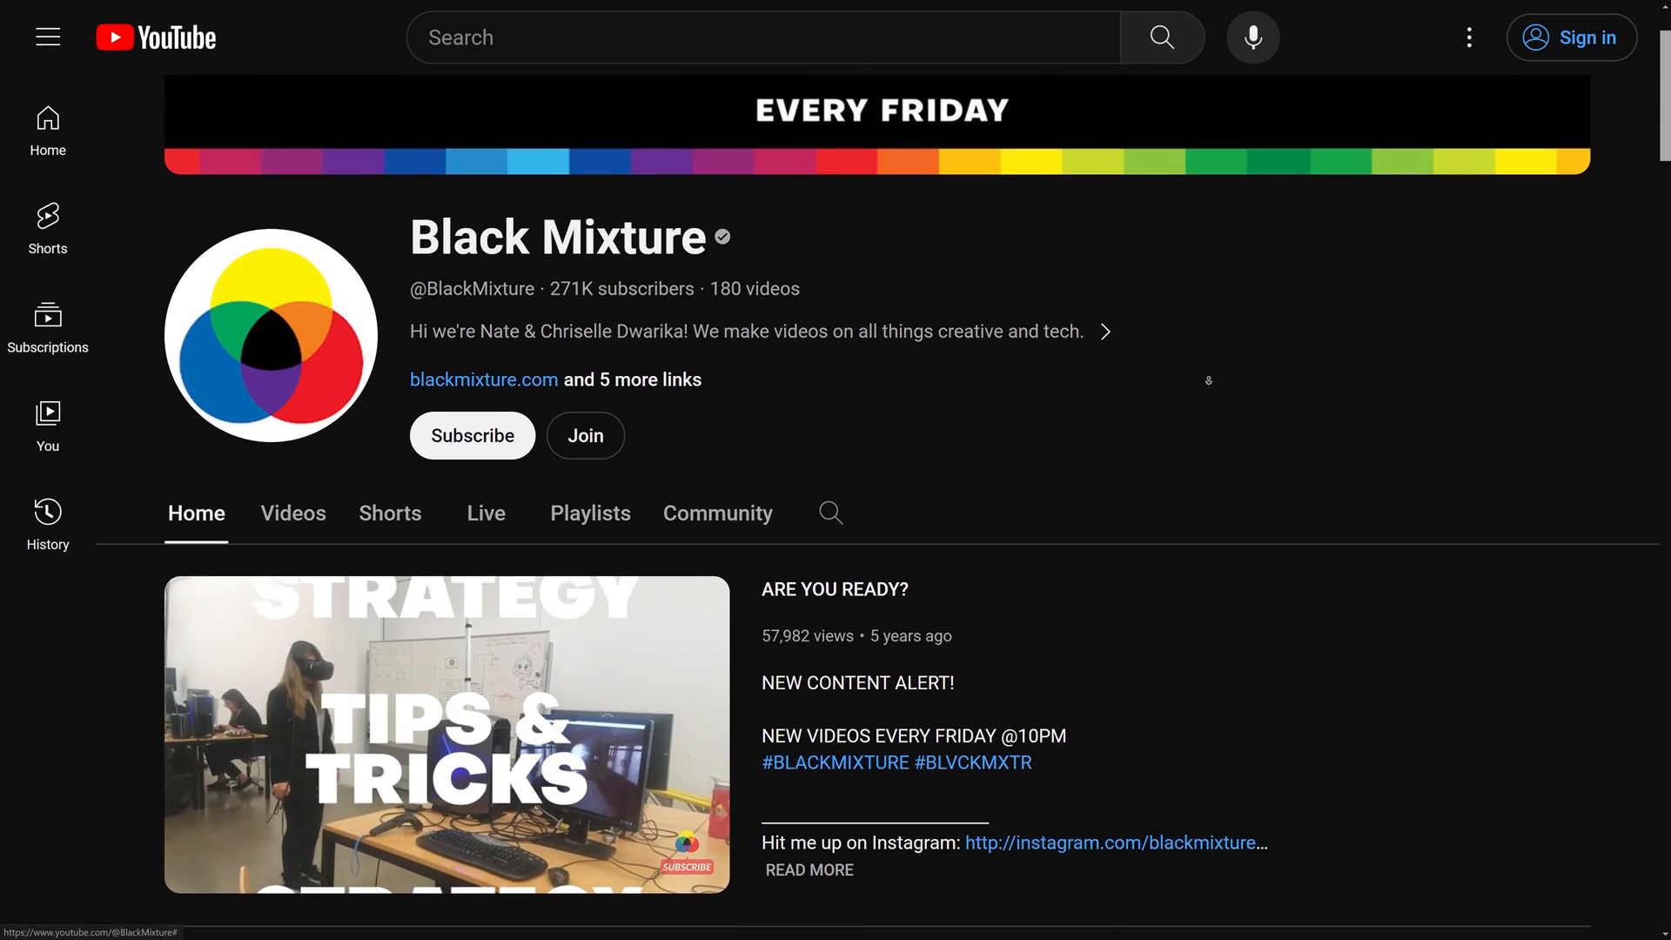
scroll(down, 3)
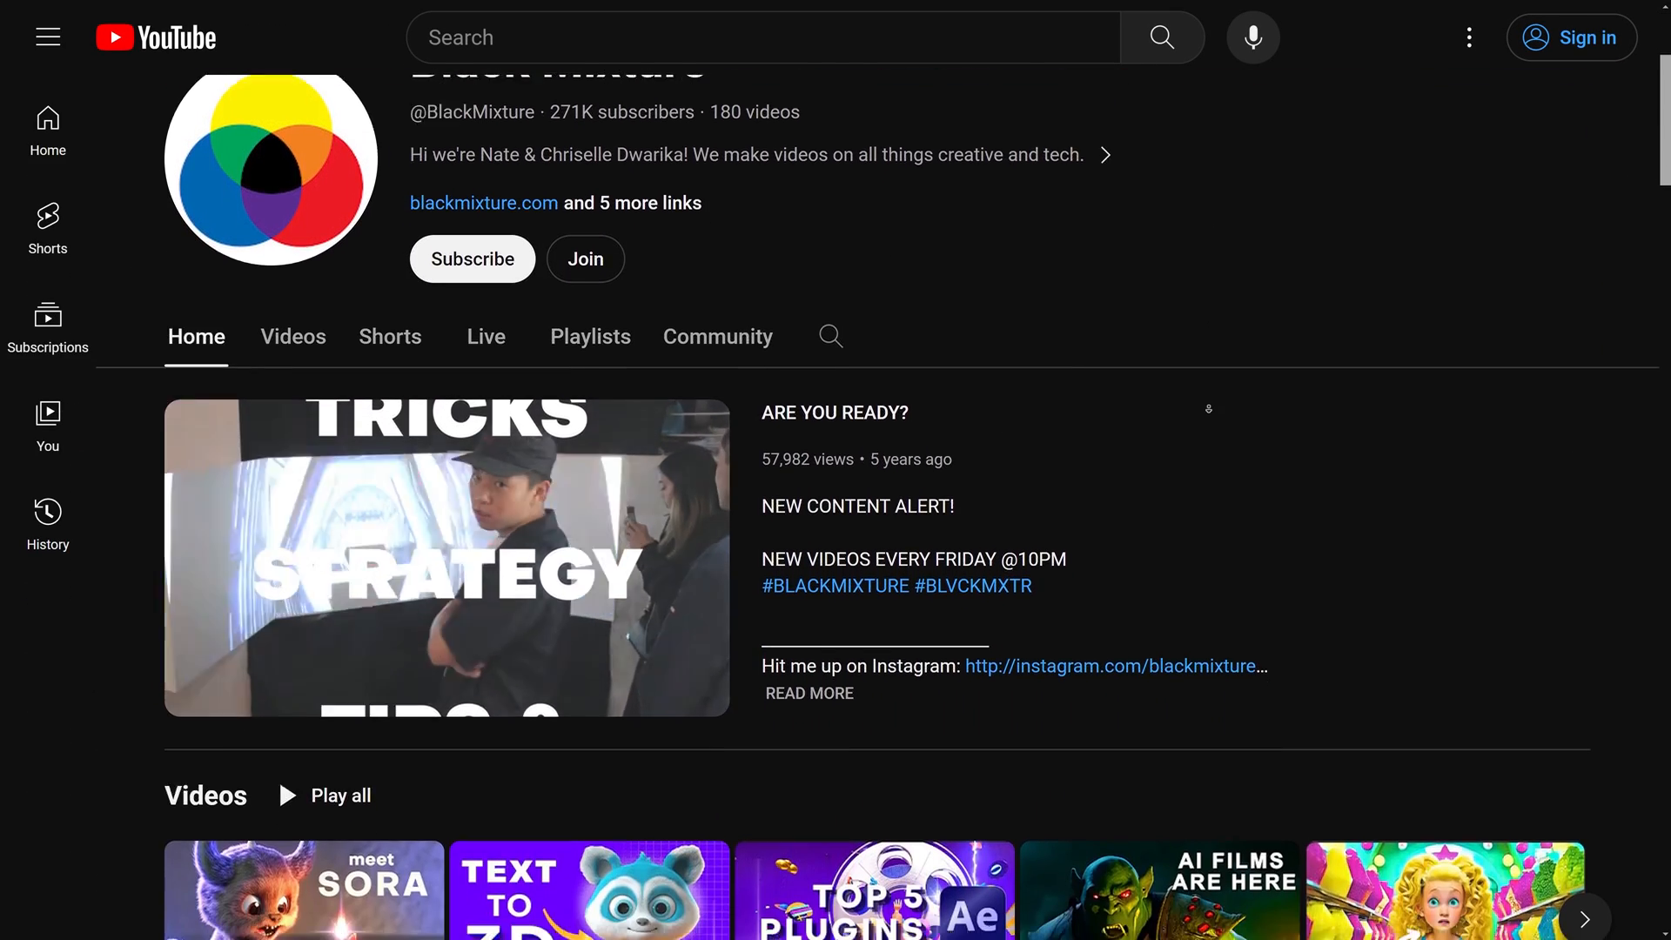
scroll(down, 3)
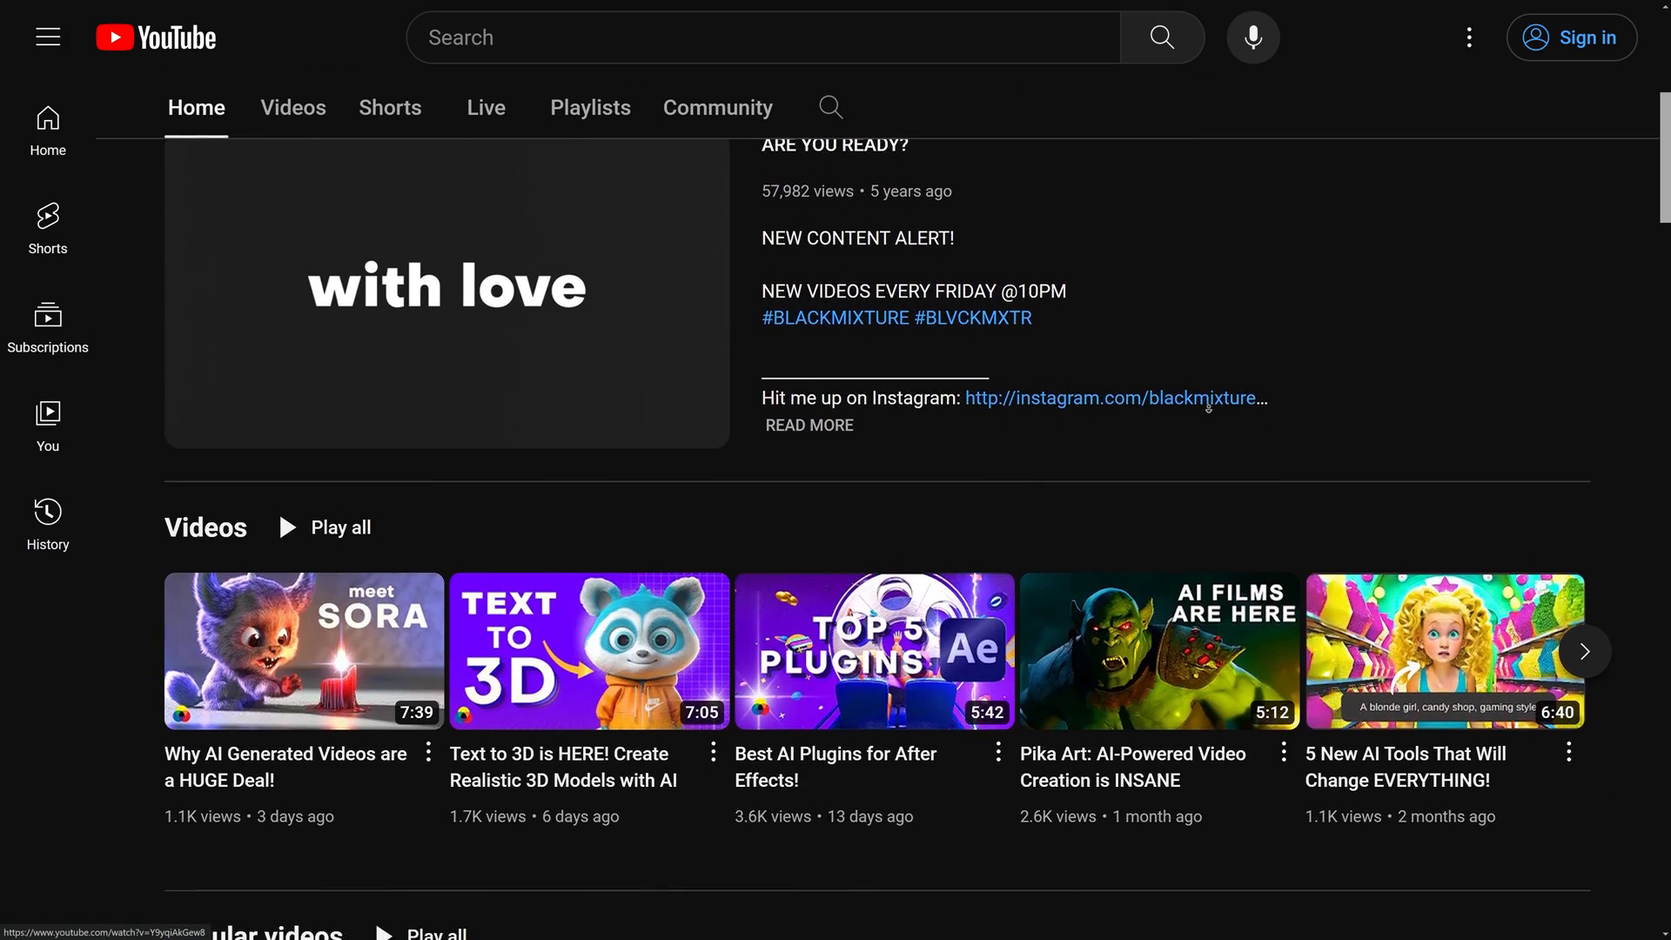
scroll(down, 3)
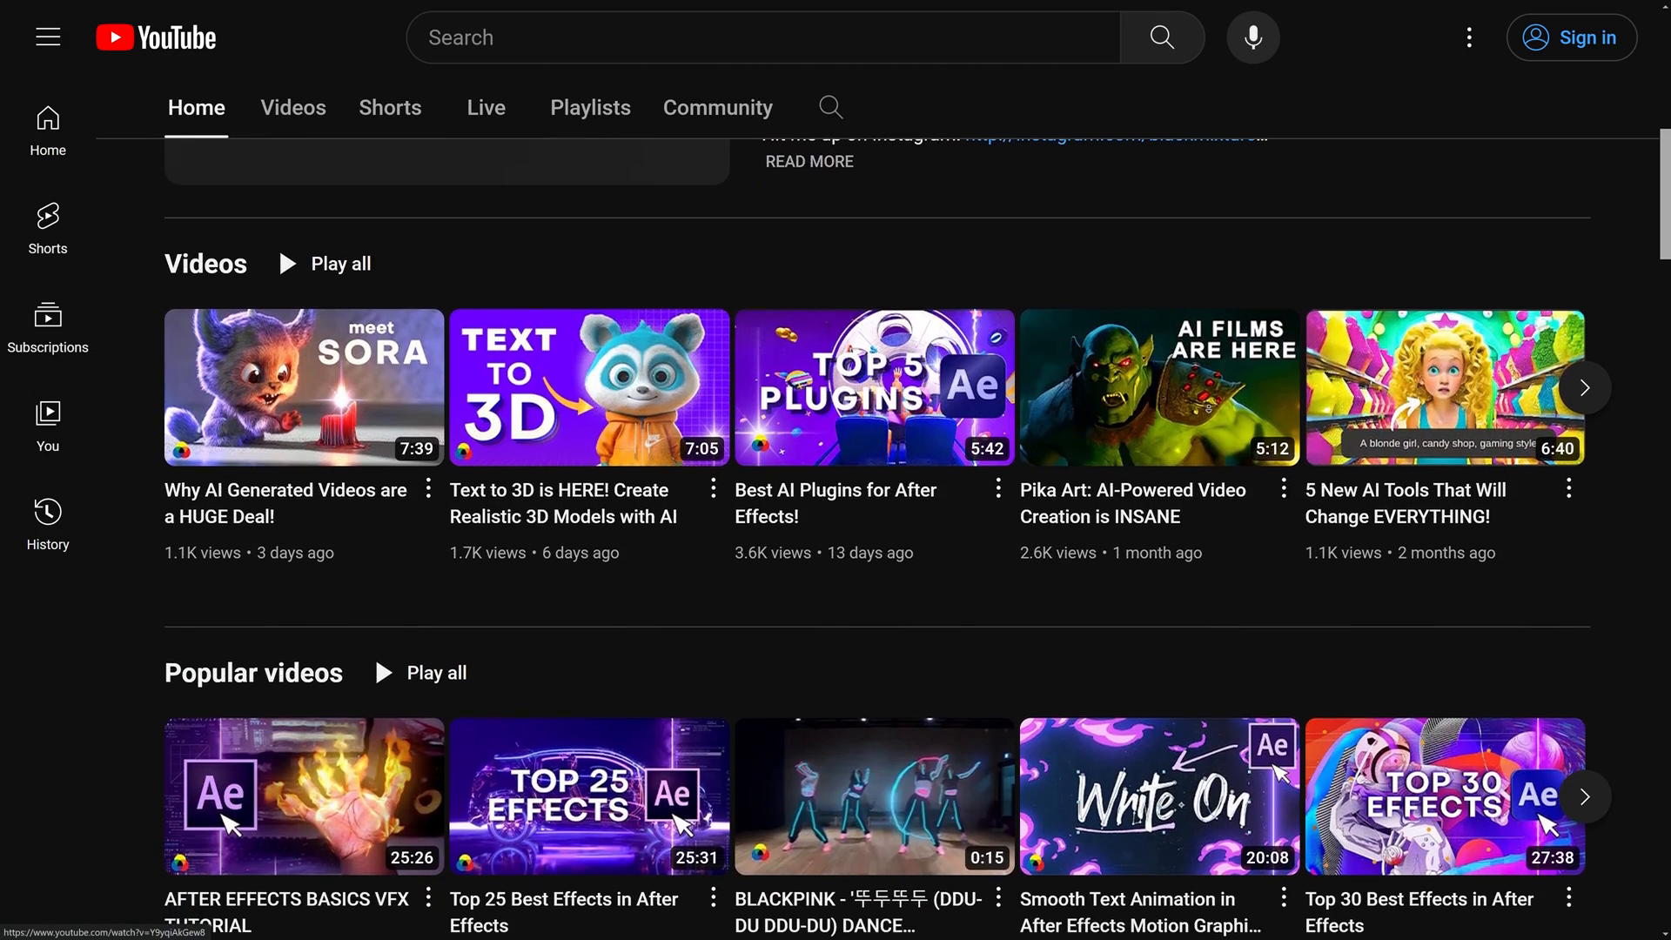